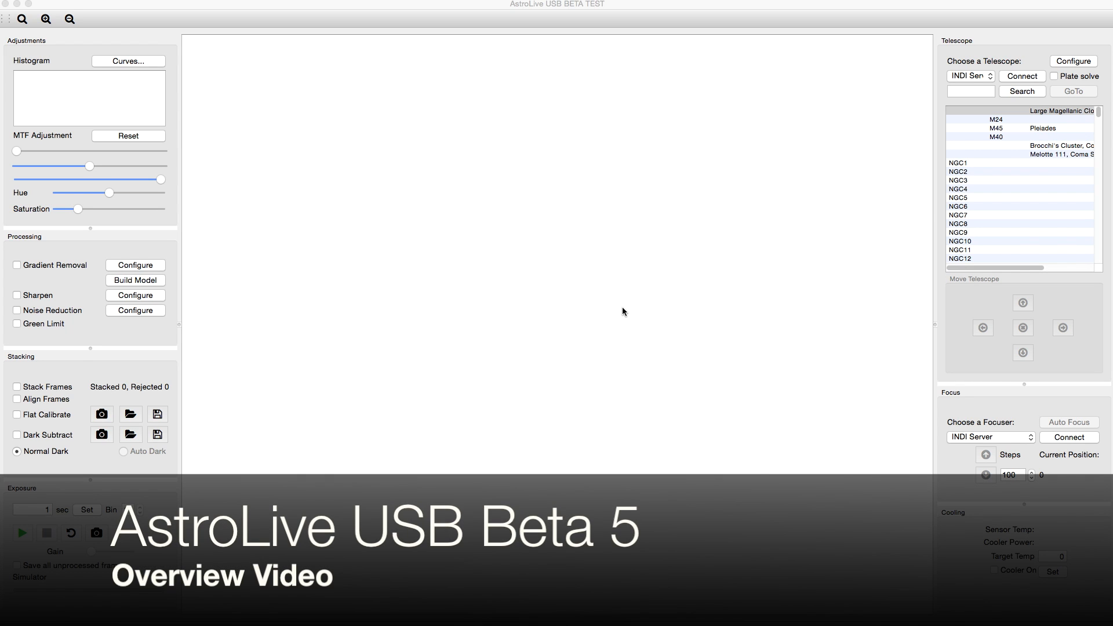
pyautogui.moveTo(630, 320)
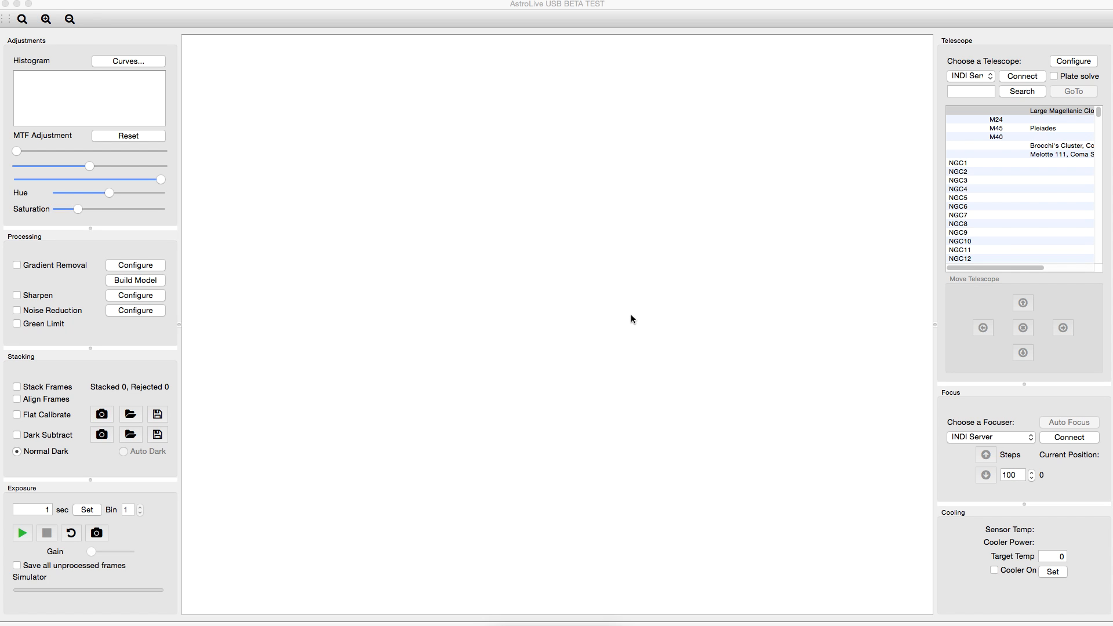
pyautogui.moveTo(688, 261)
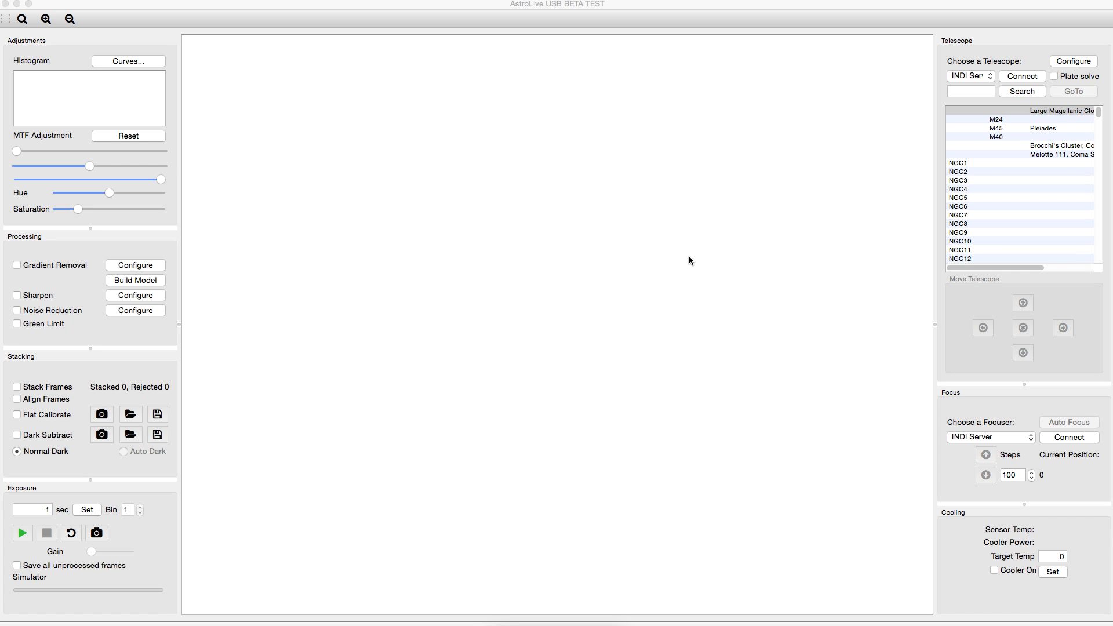
pyautogui.moveTo(798, 164)
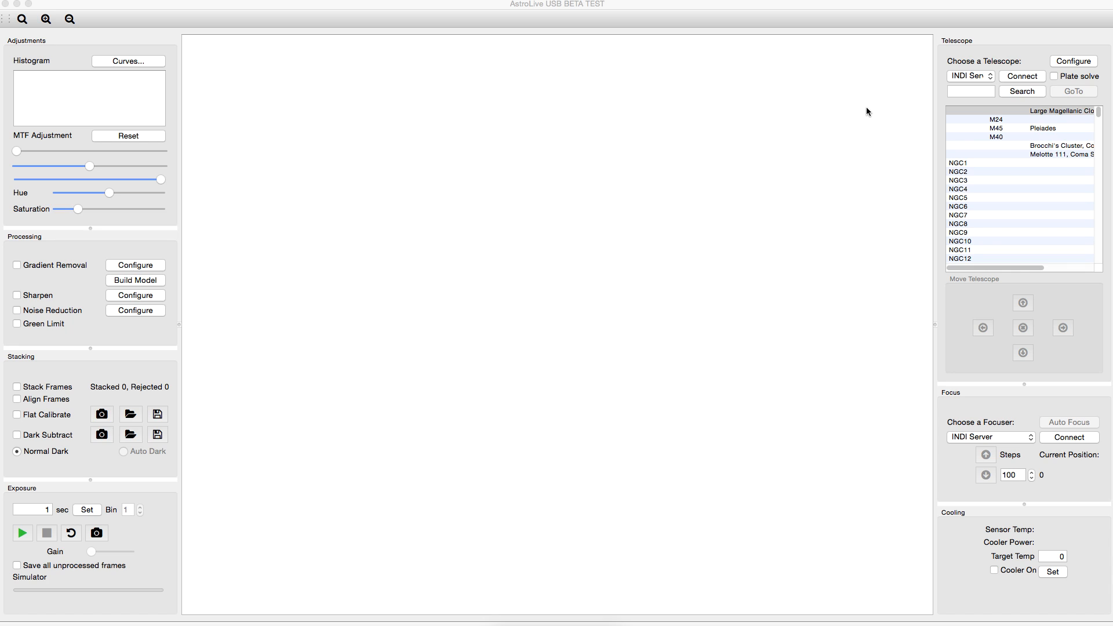
pyautogui.moveTo(926, 105)
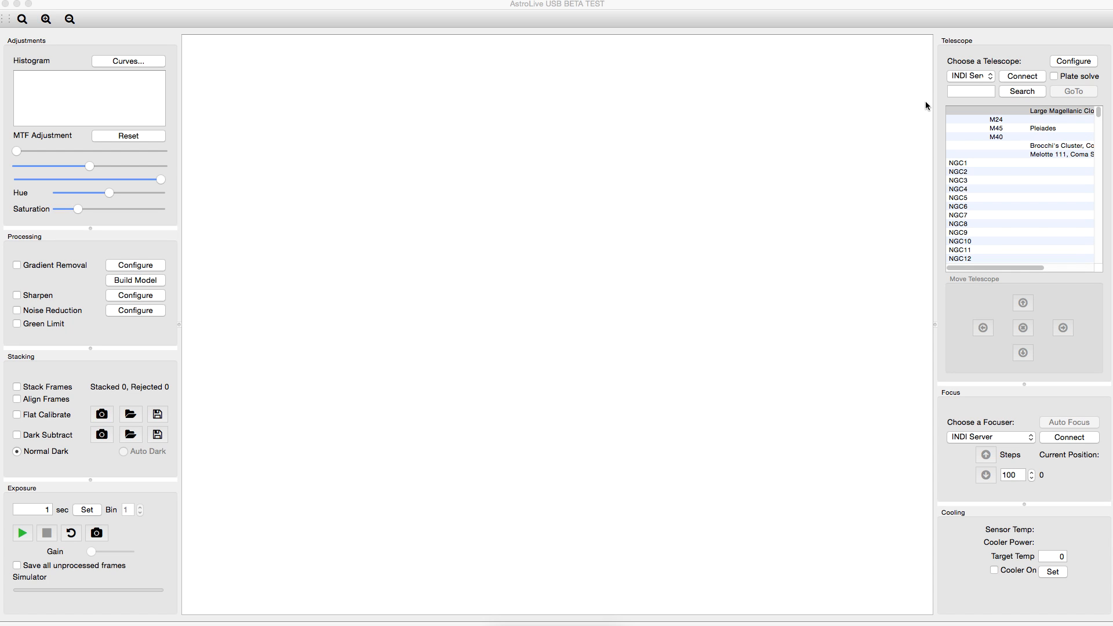
pyautogui.moveTo(976, 77)
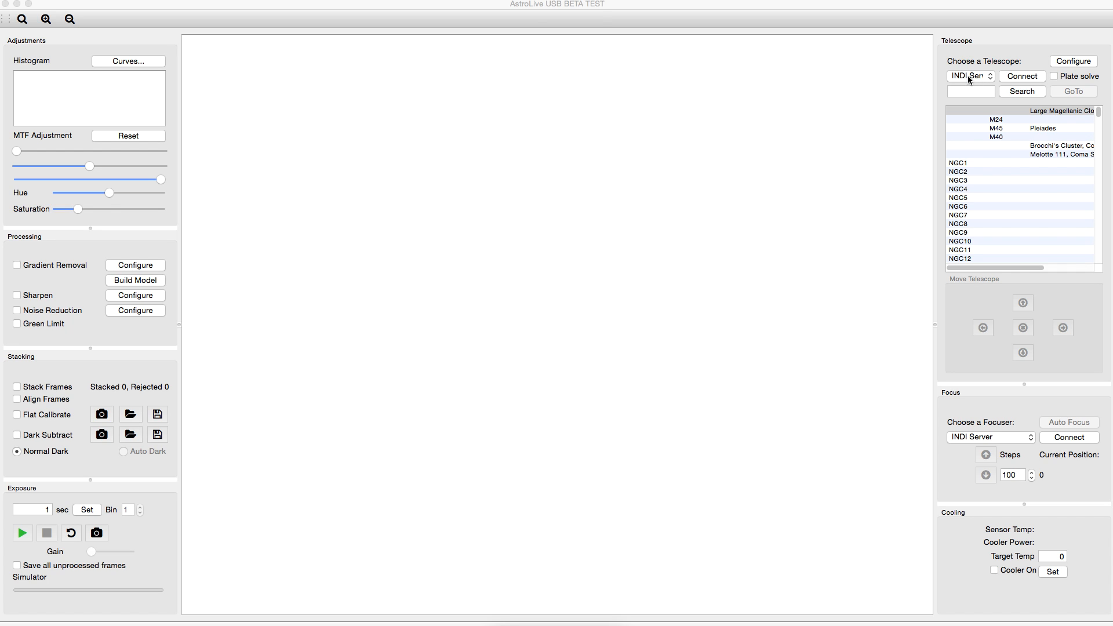
# Step: Keep the INDI Server driver and start connecting to the telescope
pyautogui.click(968, 76)
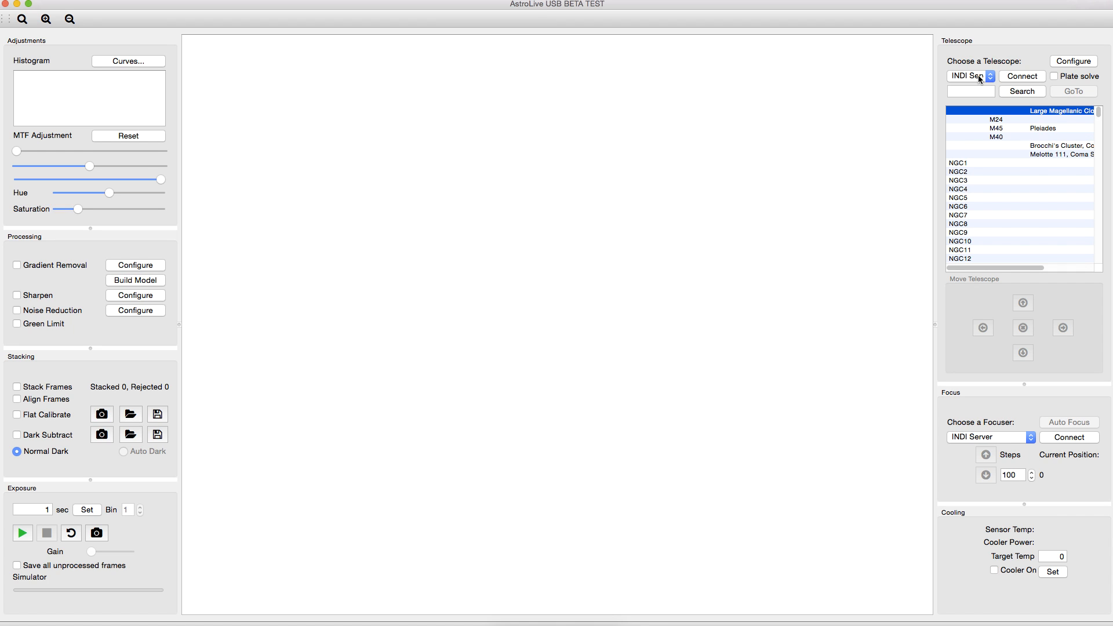
pyautogui.click(969, 76)
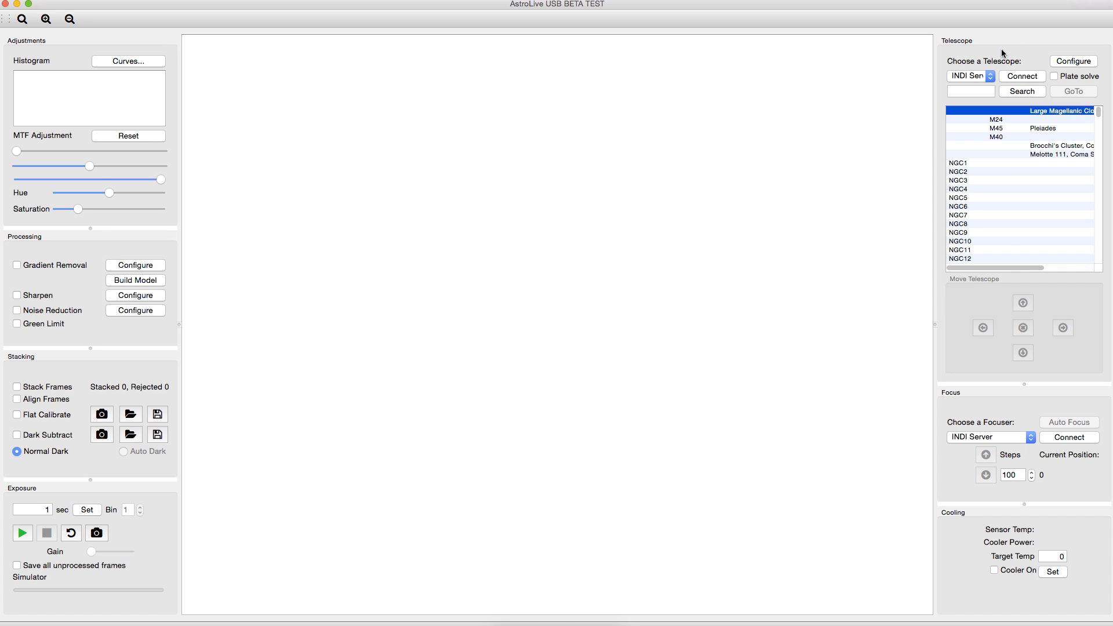
pyautogui.click(1021, 76)
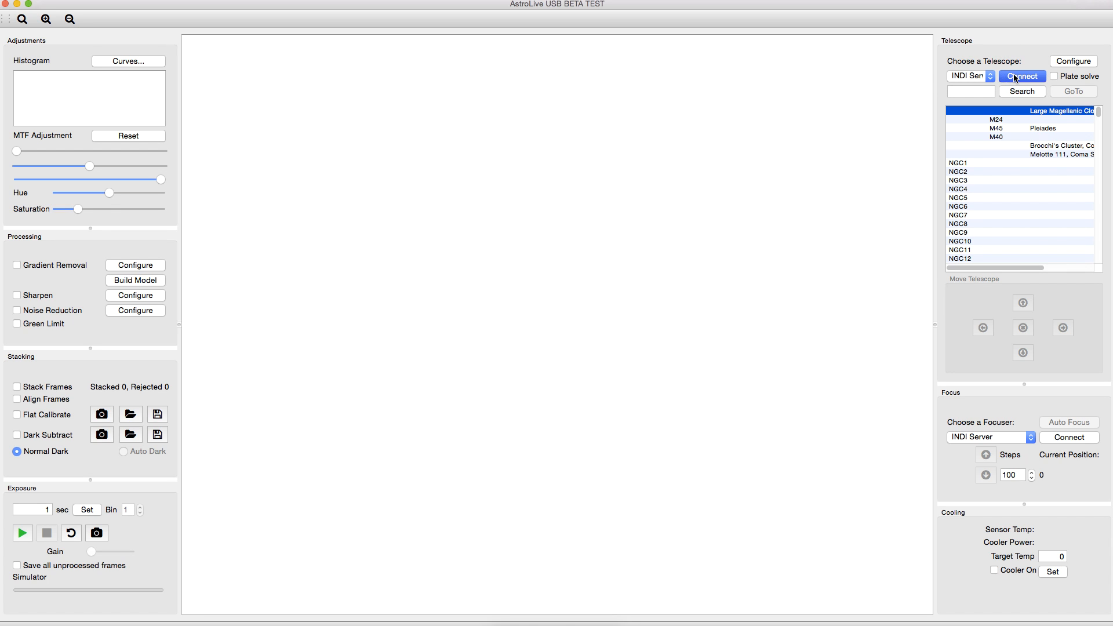
pyautogui.click(1022, 76)
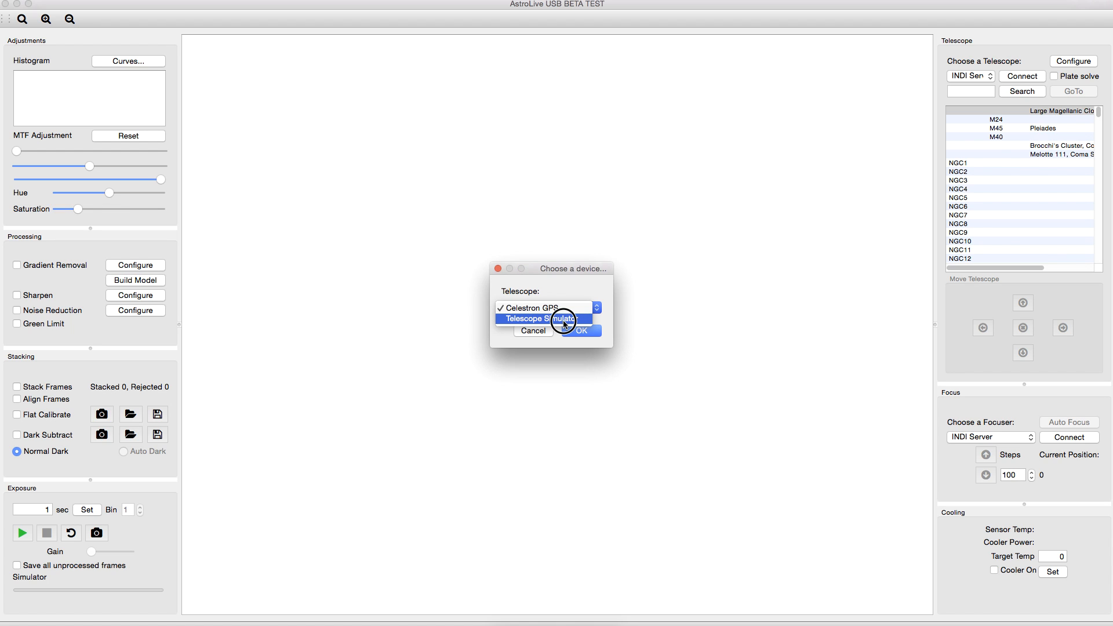
# Step: Choose Telescope Simulator as the device and accept the serial port to finish connecting
pyautogui.click(588, 330)
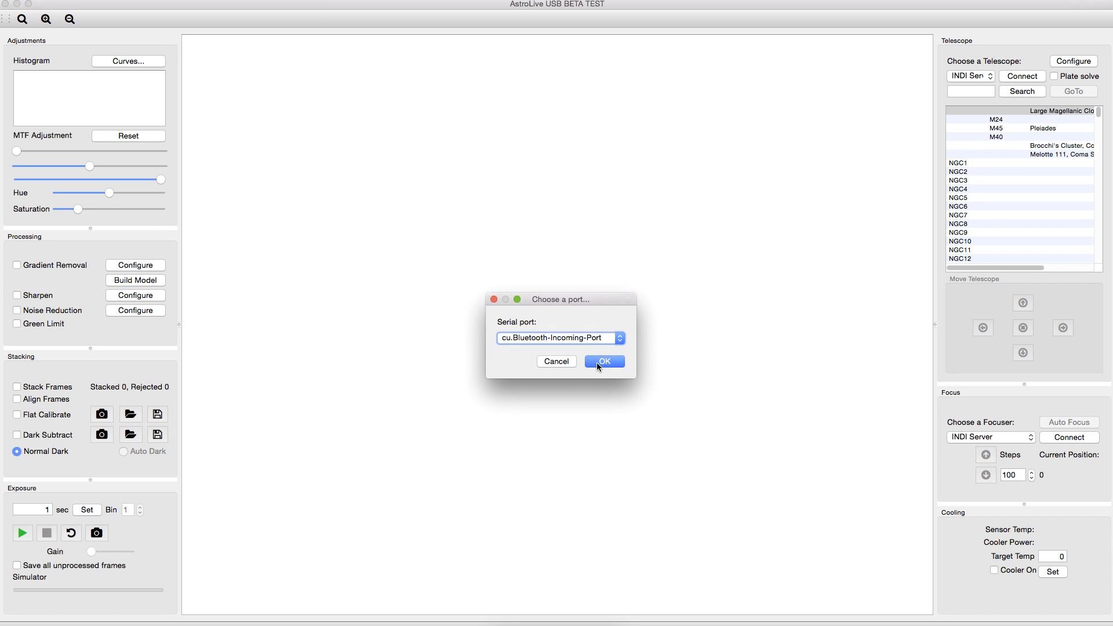
pyautogui.click(603, 362)
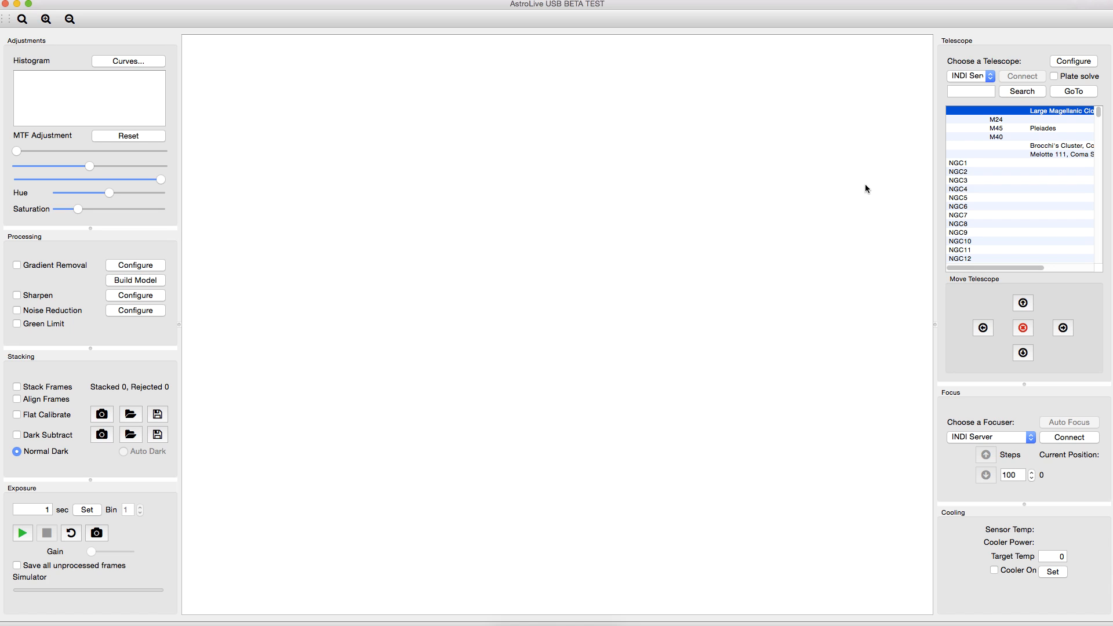
pyautogui.click(970, 91)
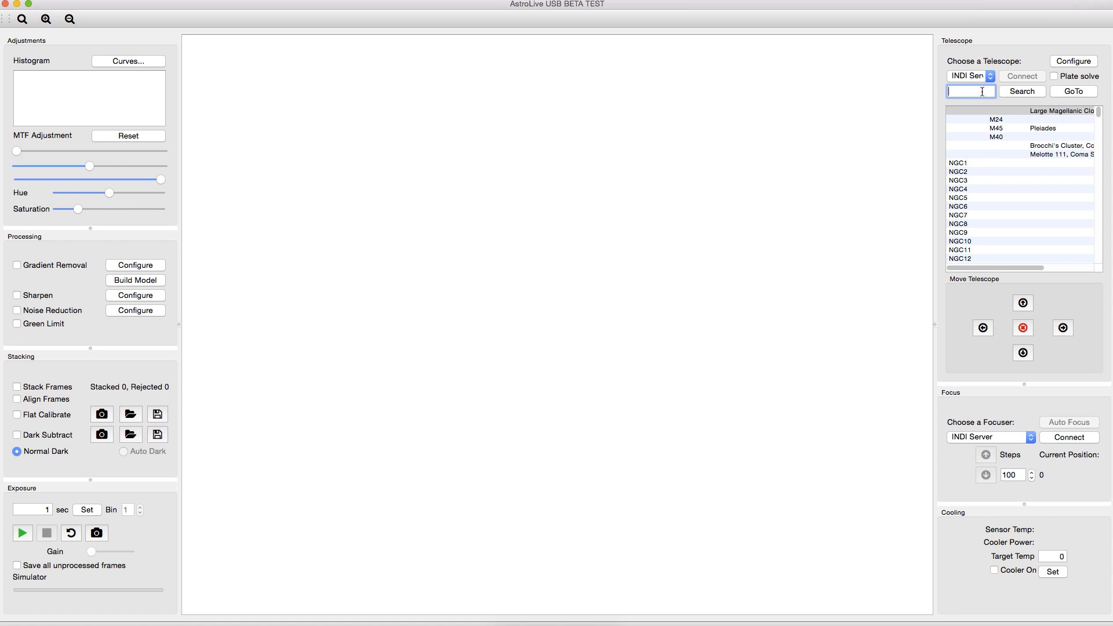
# Step: Search 'little', select NGC650 M76 Little Dumbbell Nebula and start a GoTo slew
pyautogui.write('little')
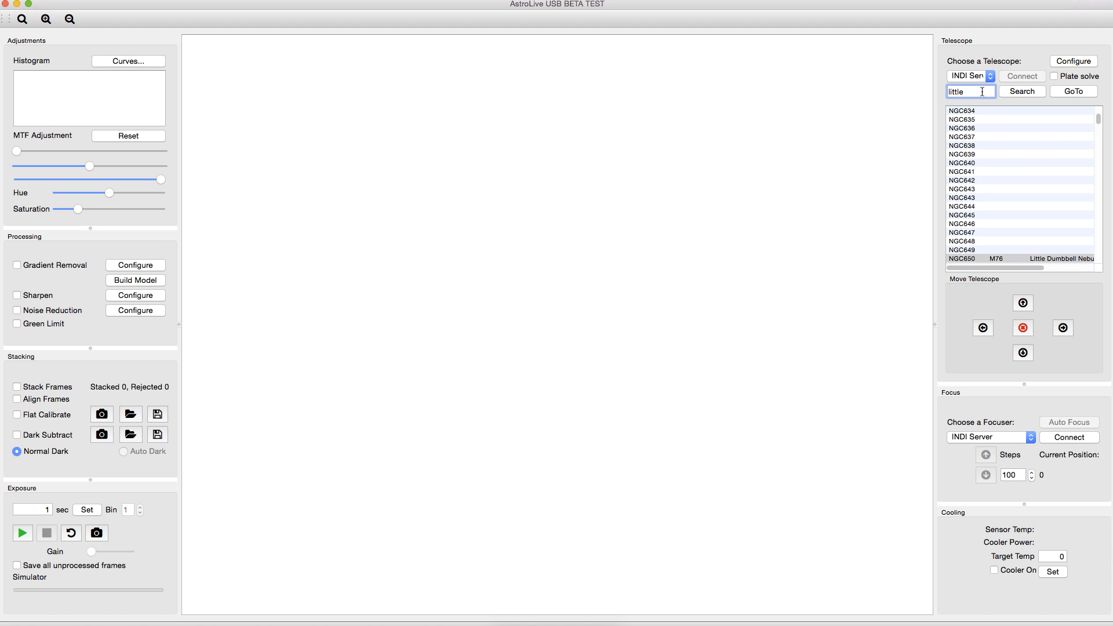
pyautogui.moveTo(992, 261)
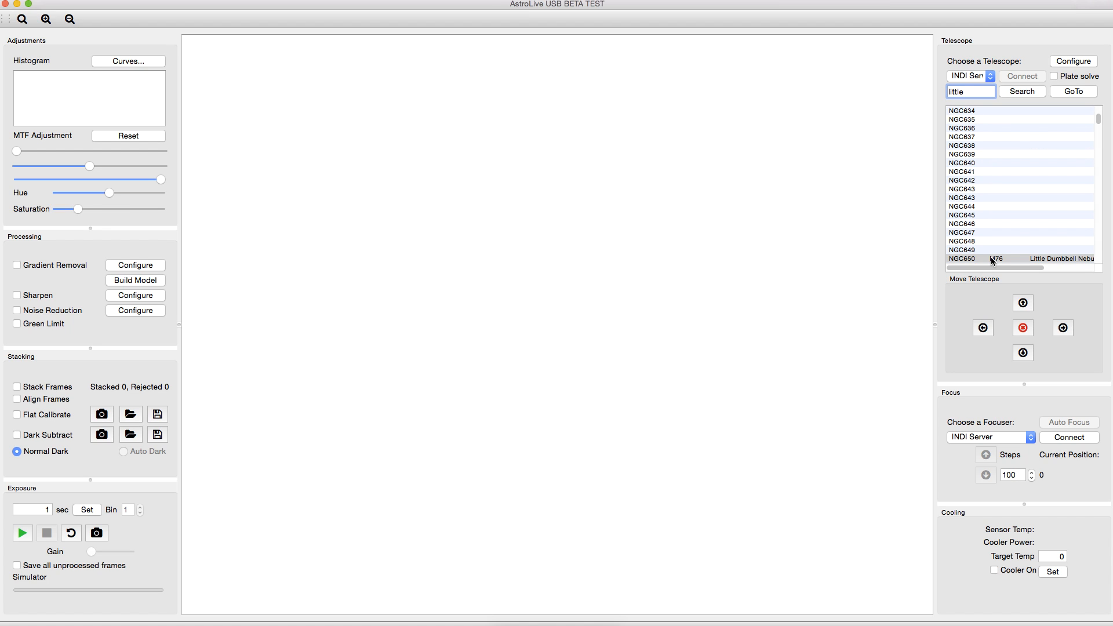
pyautogui.click(1015, 258)
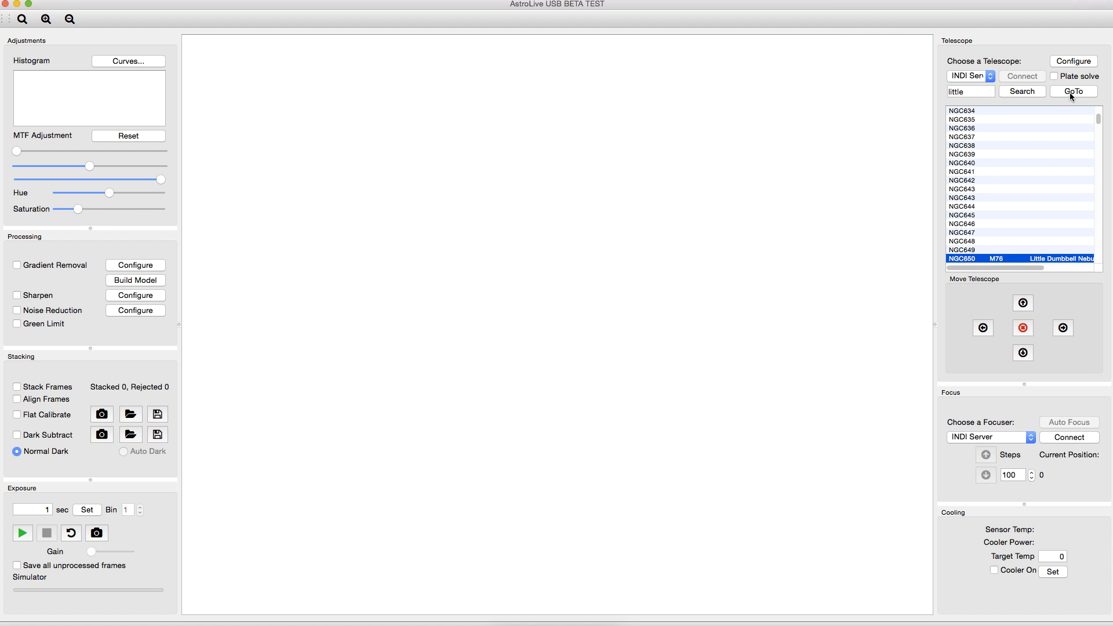
pyautogui.click(1072, 90)
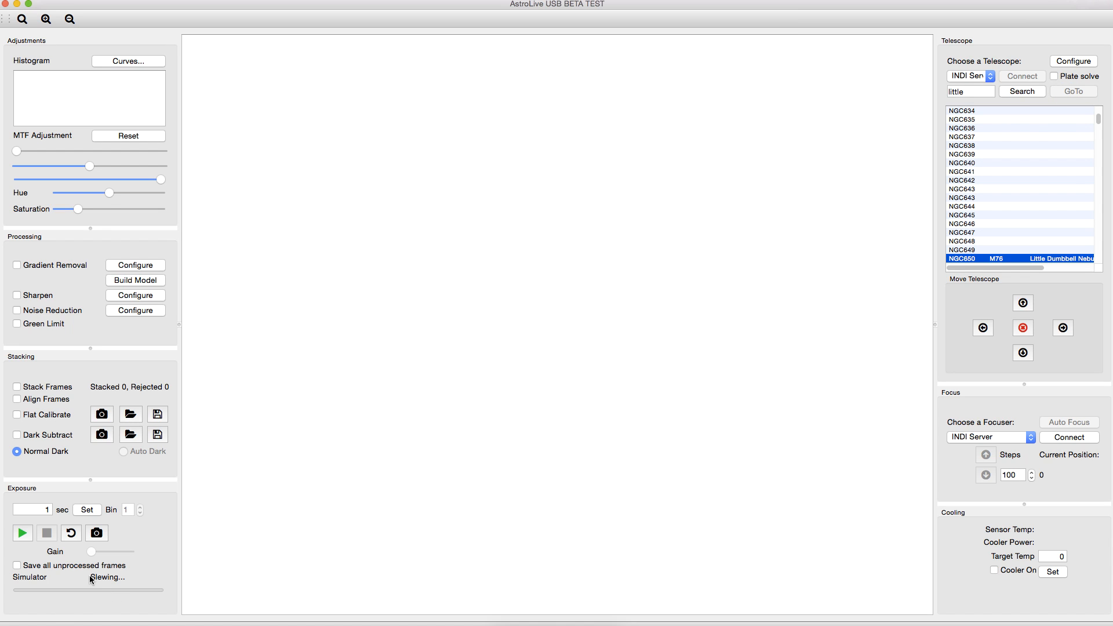
pyautogui.moveTo(121, 584)
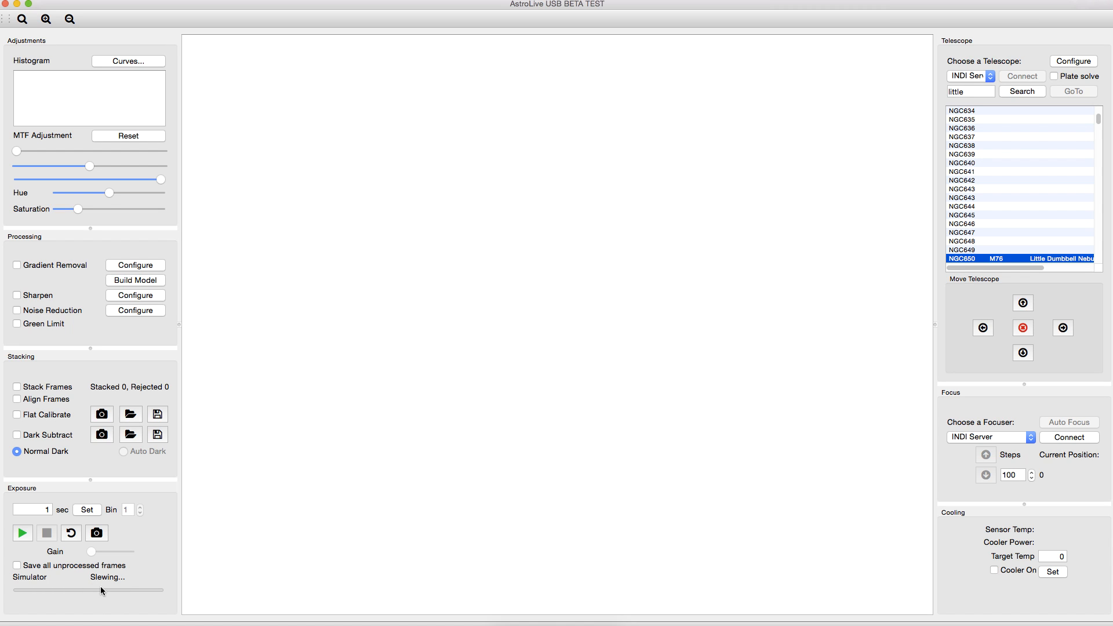
pyautogui.moveTo(117, 589)
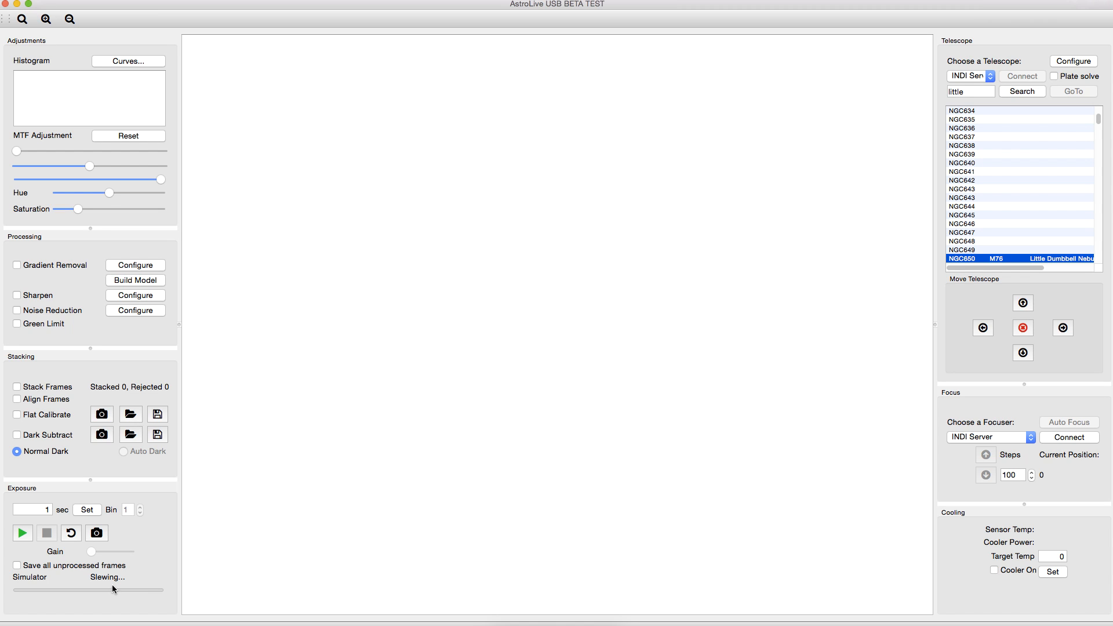
pyautogui.moveTo(1066, 106)
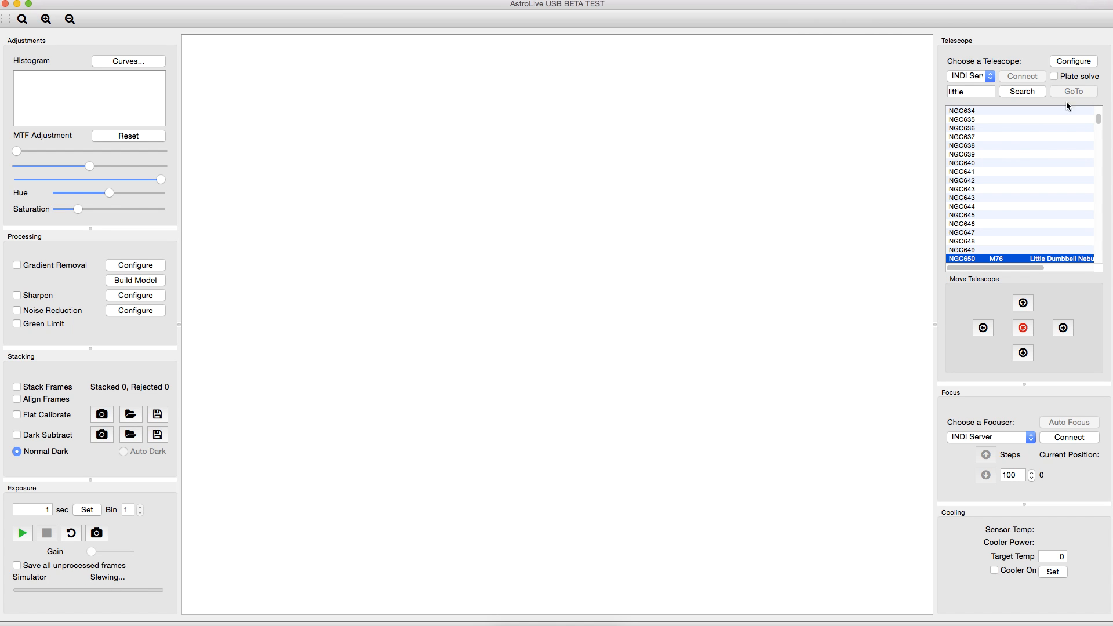
pyautogui.moveTo(1057, 85)
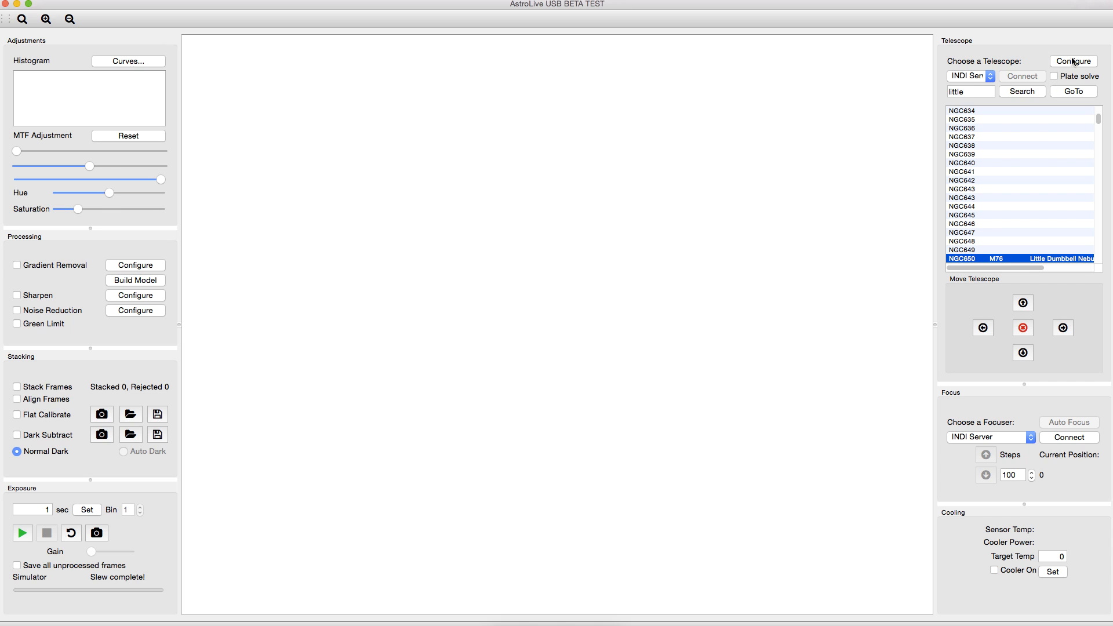
pyautogui.click(1073, 61)
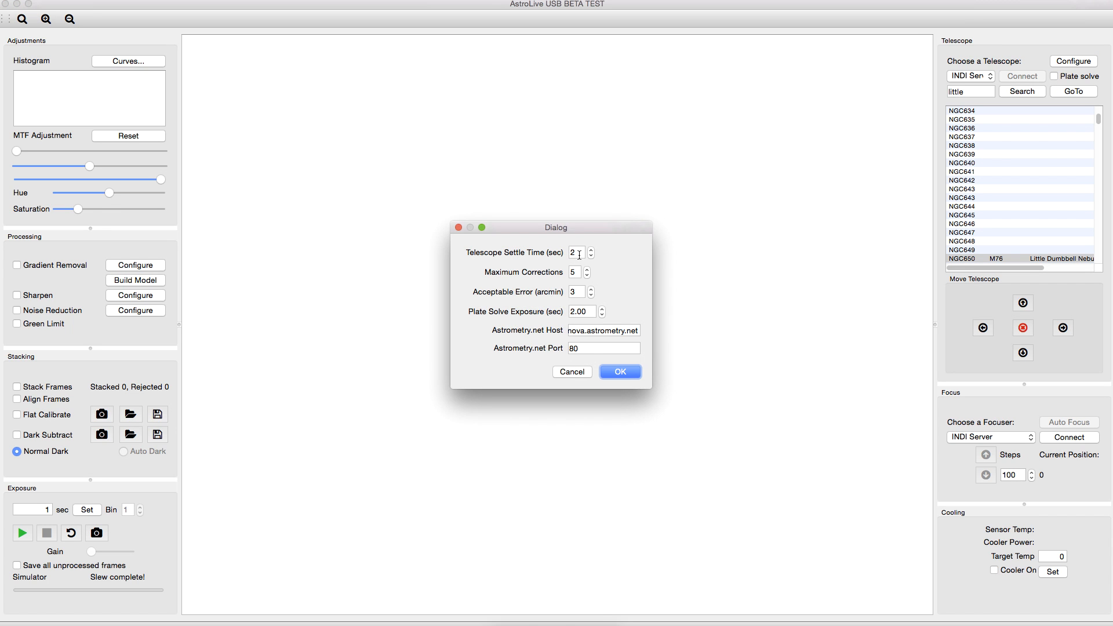
pyautogui.click(575, 251)
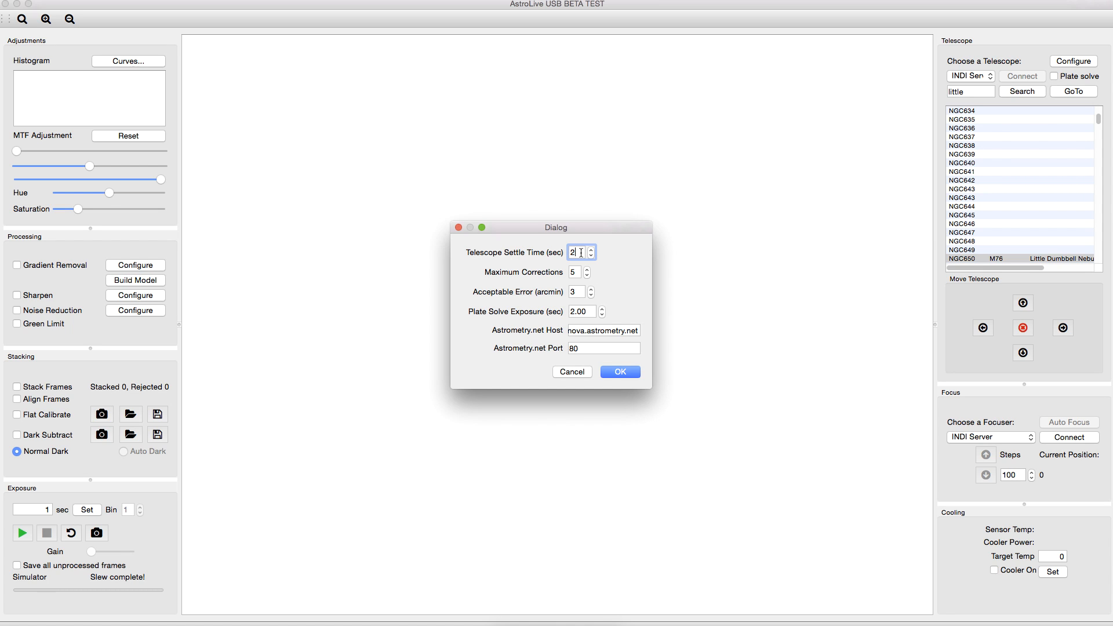
pyautogui.moveTo(577, 273)
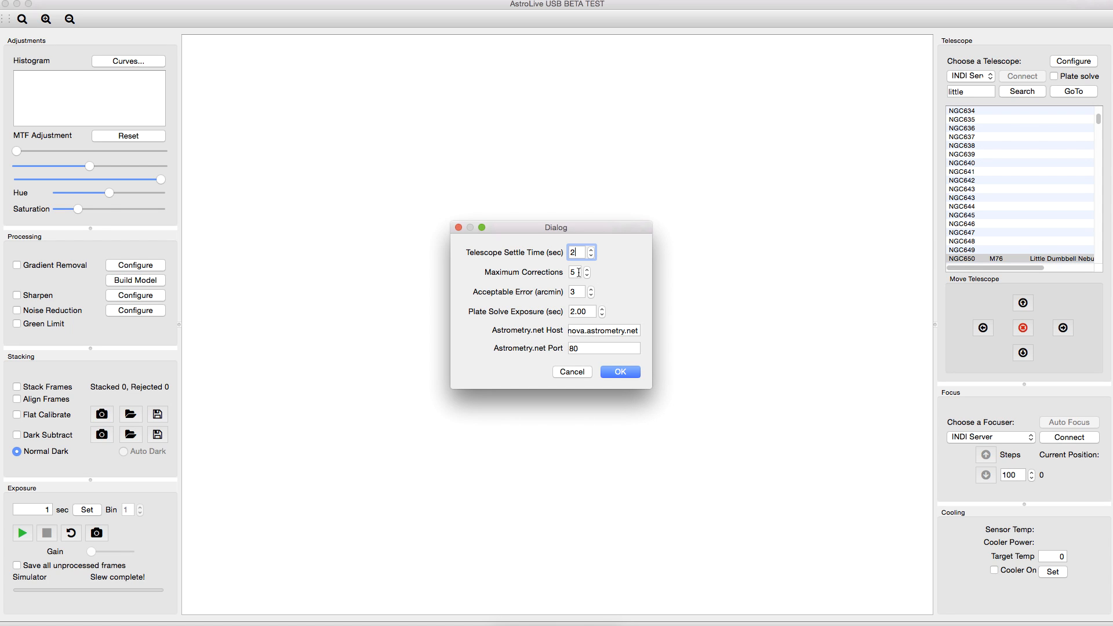
pyautogui.click(577, 271)
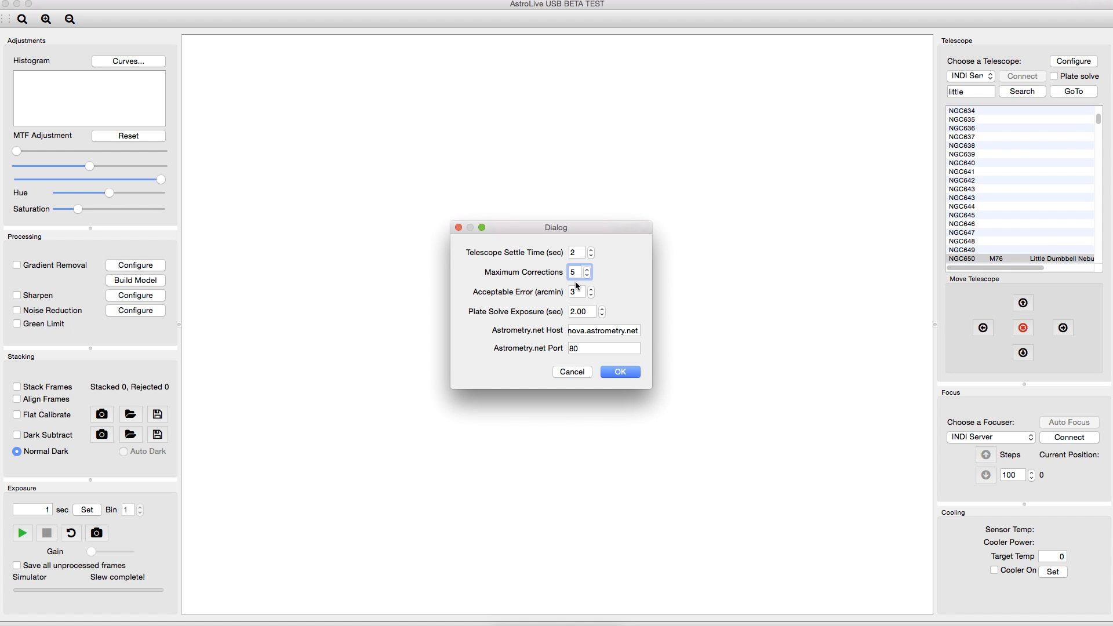
pyautogui.click(578, 293)
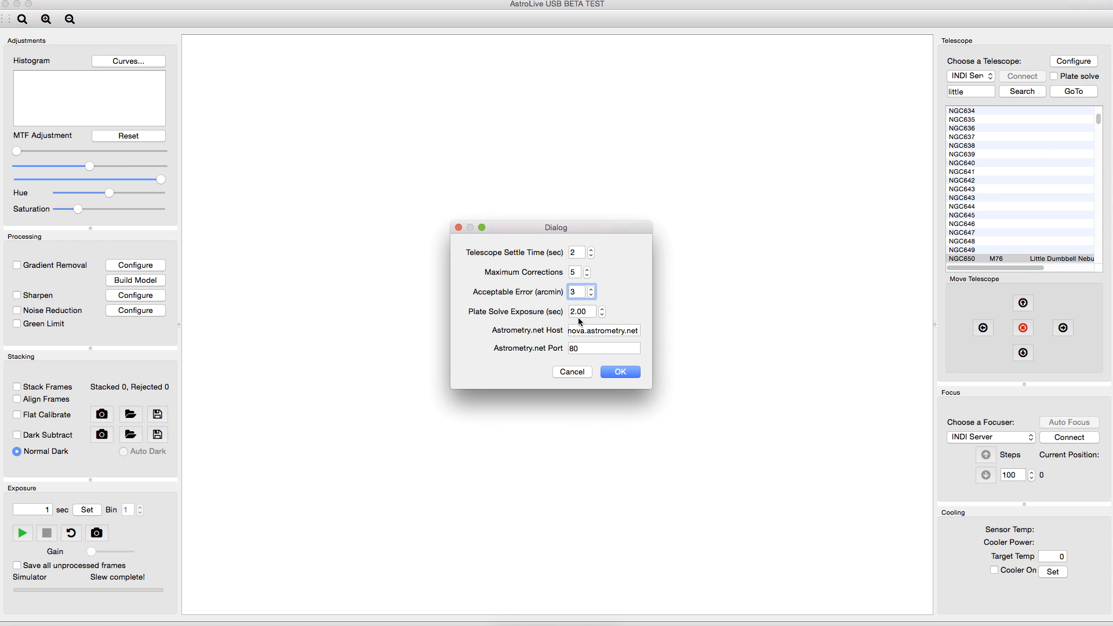
pyautogui.moveTo(537, 320)
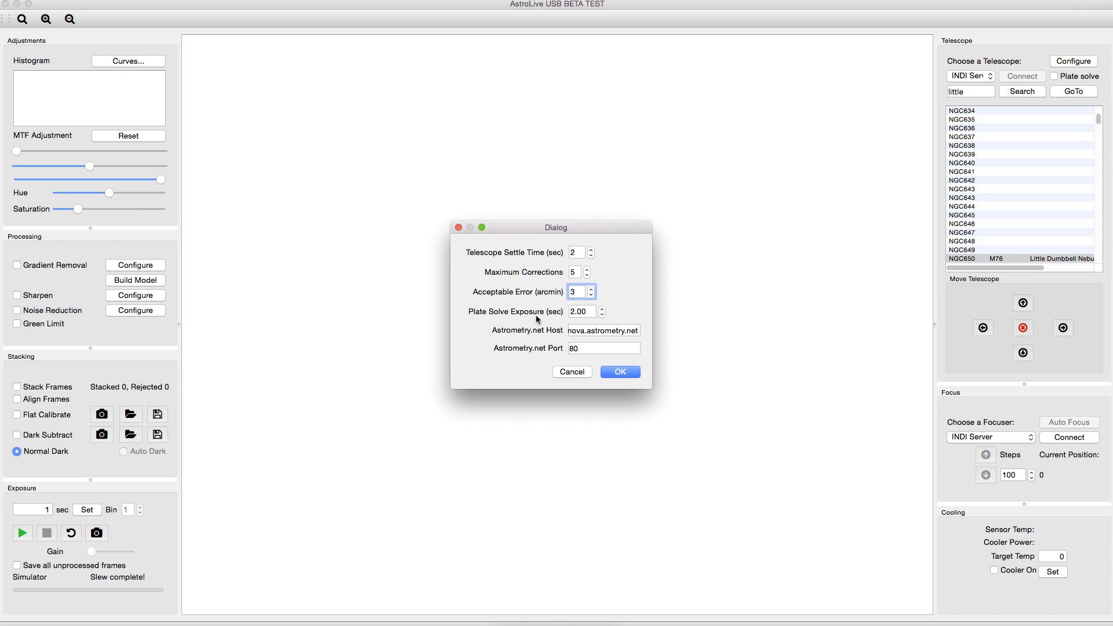
pyautogui.moveTo(575, 377)
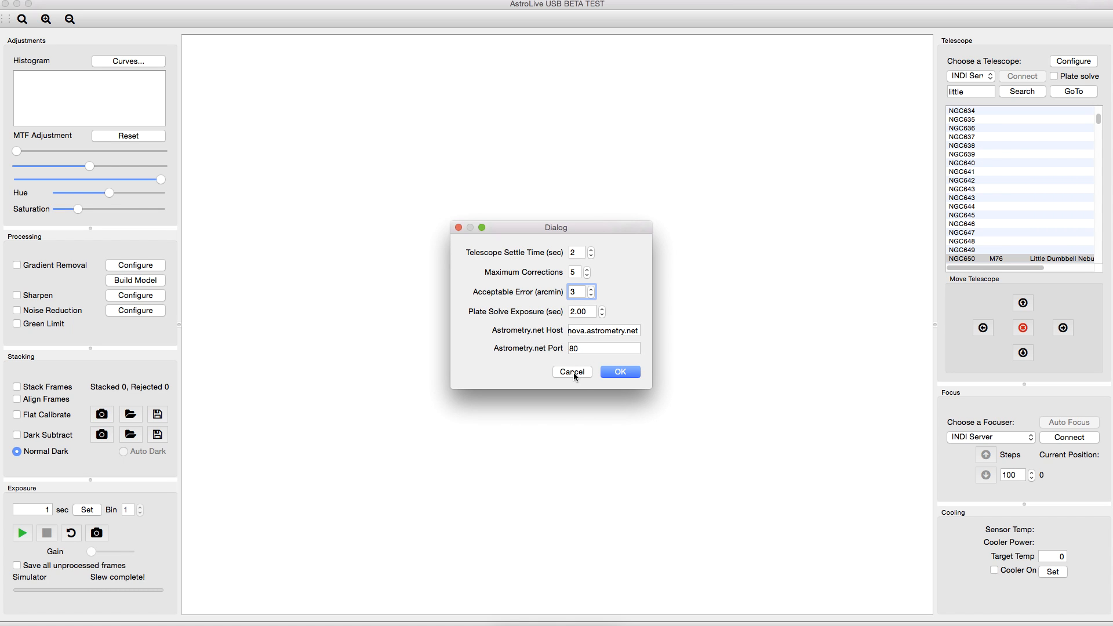
pyautogui.click(603, 330)
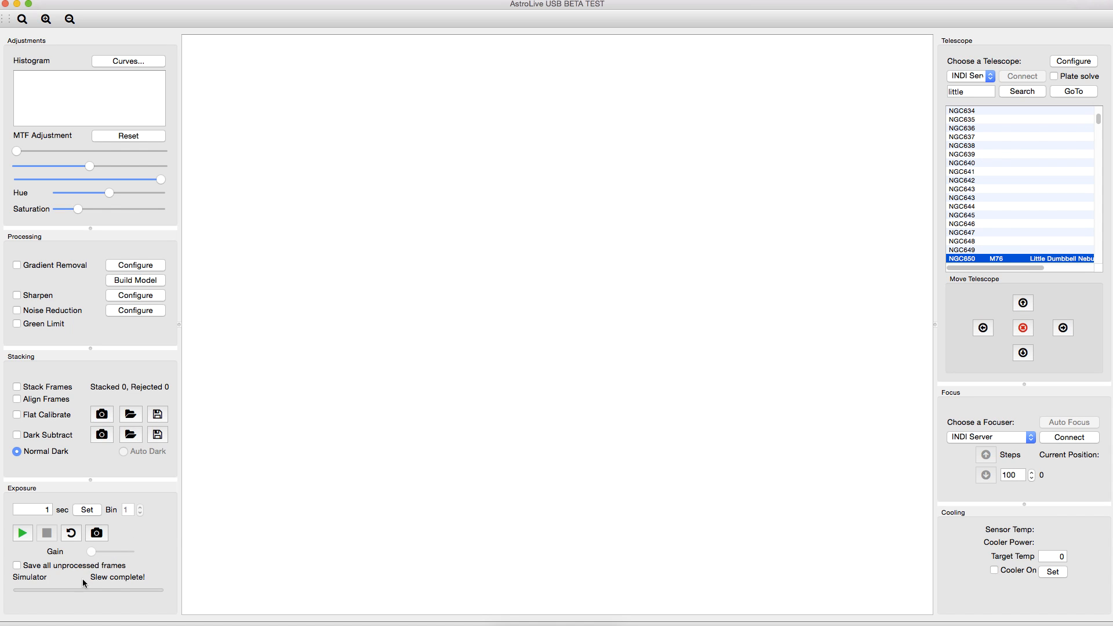
pyautogui.moveTo(131, 574)
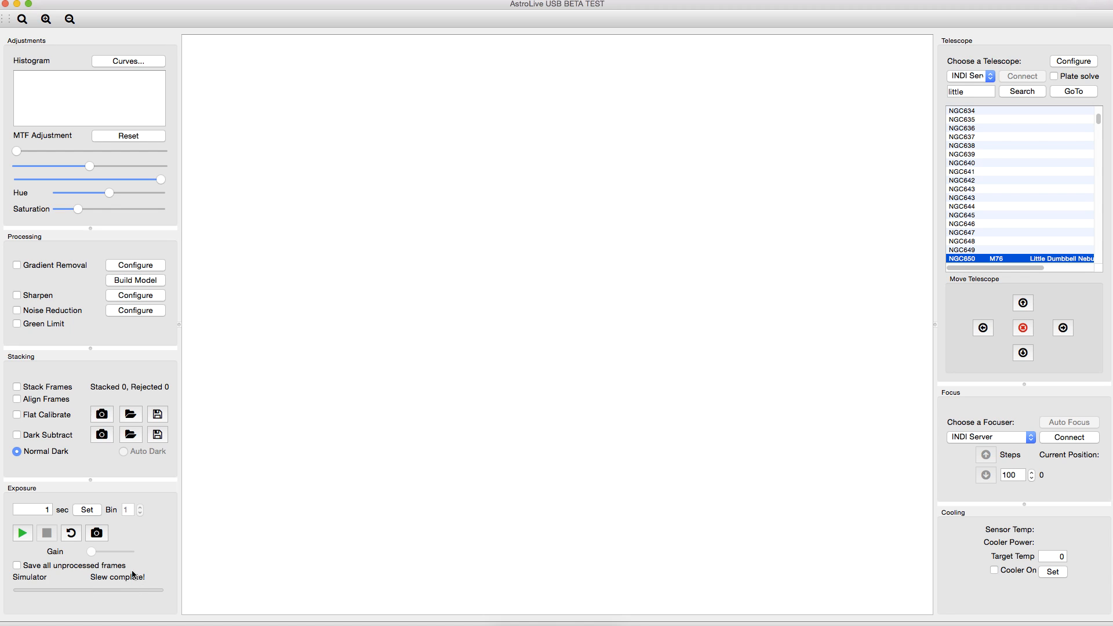
pyautogui.moveTo(148, 328)
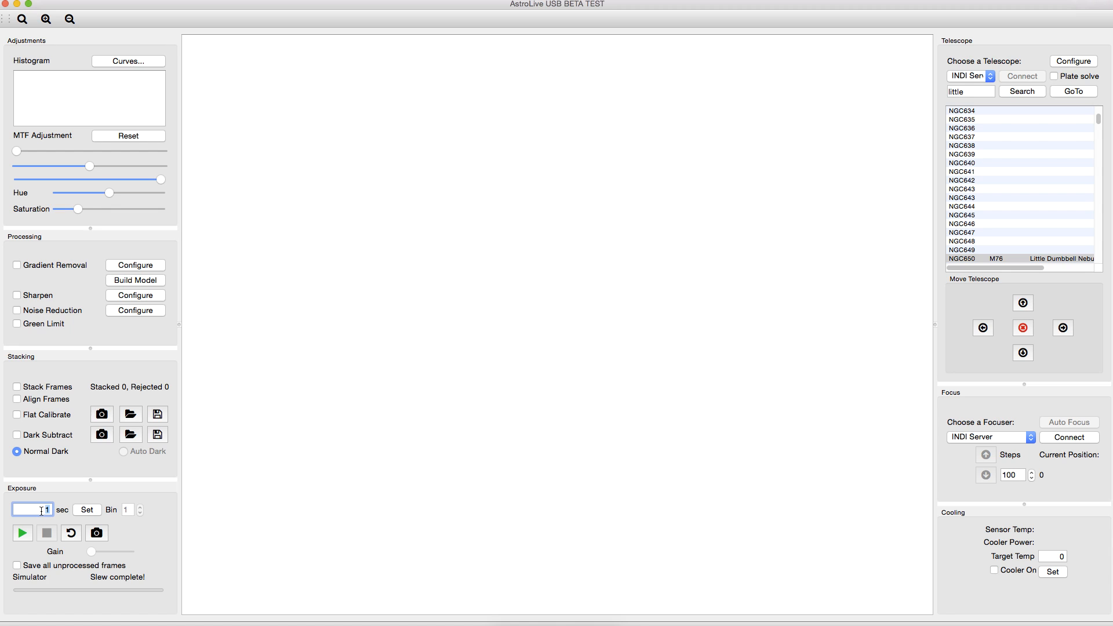
# Step: Enter 5 seconds as the exposure time in place of 1
pyautogui.write('5')
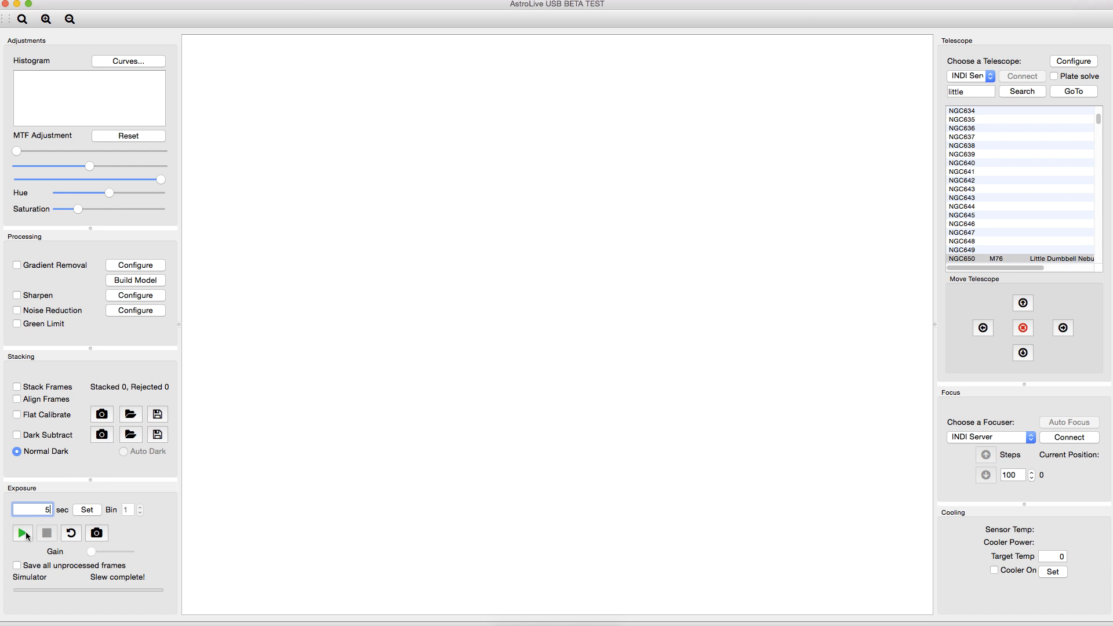
pyautogui.moveTo(23, 533)
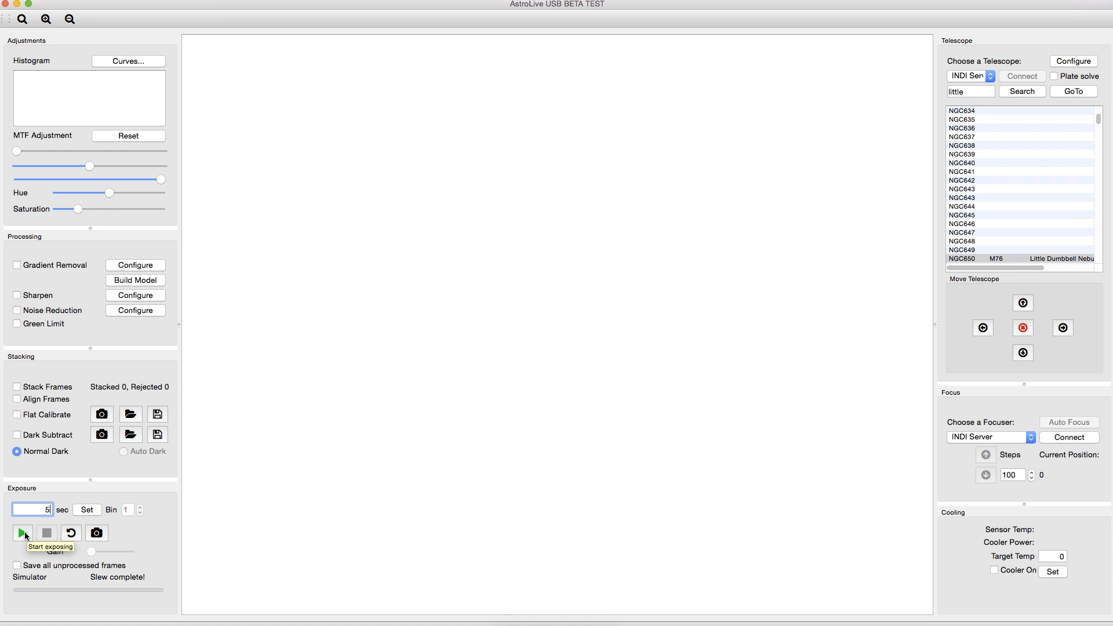
# Step: Start capturing 5-second exposures of the star field
pyautogui.click(22, 533)
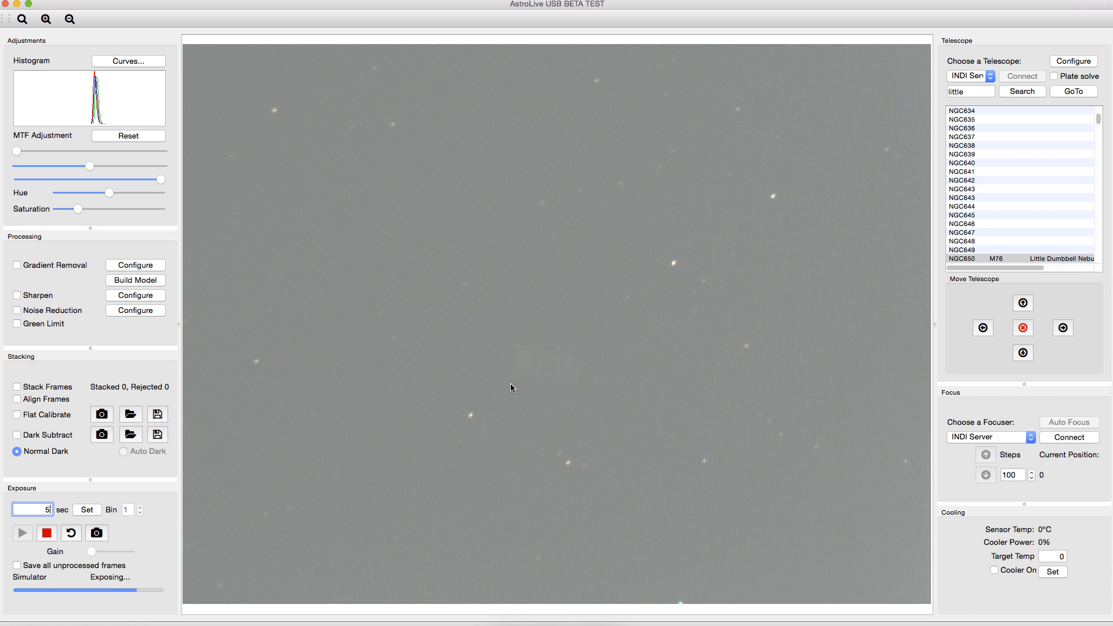
pyautogui.moveTo(487, 374)
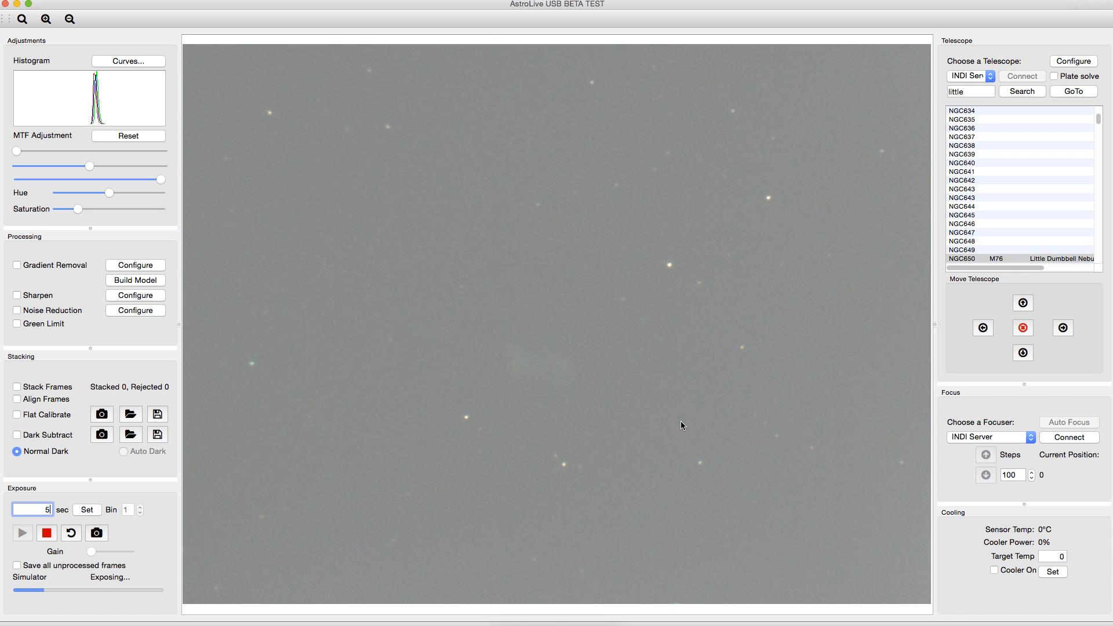
pyautogui.moveTo(559, 393)
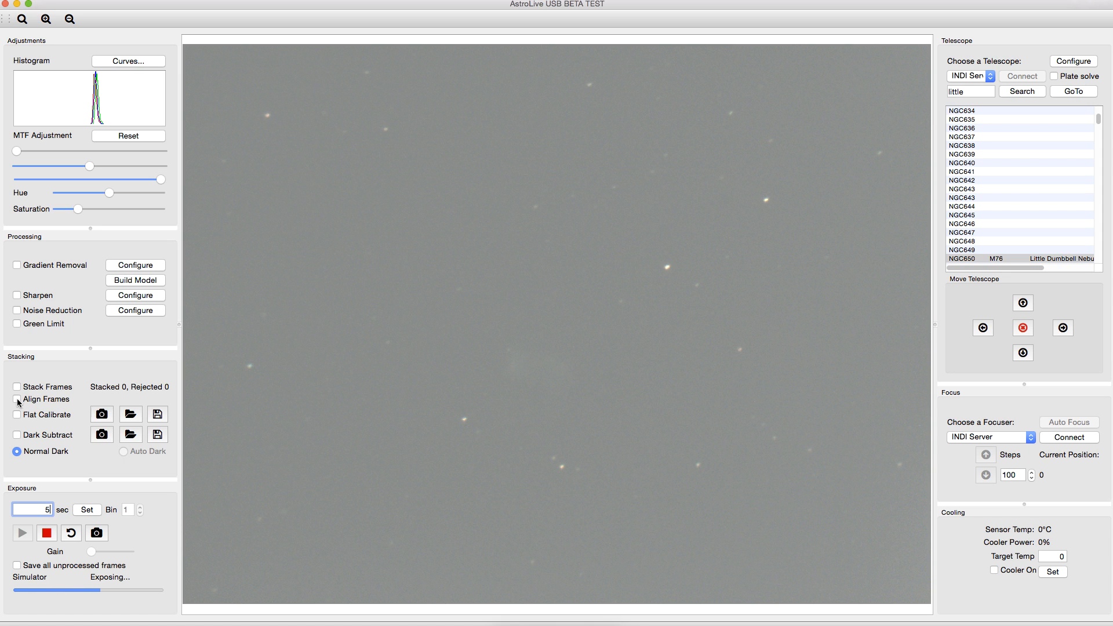
# Step: Enable Align Frames and Stack Frames so incoming frames are live-stacked
pyautogui.click(17, 398)
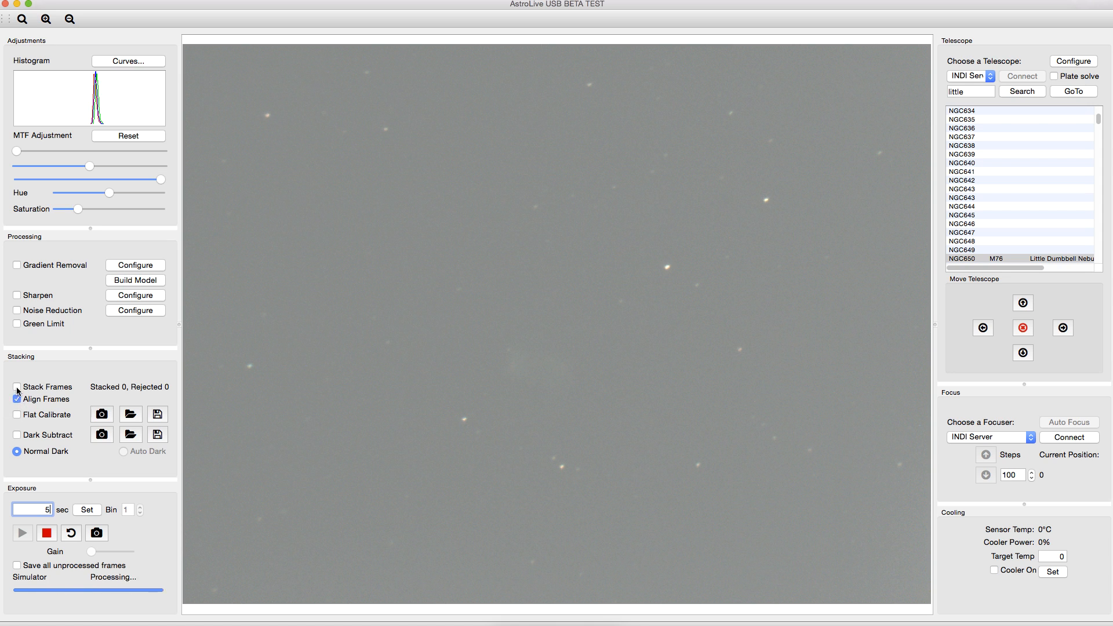
pyautogui.click(18, 387)
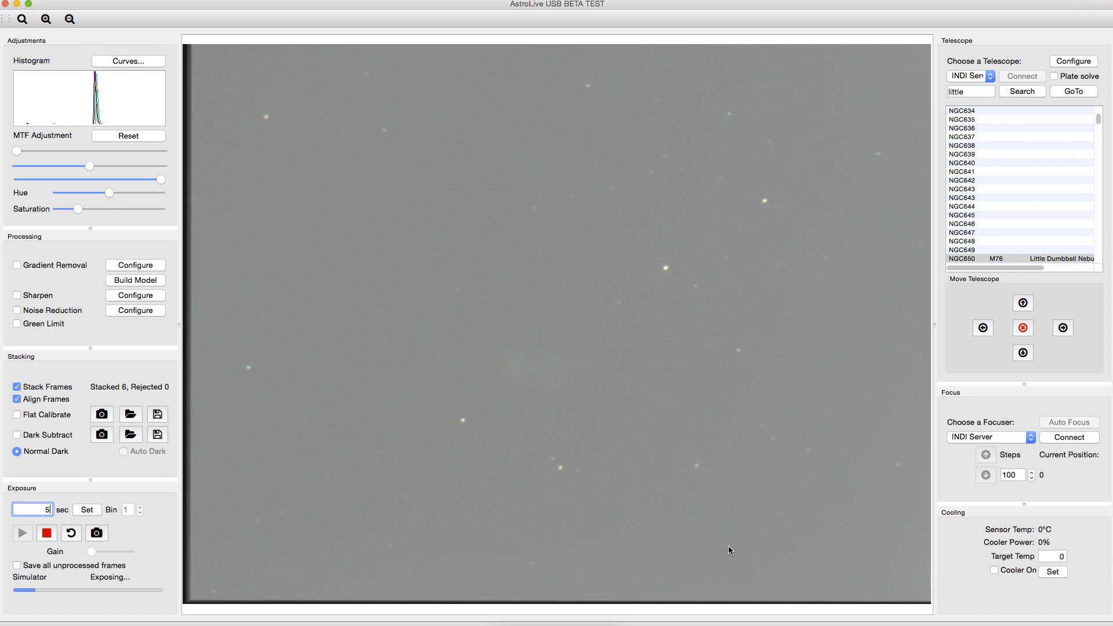
pyautogui.moveTo(501, 391)
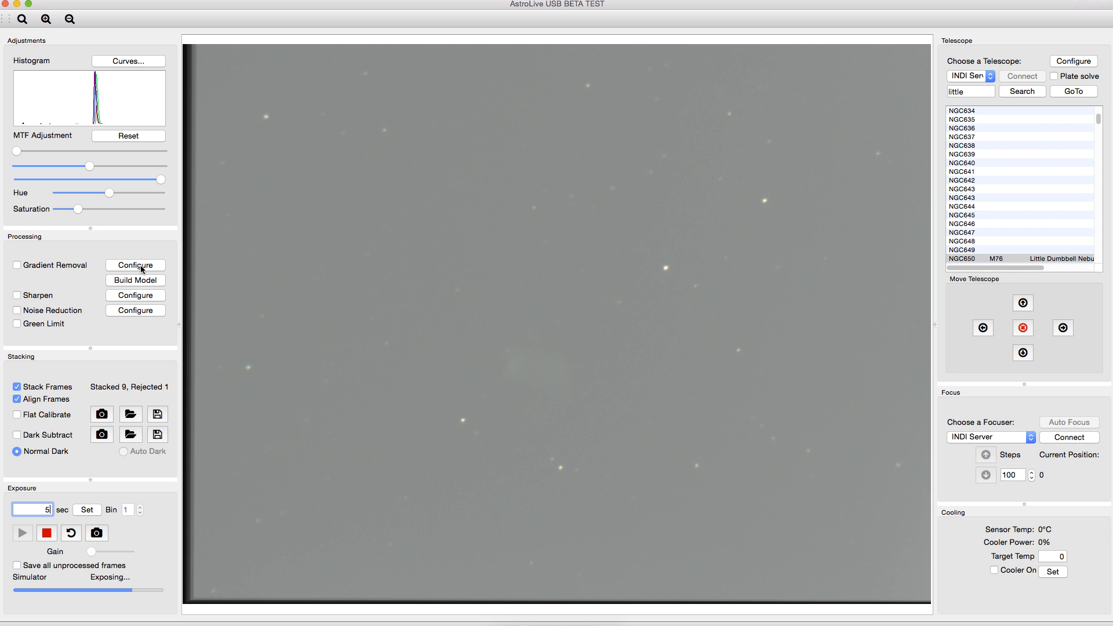
pyautogui.click(134, 264)
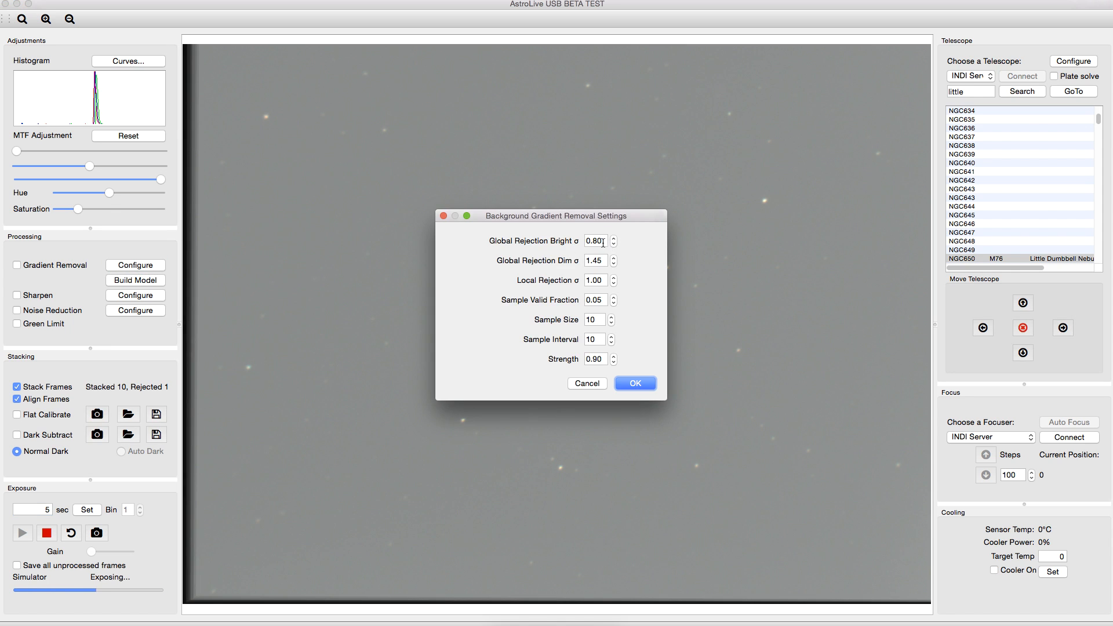
pyautogui.moveTo(584, 309)
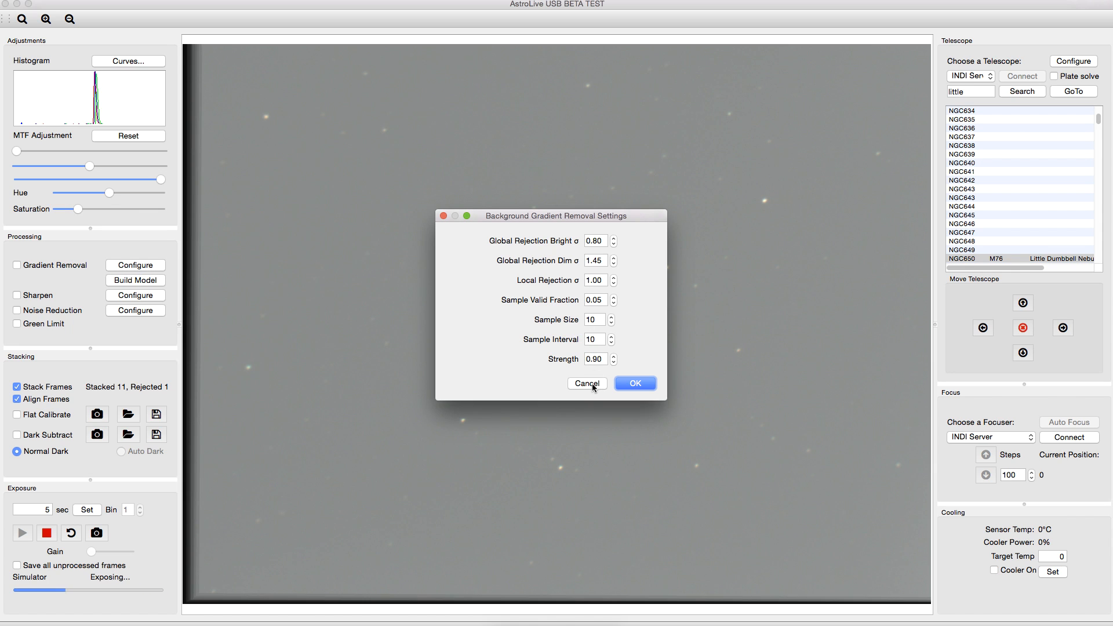
pyautogui.click(587, 382)
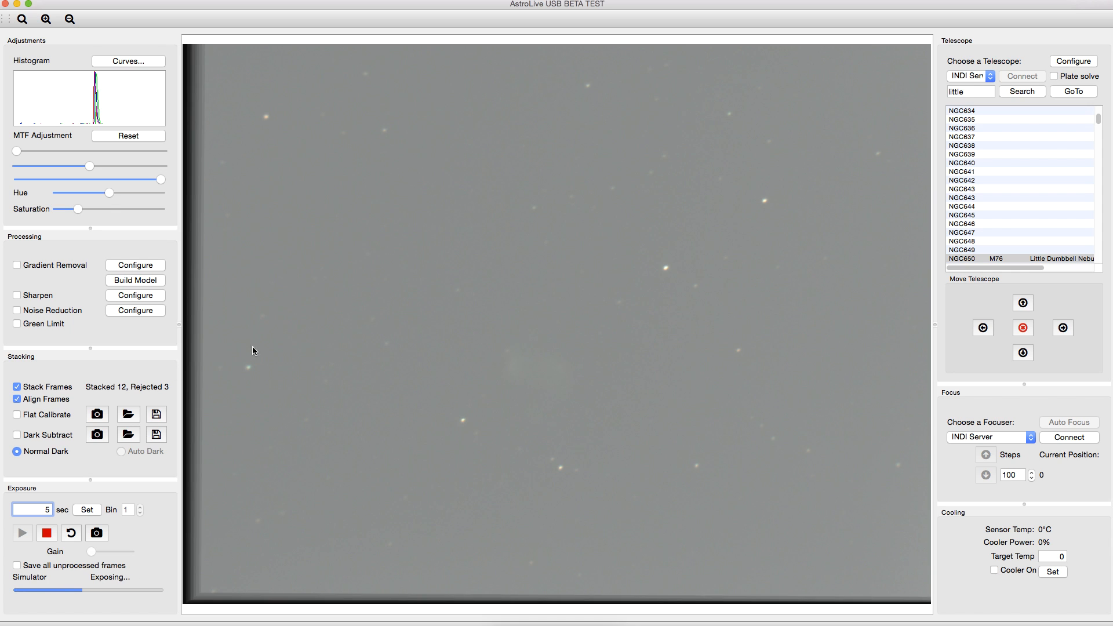
pyautogui.moveTo(175, 274)
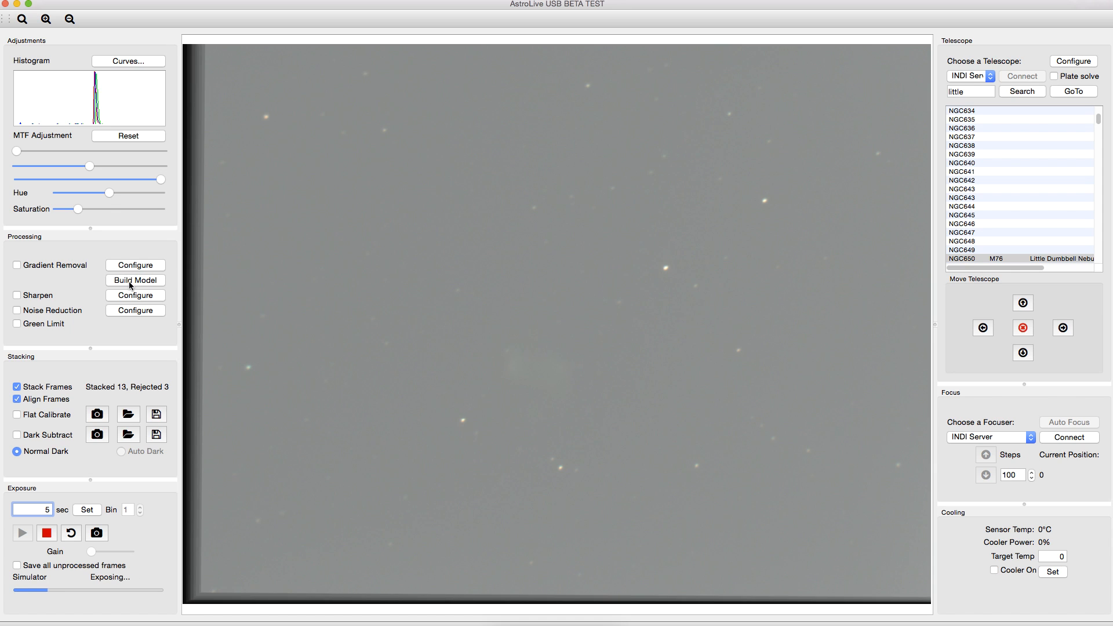
# Step: Build the background gradient model and switch on Gradient Removal
pyautogui.click(135, 279)
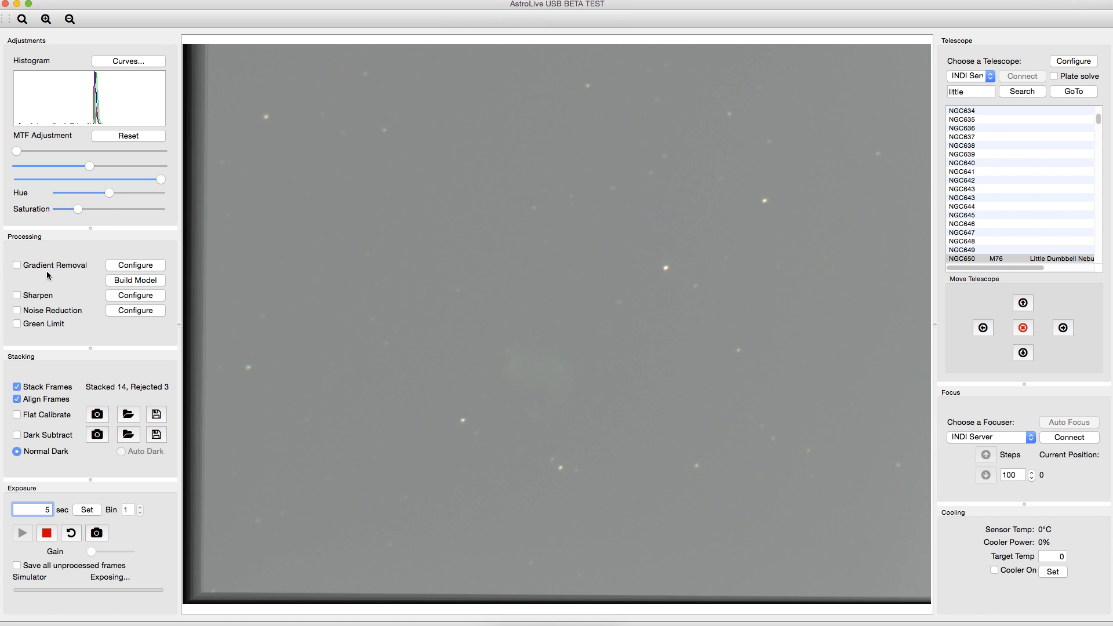
pyautogui.click(17, 264)
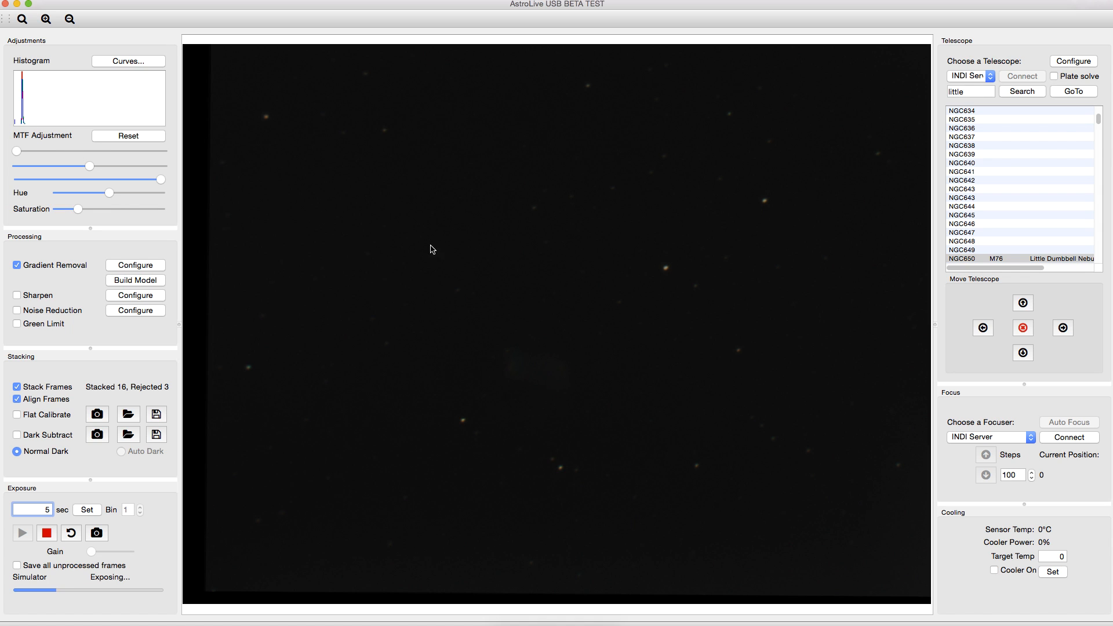
pyautogui.moveTo(319, 148)
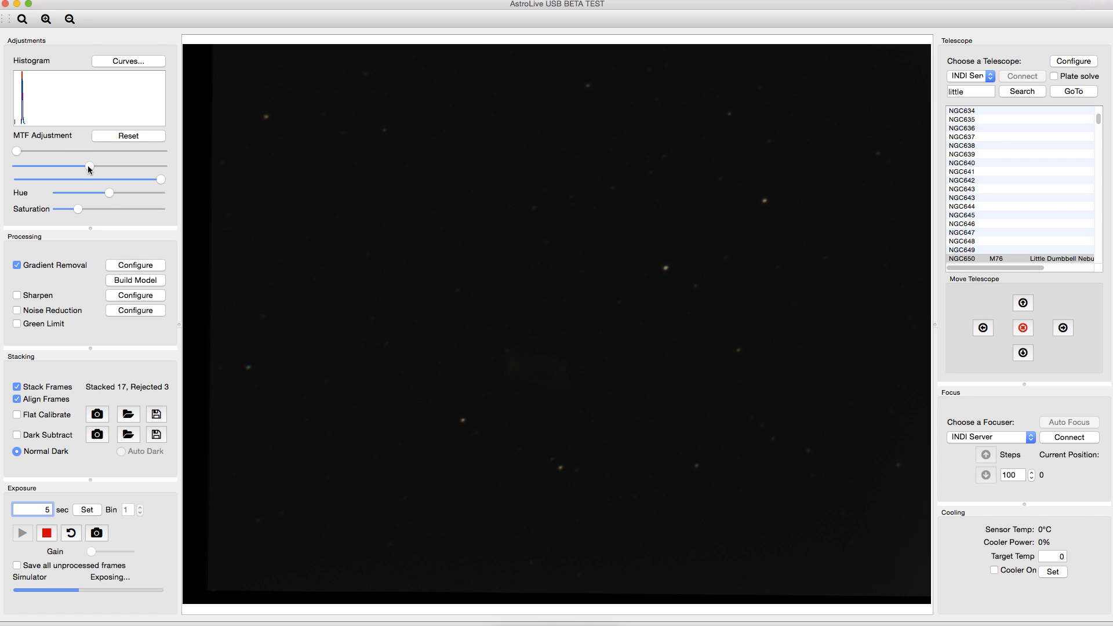
# Step: Lower the MTF midtone and white point sliders and nudge the black point to reveal the nebula
pyautogui.moveTo(89, 169); pyautogui.dragTo(63, 169)
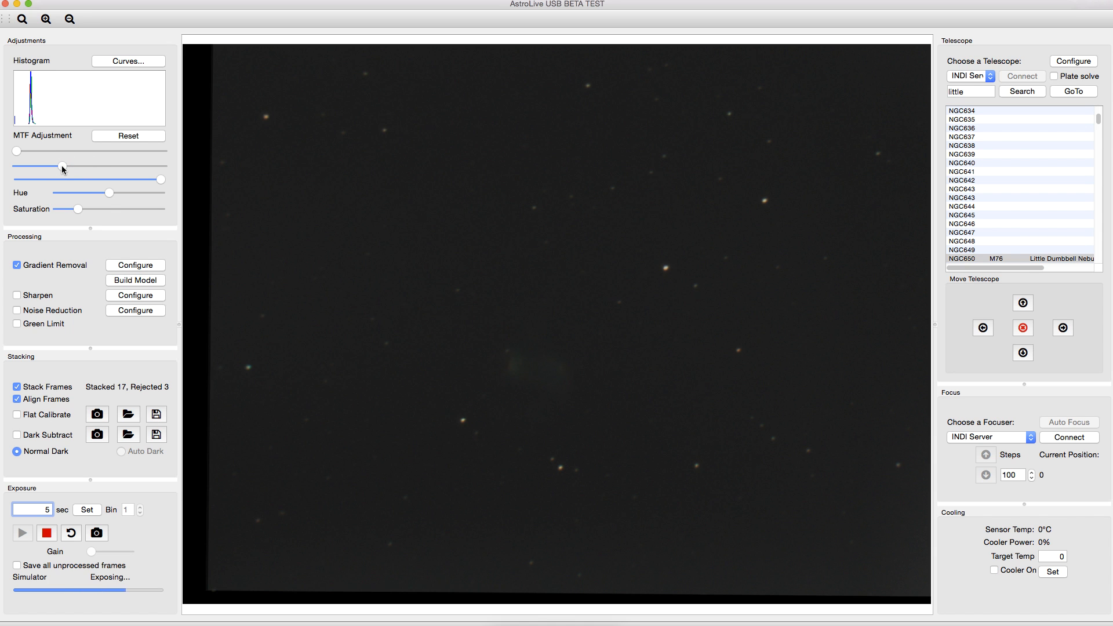
pyautogui.moveTo(62, 166); pyautogui.dragTo(42, 165)
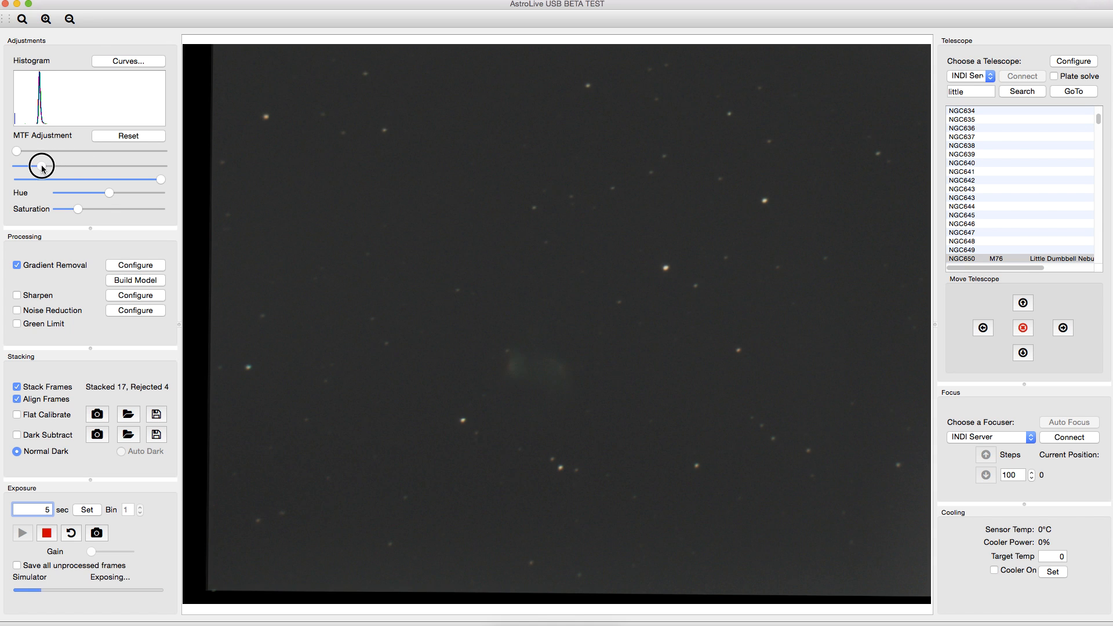
pyautogui.moveTo(41, 166); pyautogui.dragTo(40, 166)
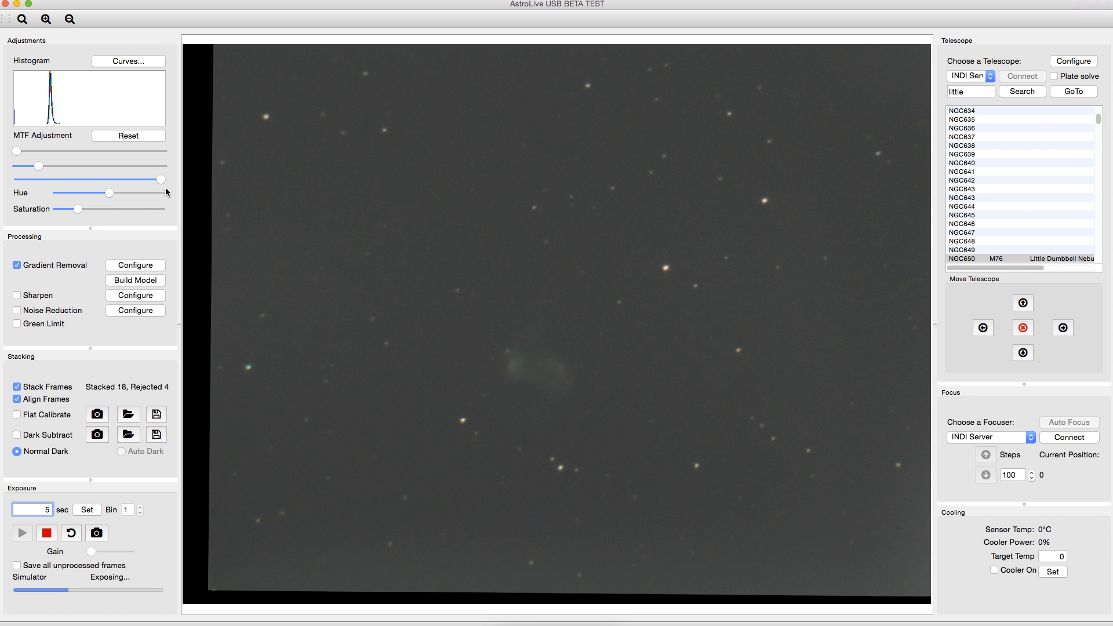
pyautogui.moveTo(163, 180); pyautogui.dragTo(147, 180)
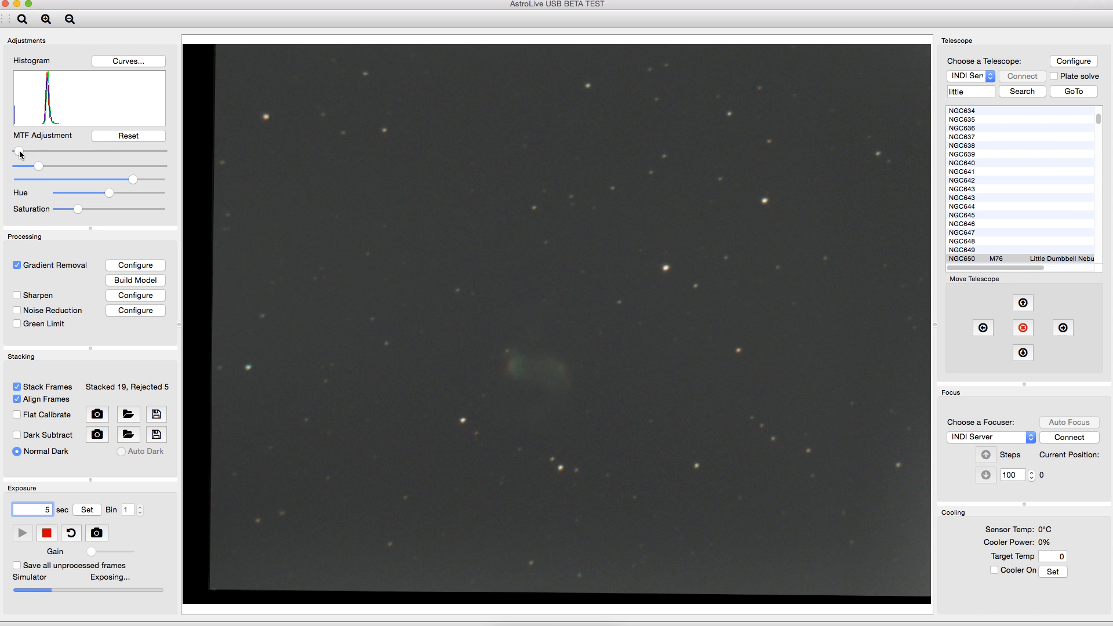
pyautogui.moveTo(19, 151); pyautogui.dragTo(33, 151)
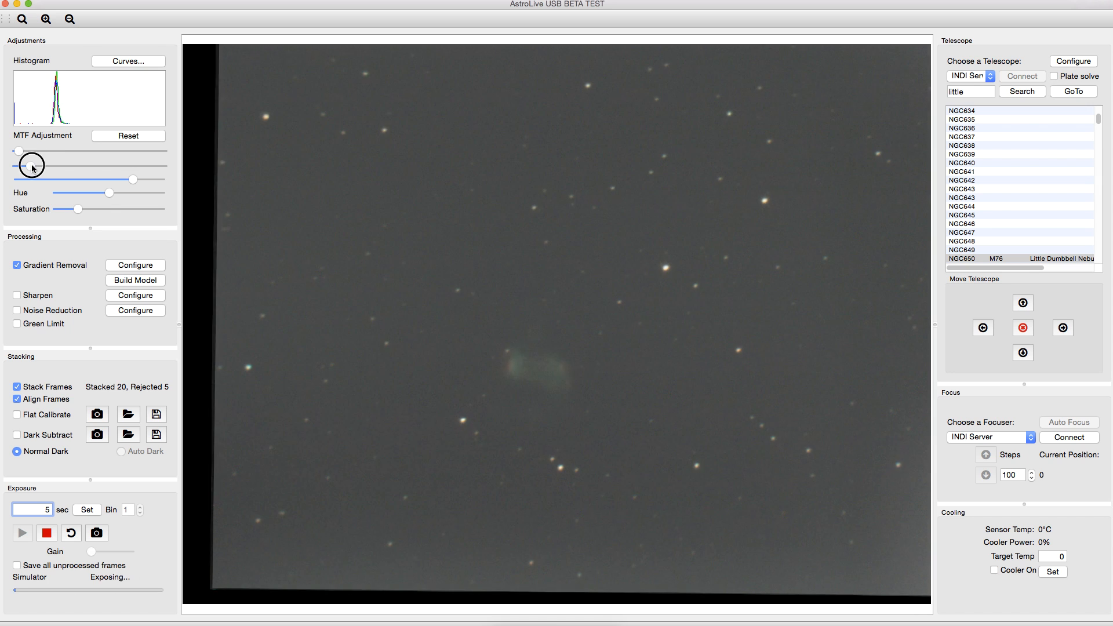
pyautogui.moveTo(31, 163); pyautogui.dragTo(34, 163)
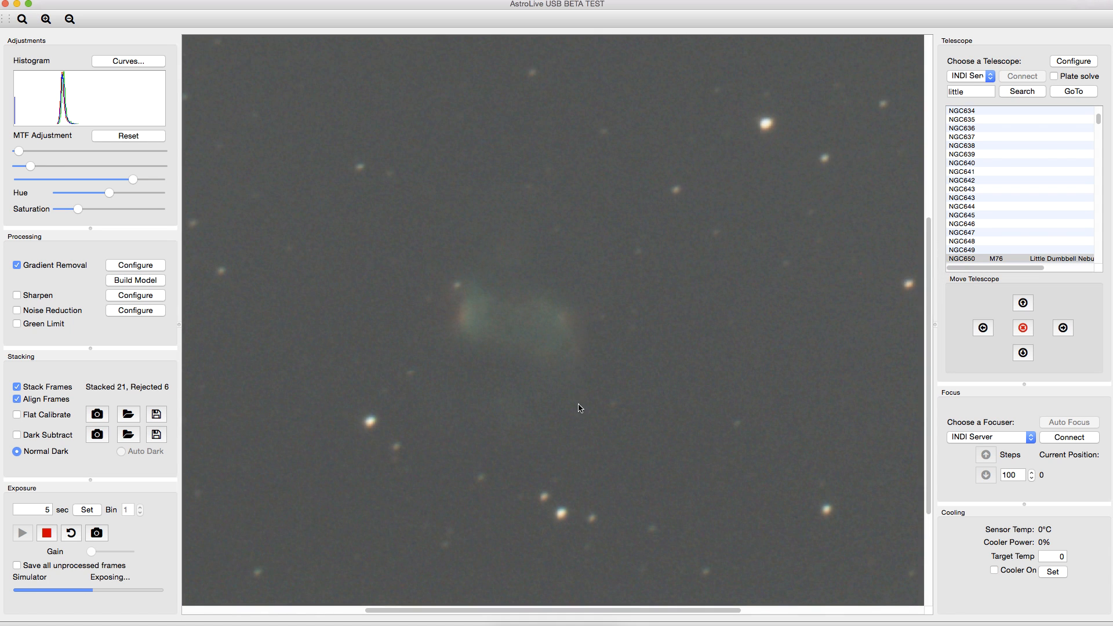
pyautogui.moveTo(457, 281)
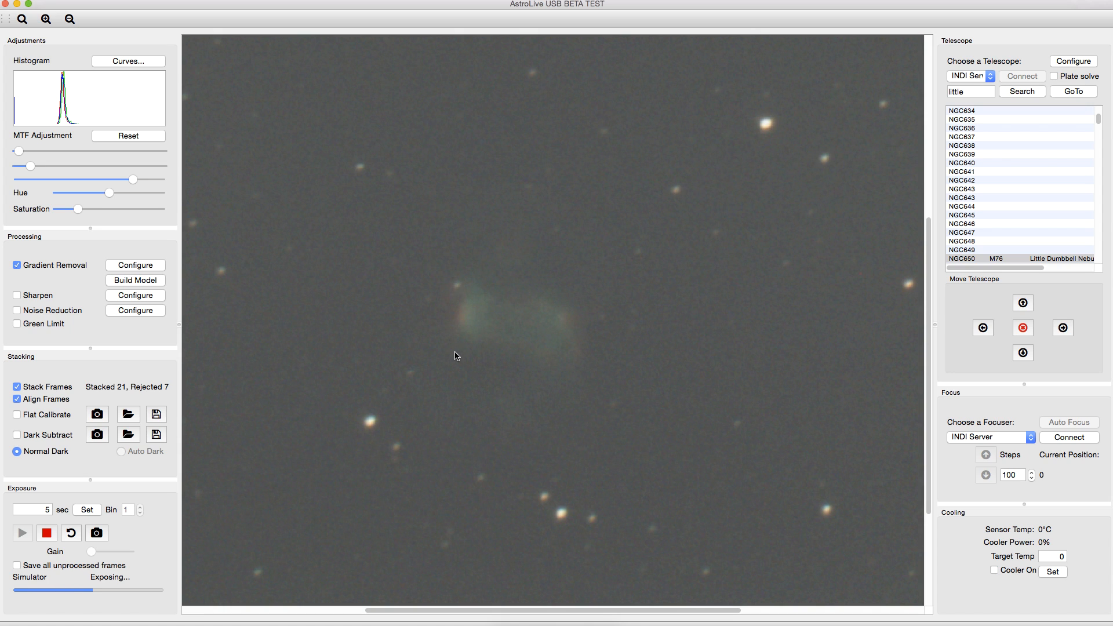
pyautogui.moveTo(389, 420)
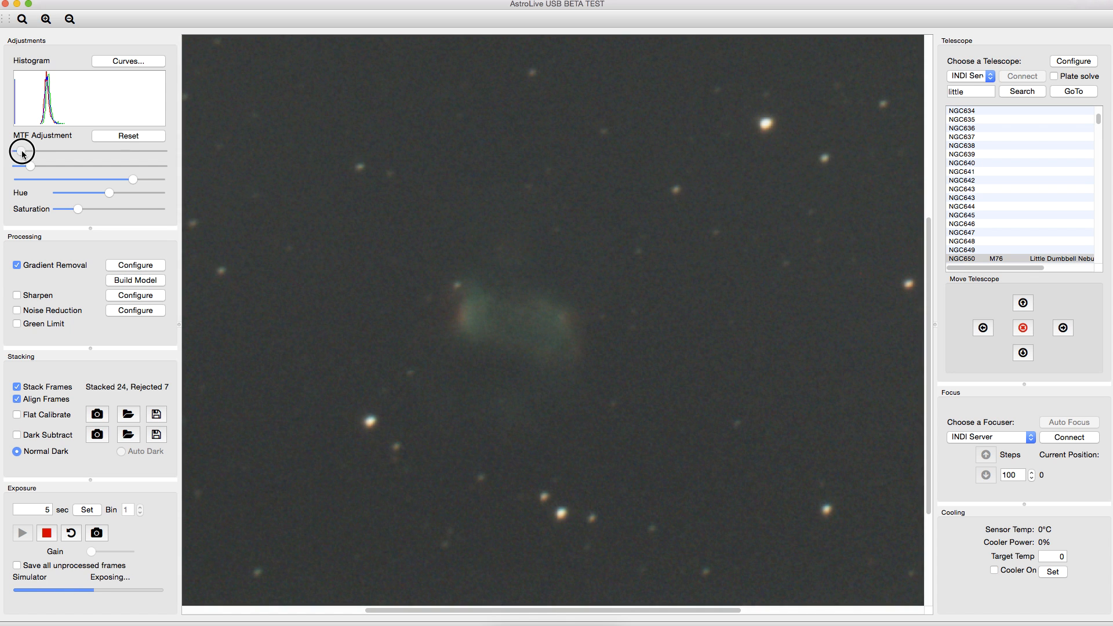
# Step: Nudge the MTF black point slider right to darken the sky background
pyautogui.moveTo(29, 151); pyautogui.dragTo(29, 166)
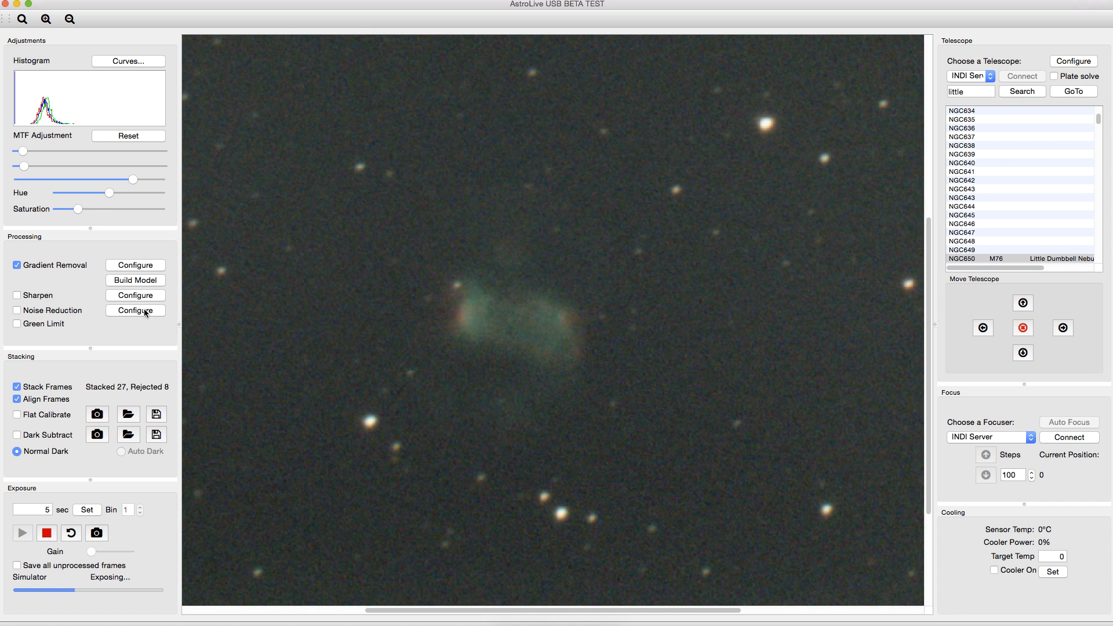
# Step: Review Noise Reduction settings unchanged, then switch Noise Reduction on
pyautogui.click(135, 311)
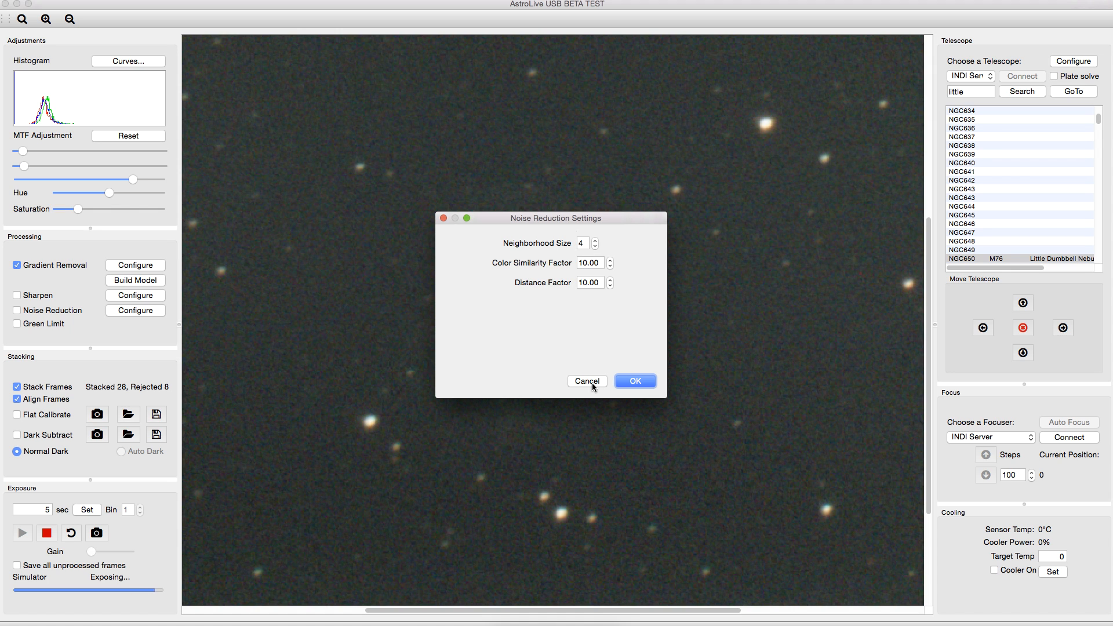
pyautogui.click(634, 382)
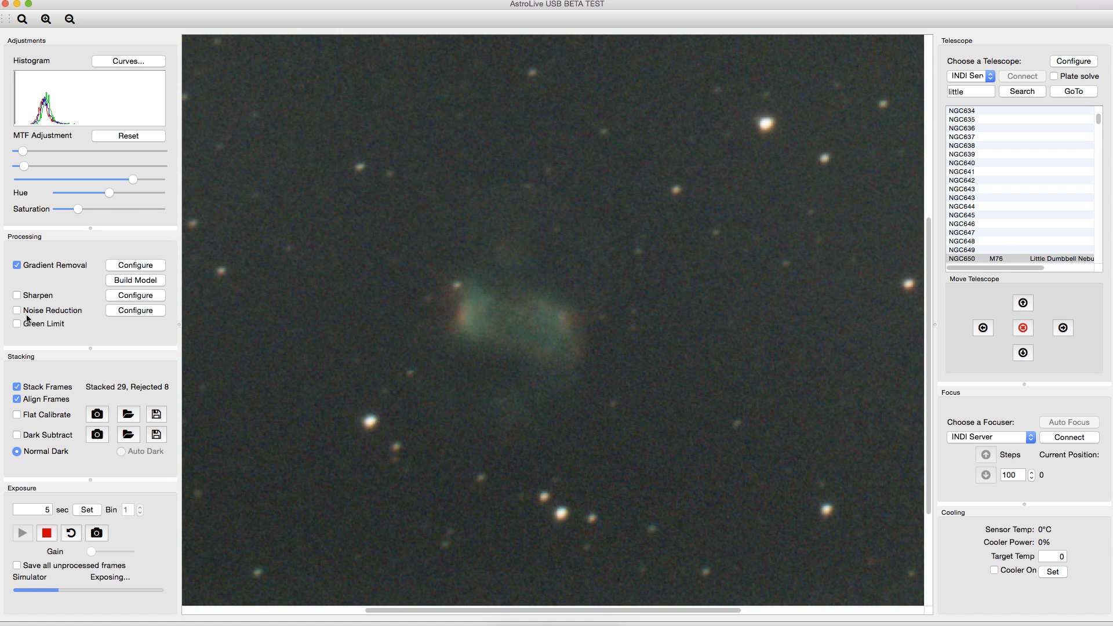
pyautogui.click(17, 311)
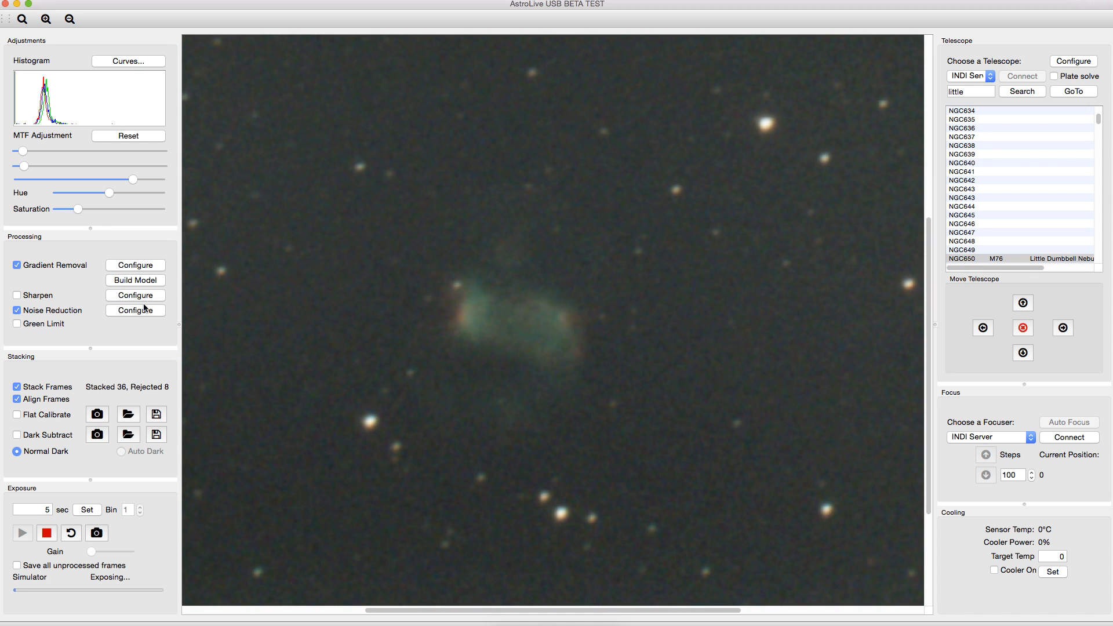
pyautogui.click(18, 310)
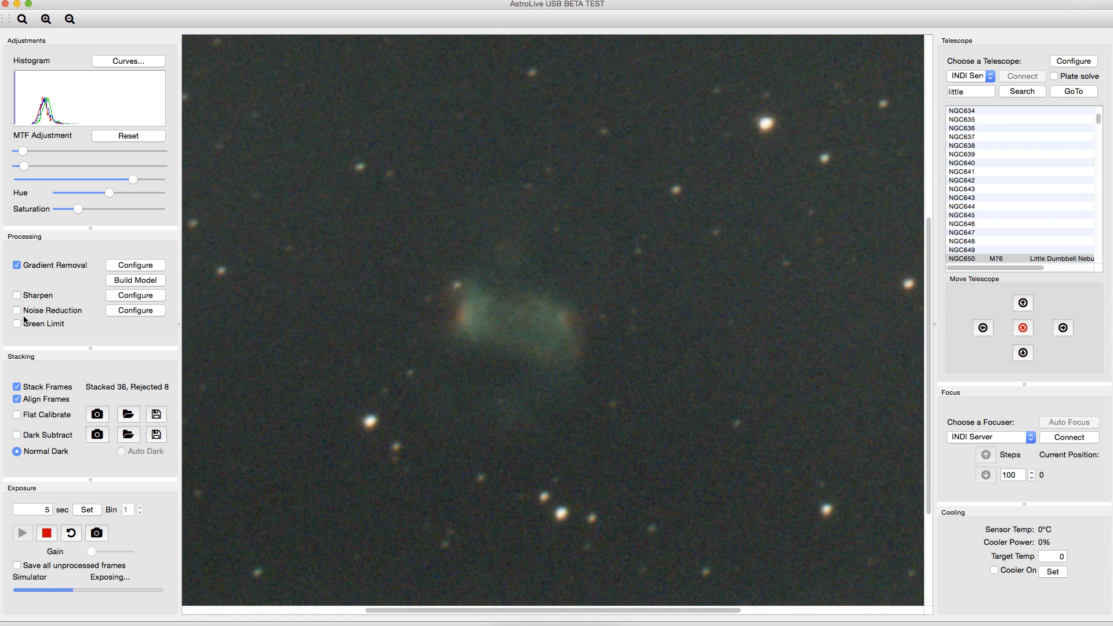
pyautogui.click(134, 295)
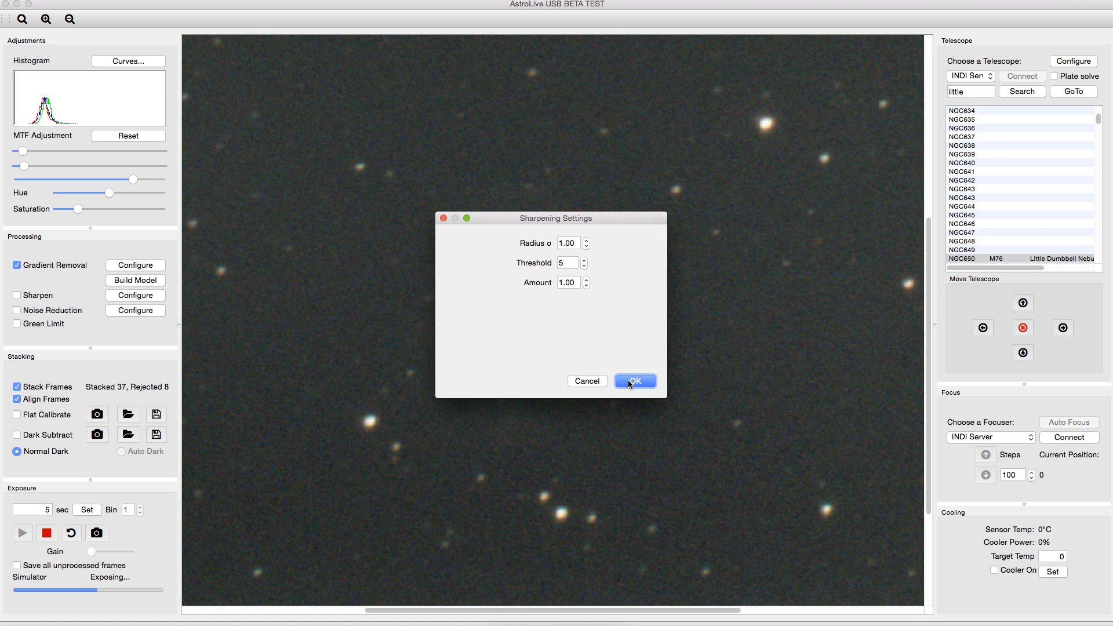
pyautogui.click(632, 380)
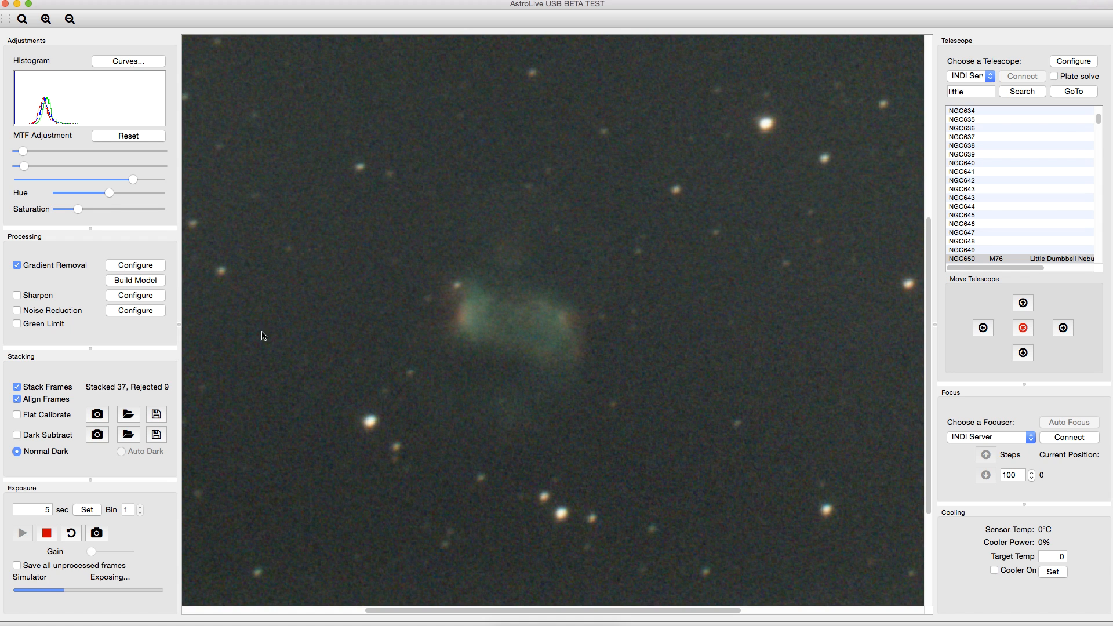
pyautogui.click(18, 296)
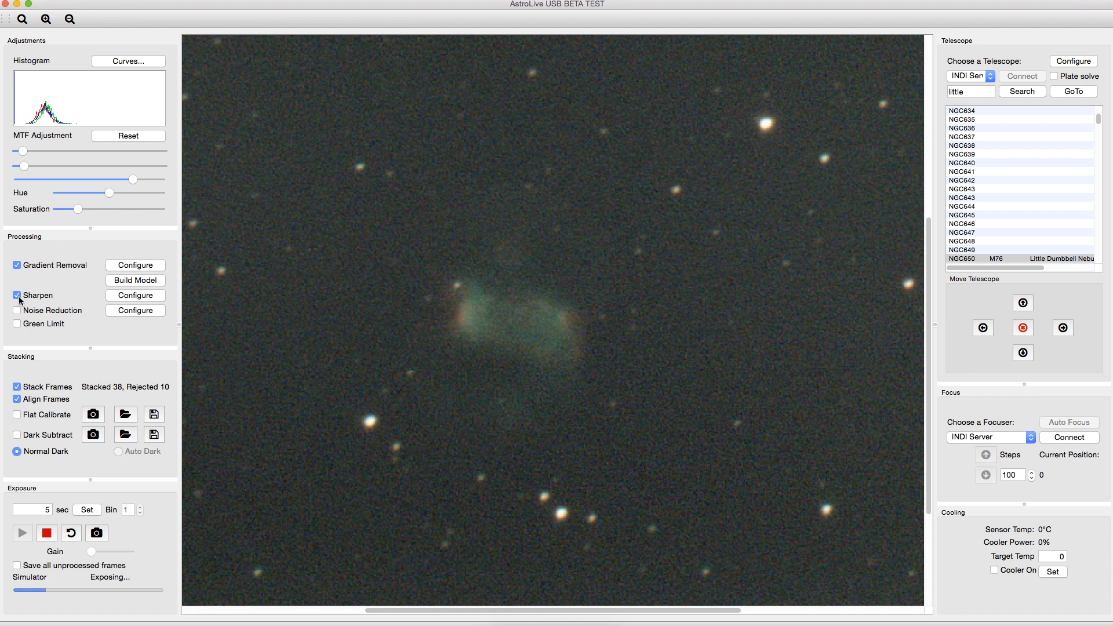
pyautogui.click(18, 310)
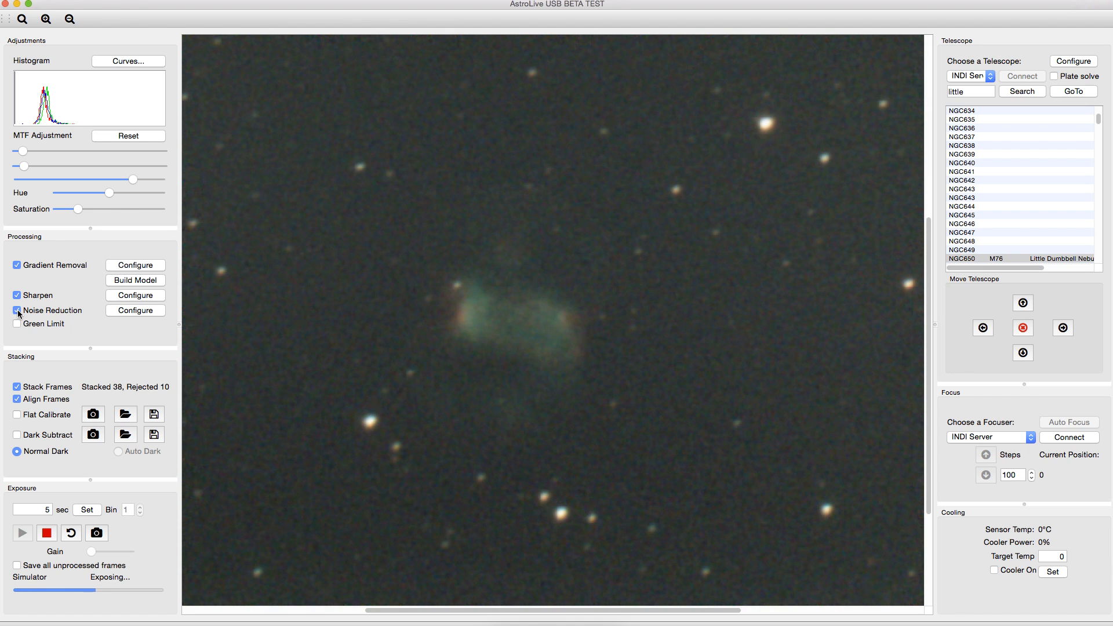
pyautogui.click(18, 296)
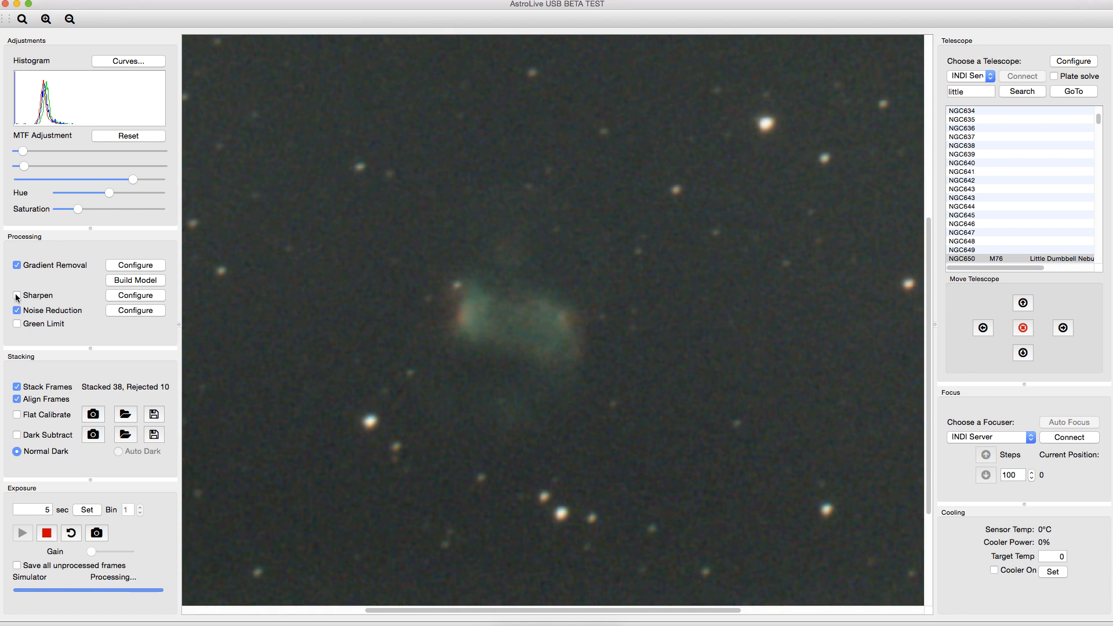
pyautogui.click(18, 295)
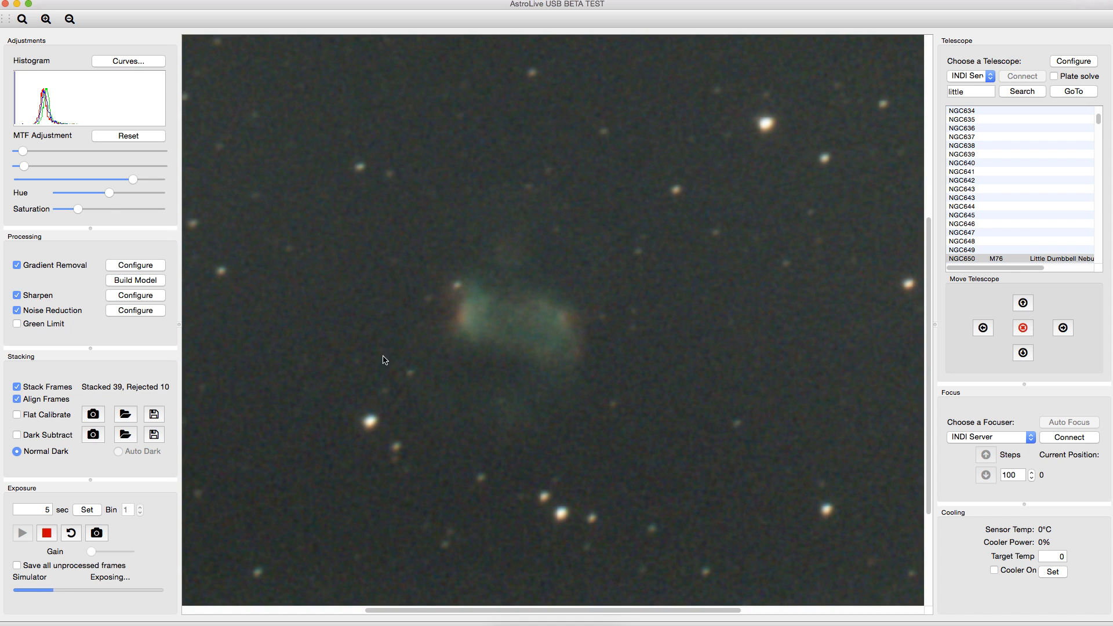
pyautogui.click(17, 296)
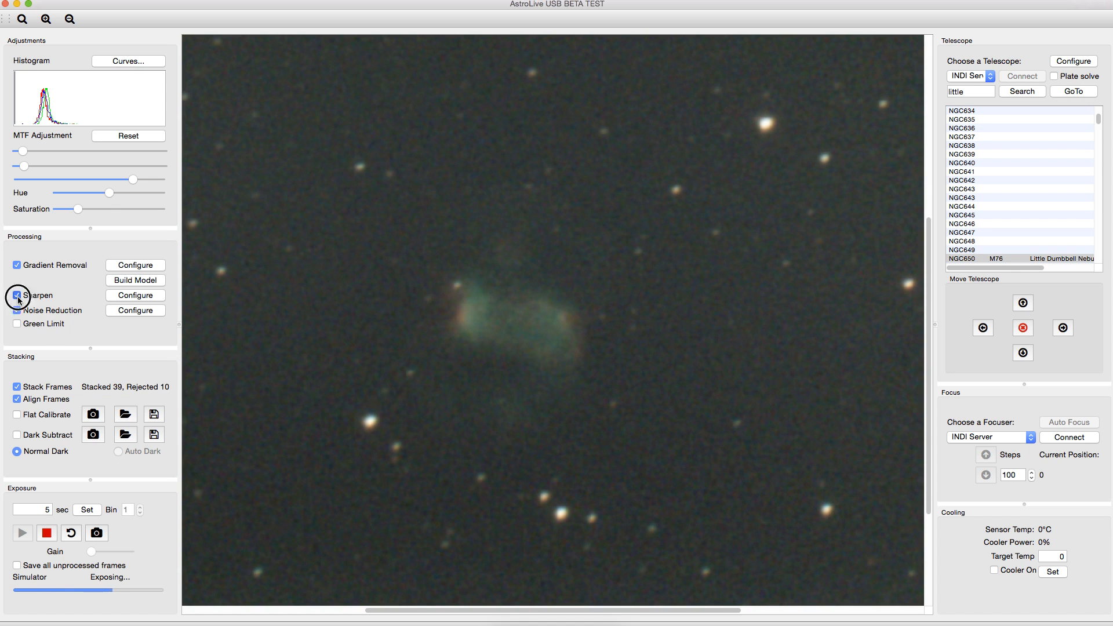
pyautogui.click(17, 296)
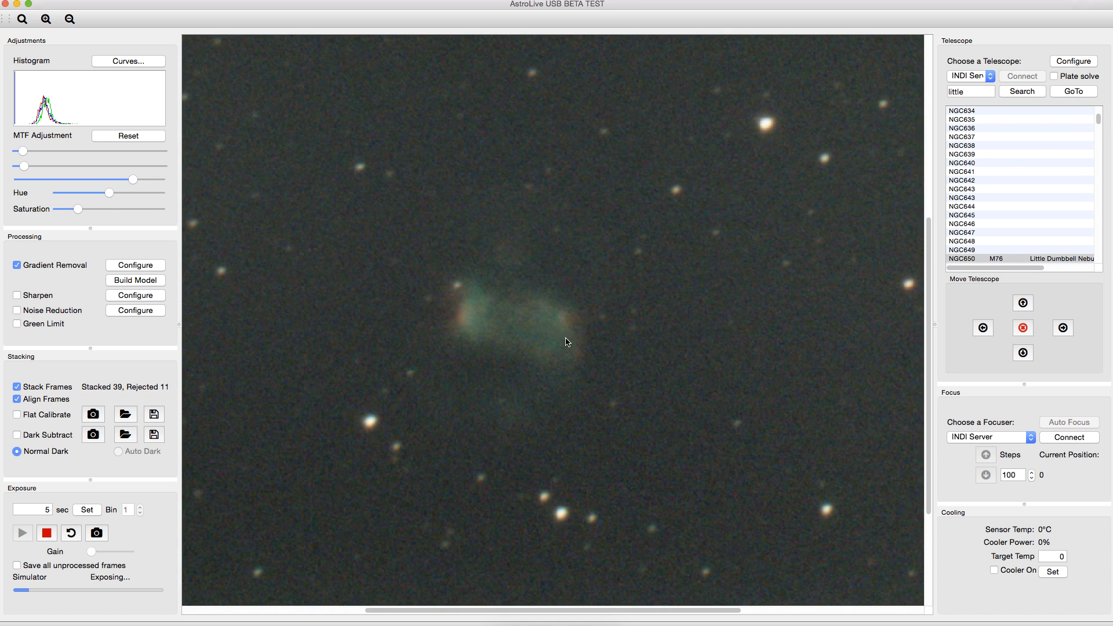
pyautogui.moveTo(434, 341)
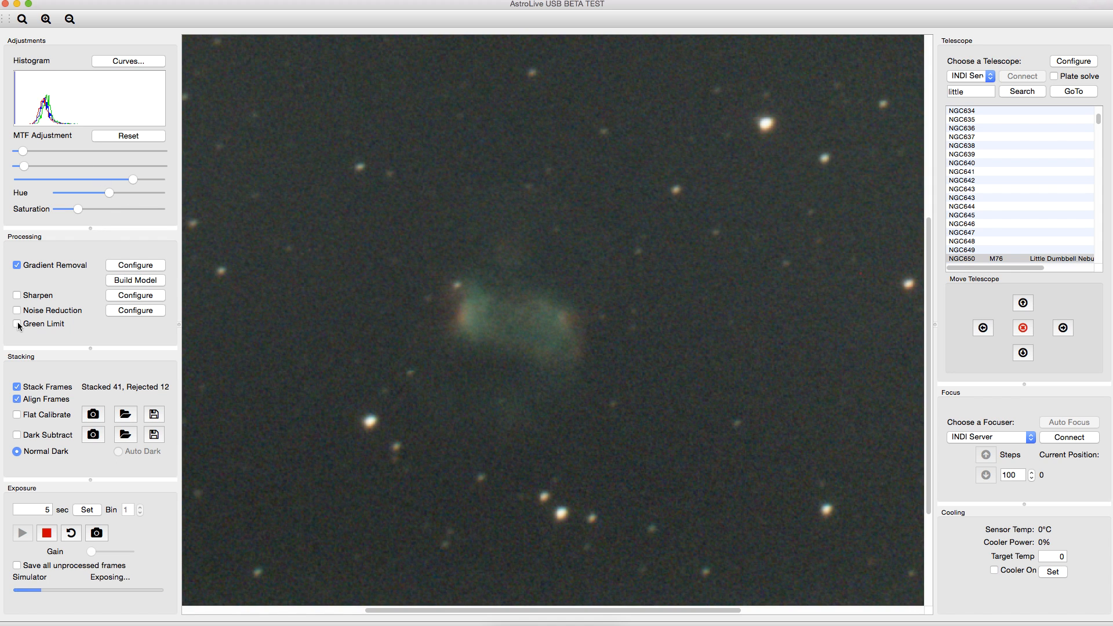
pyautogui.click(18, 324)
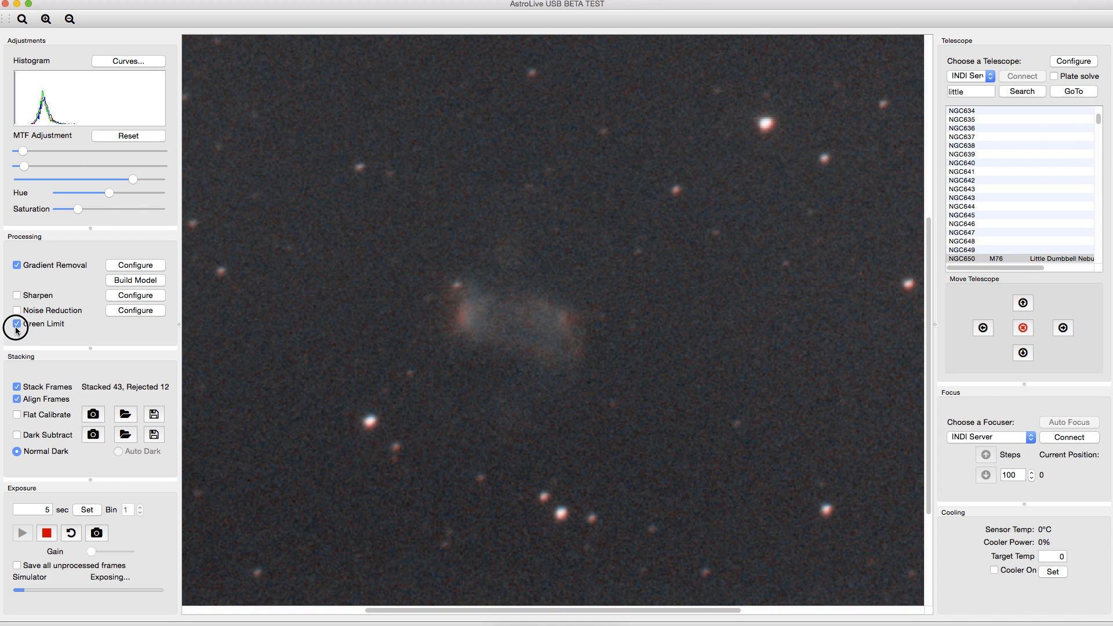
pyautogui.click(17, 324)
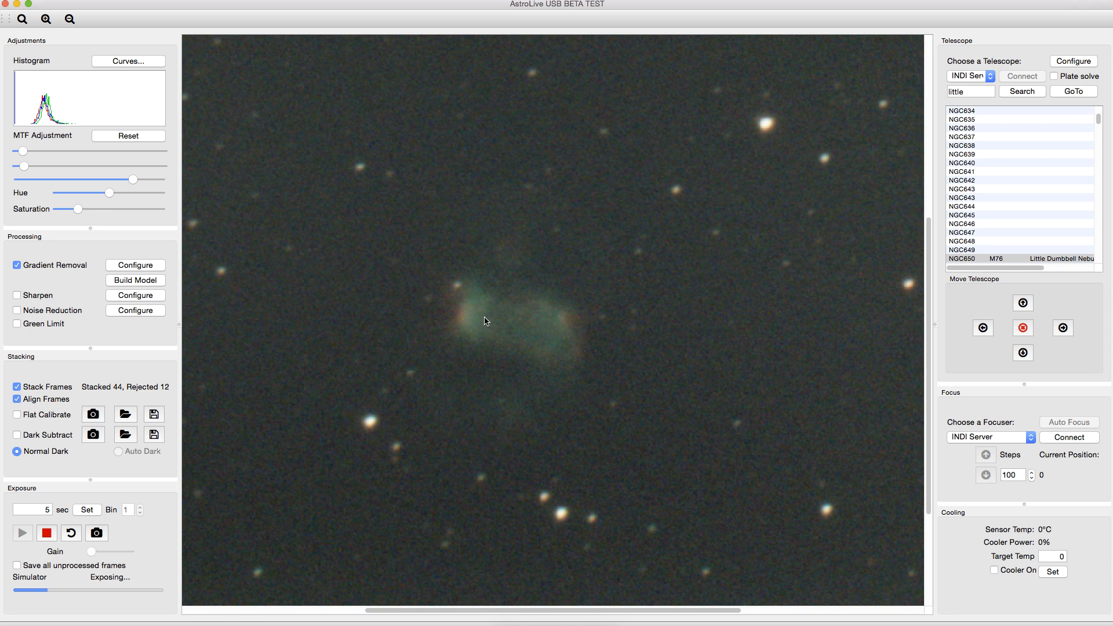
pyautogui.moveTo(554, 332)
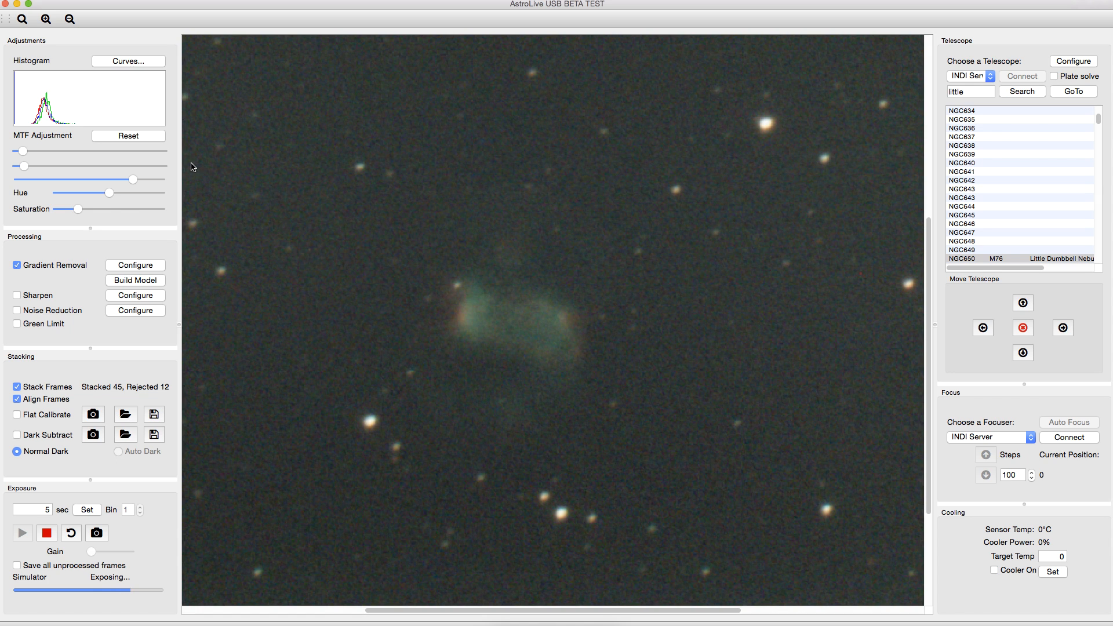
# Step: Shape the overall K curve into an S-curve for added contrast
pyautogui.click(127, 61)
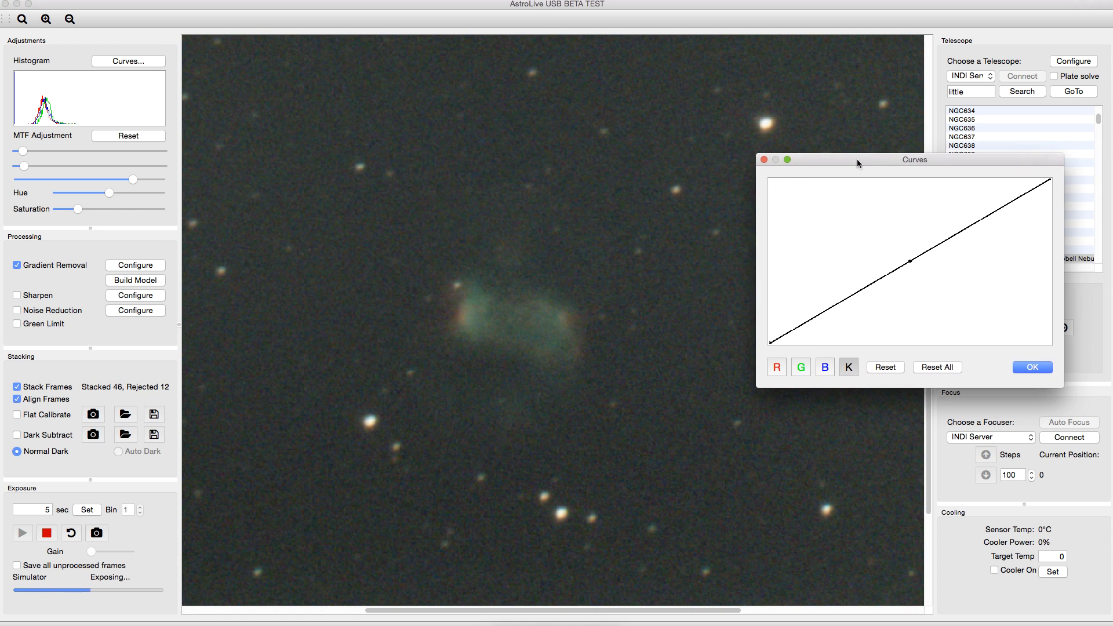
pyautogui.moveTo(958, 238)
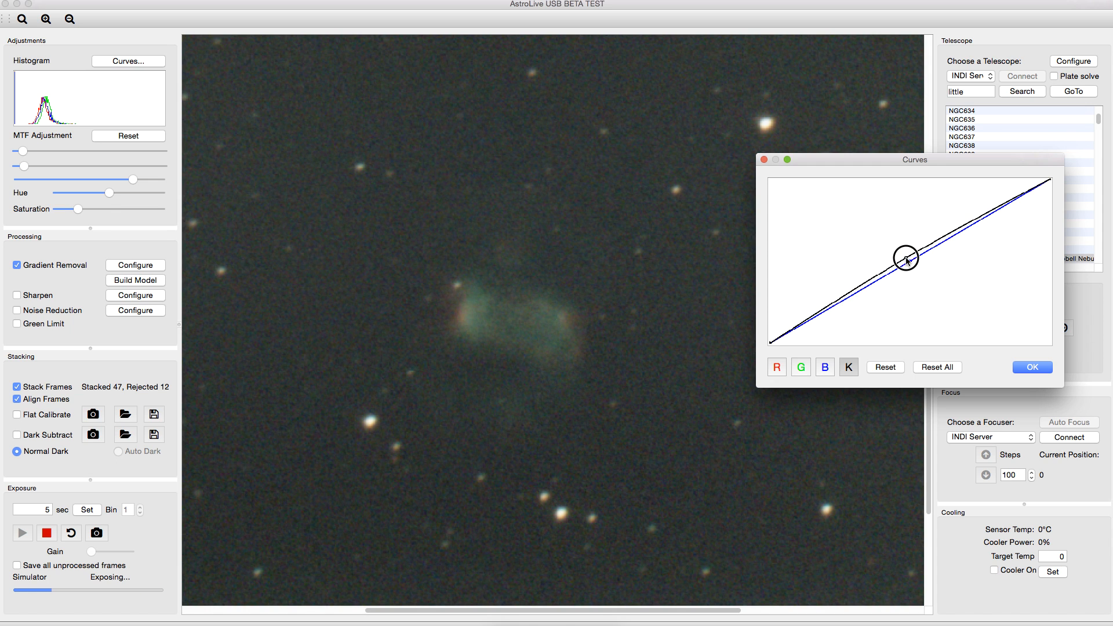
pyautogui.moveTo(903, 261); pyautogui.dragTo(906, 254)
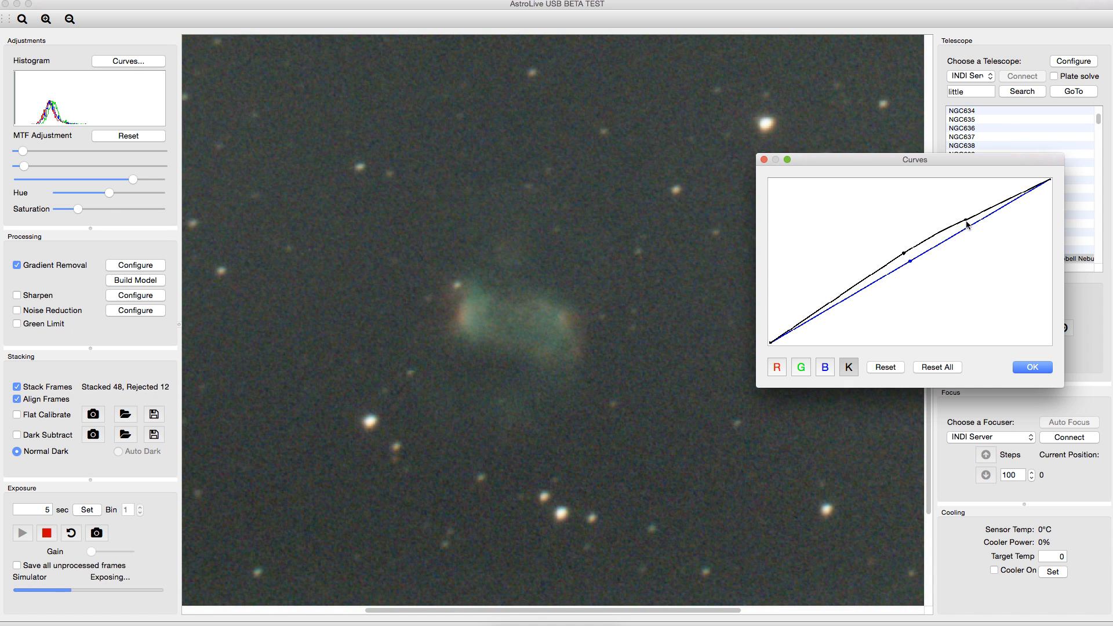
pyautogui.moveTo(954, 227); pyautogui.dragTo(872, 266)
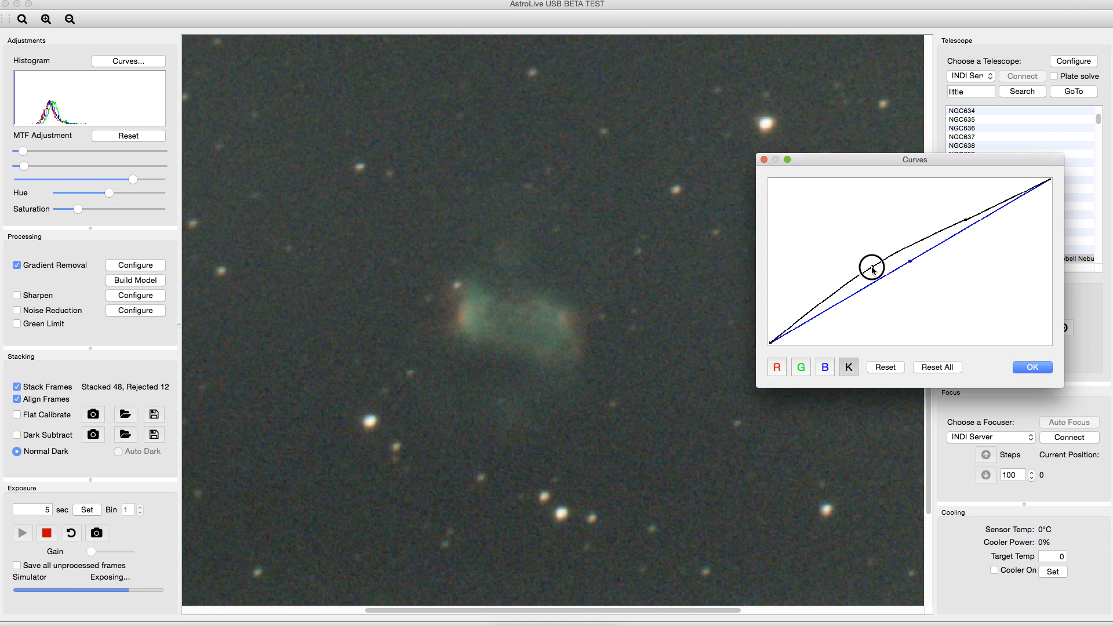
pyautogui.moveTo(872, 268); pyautogui.dragTo(936, 236)
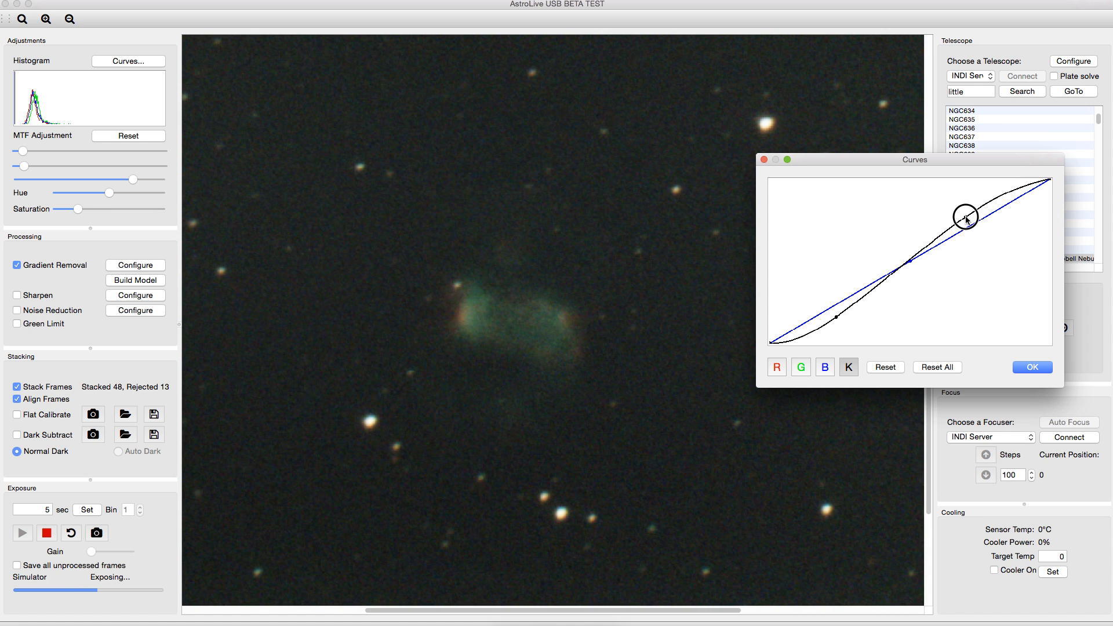
pyautogui.moveTo(965, 217); pyautogui.dragTo(978, 231)
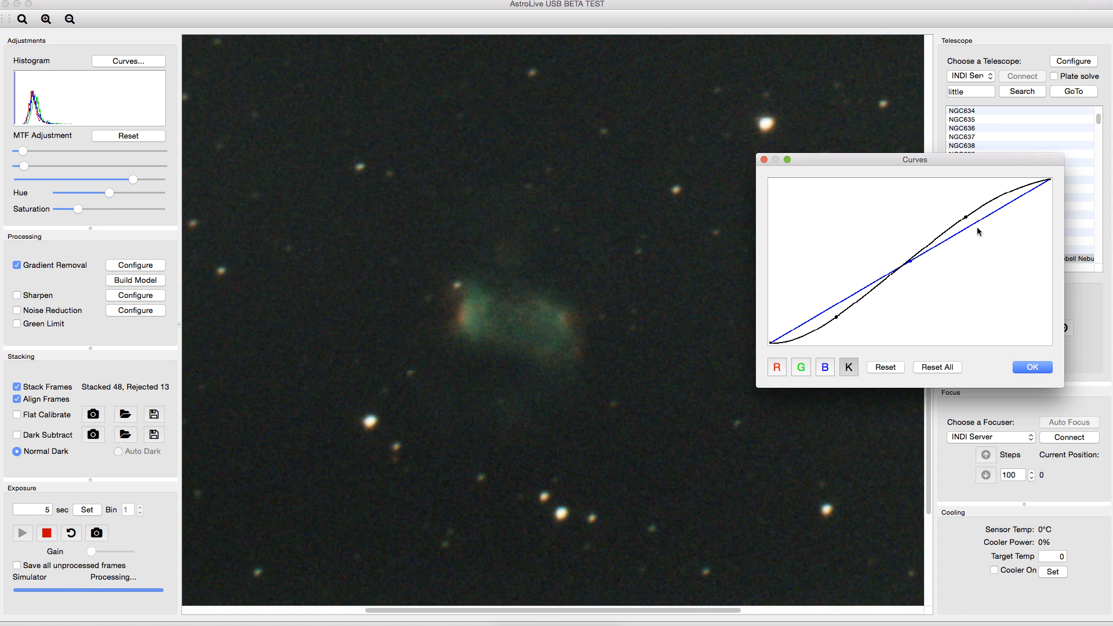
# Step: Lower the green channel curve, raise the blue channel curve and apply the adjustments
pyautogui.click(801, 368)
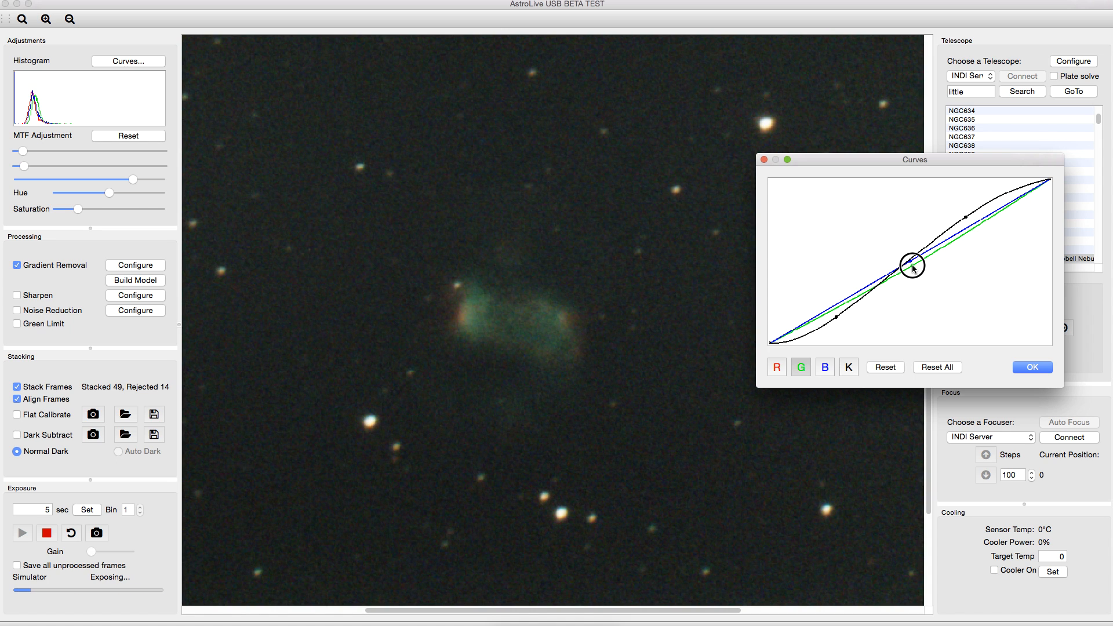
pyautogui.moveTo(915, 268); pyautogui.dragTo(890, 263)
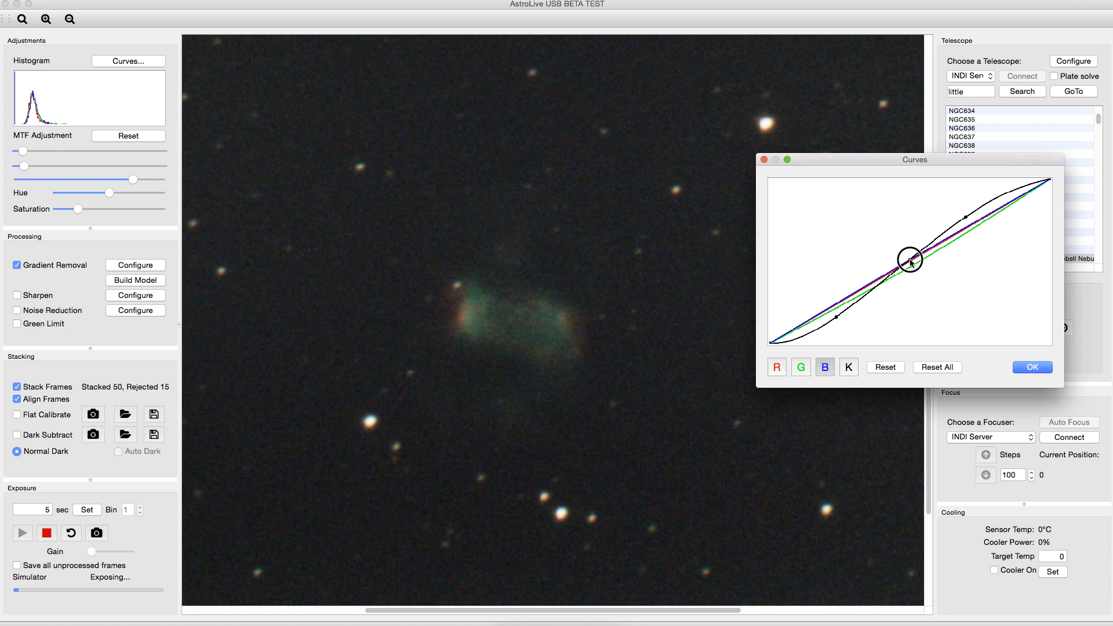
pyautogui.moveTo(910, 261); pyautogui.dragTo(910, 263)
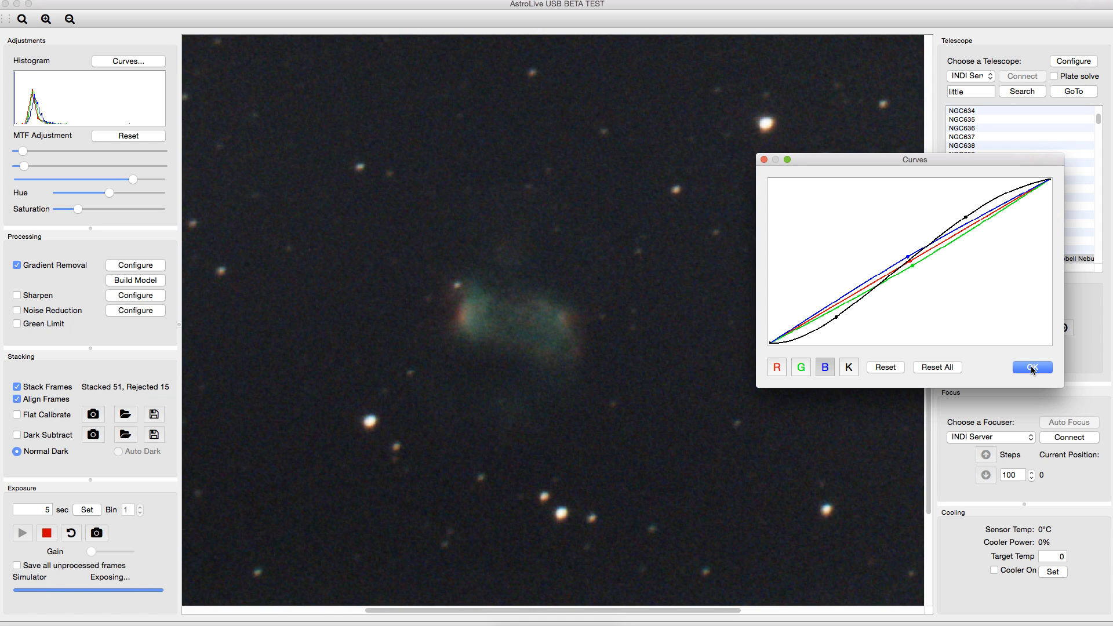
pyautogui.click(1031, 367)
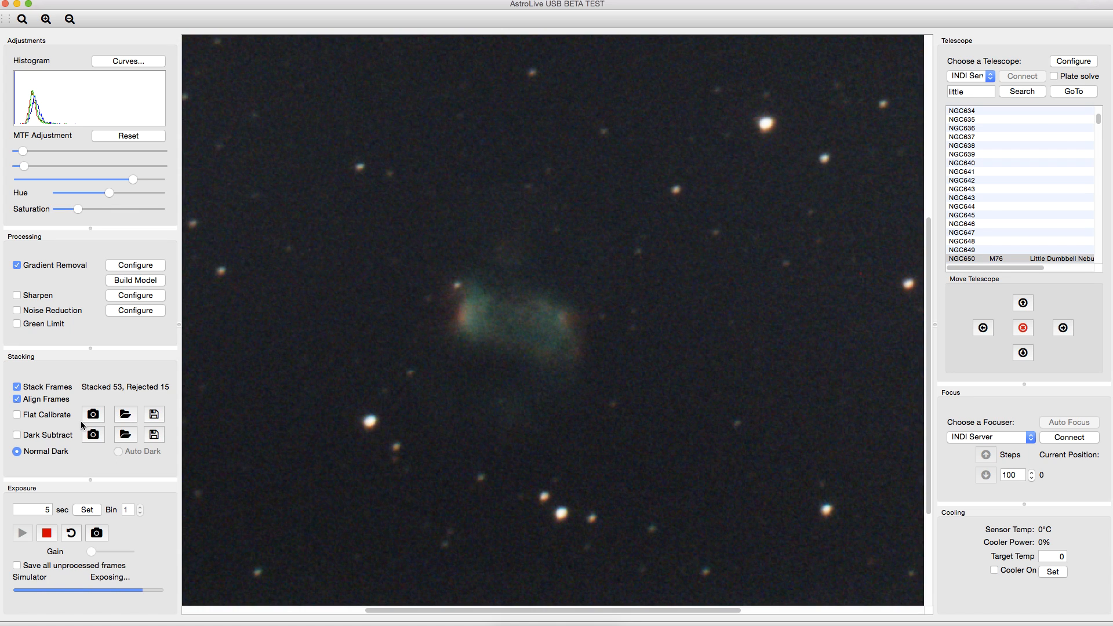
pyautogui.moveTo(153, 433)
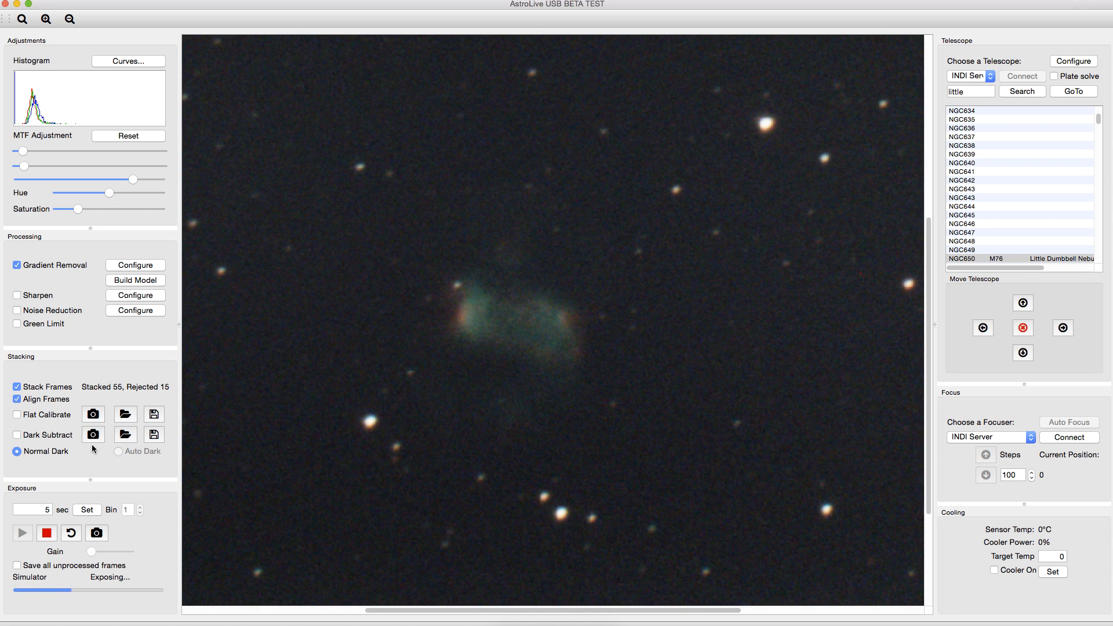
pyautogui.click(93, 434)
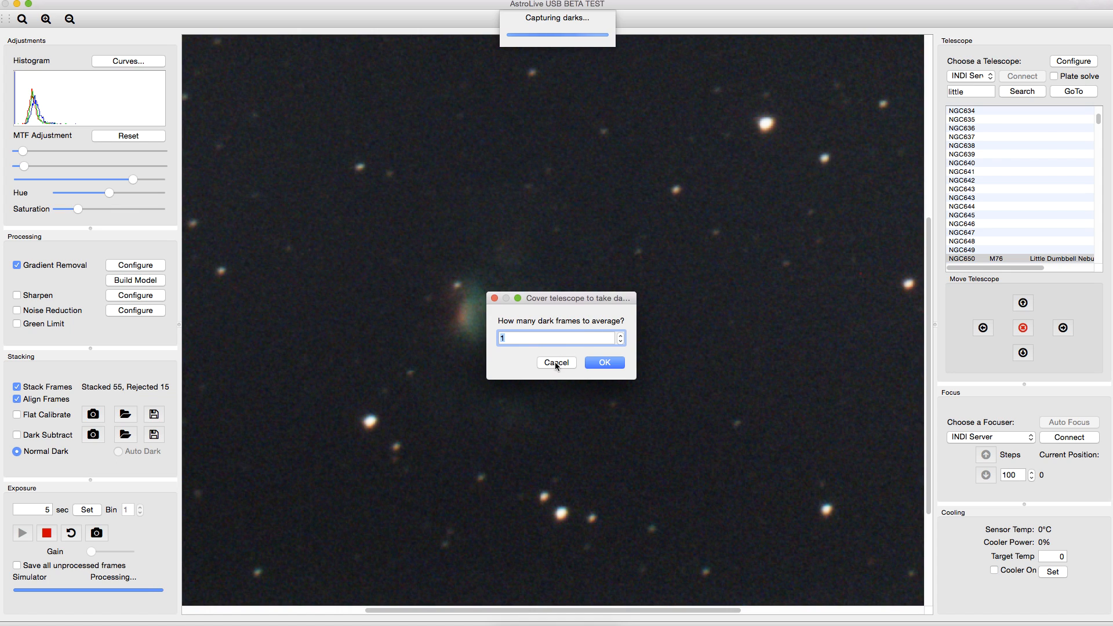
pyautogui.click(603, 361)
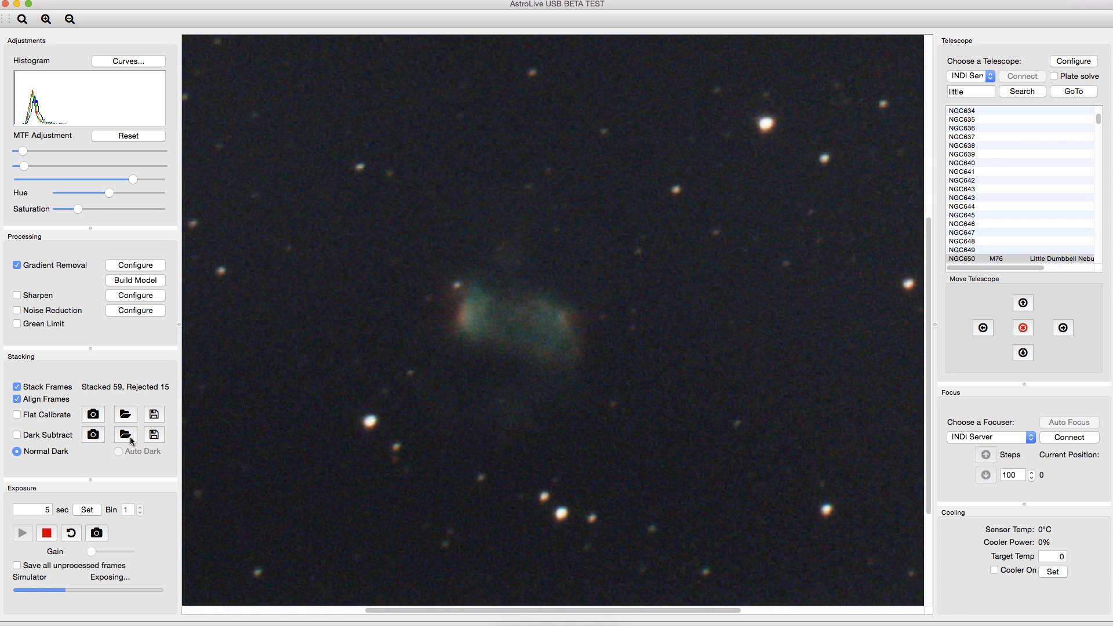
pyautogui.moveTo(127, 435)
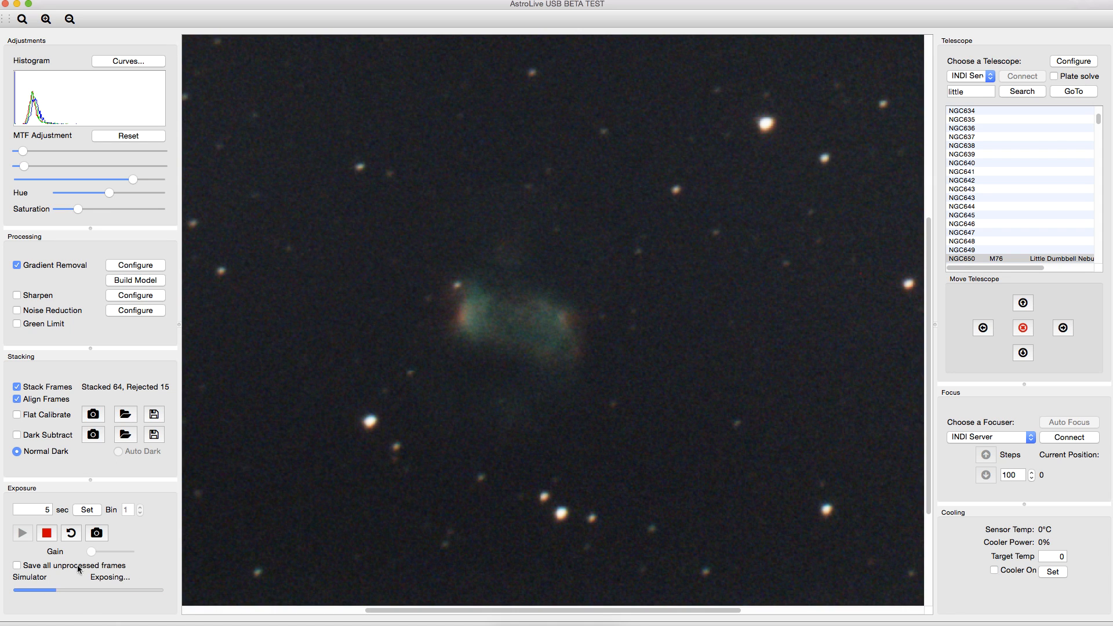
pyautogui.moveTo(77, 570)
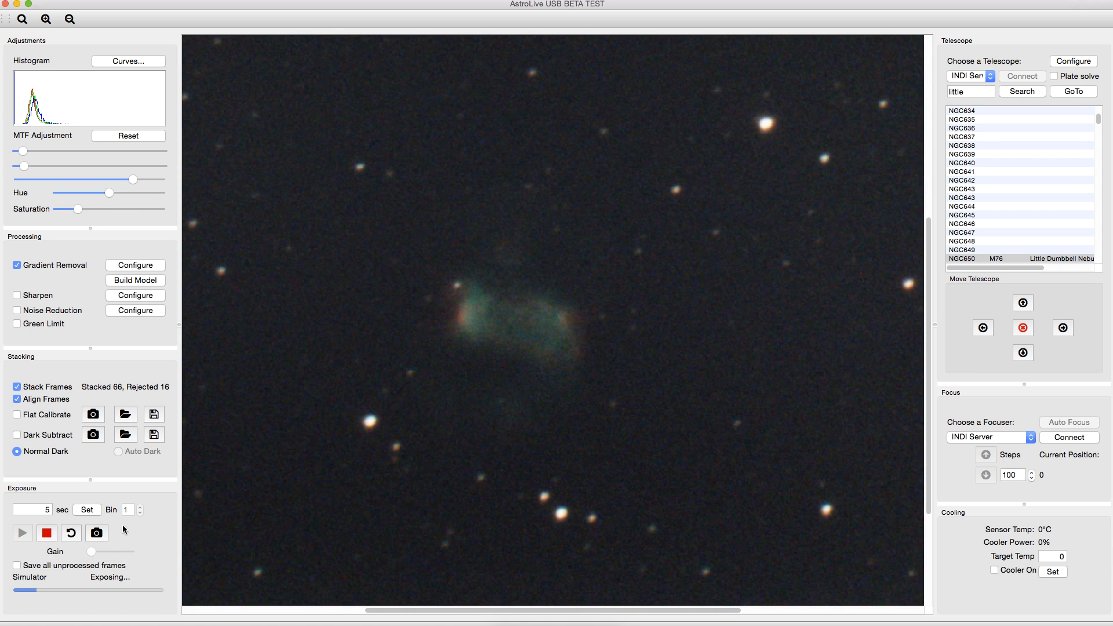
pyautogui.moveTo(96, 533)
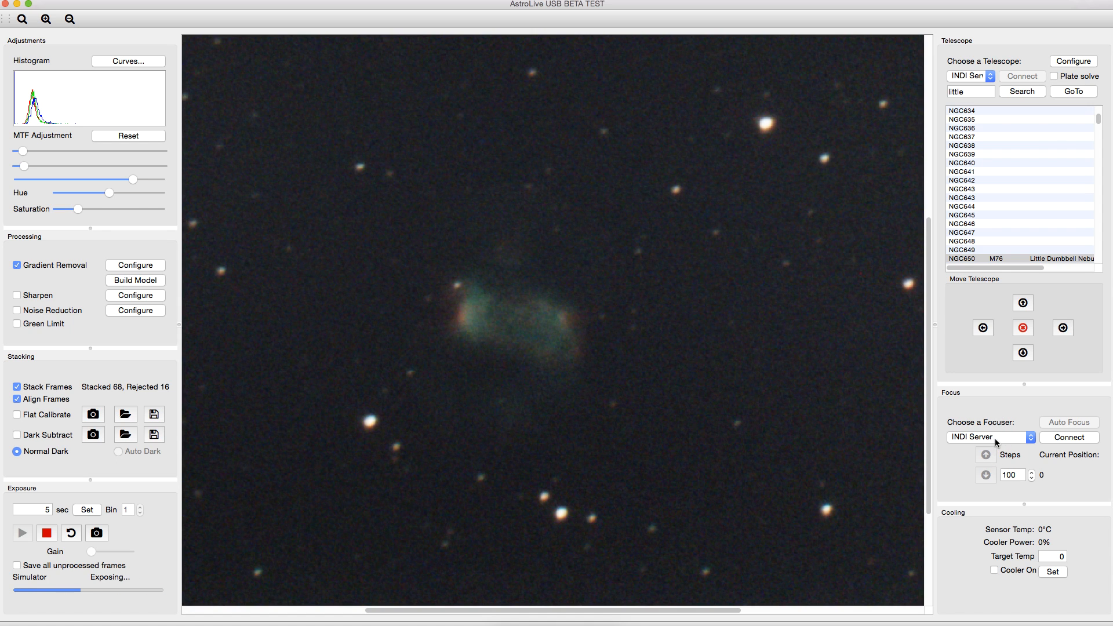
# Step: Connect the Focuser Simulator on its default serial port
pyautogui.click(1067, 437)
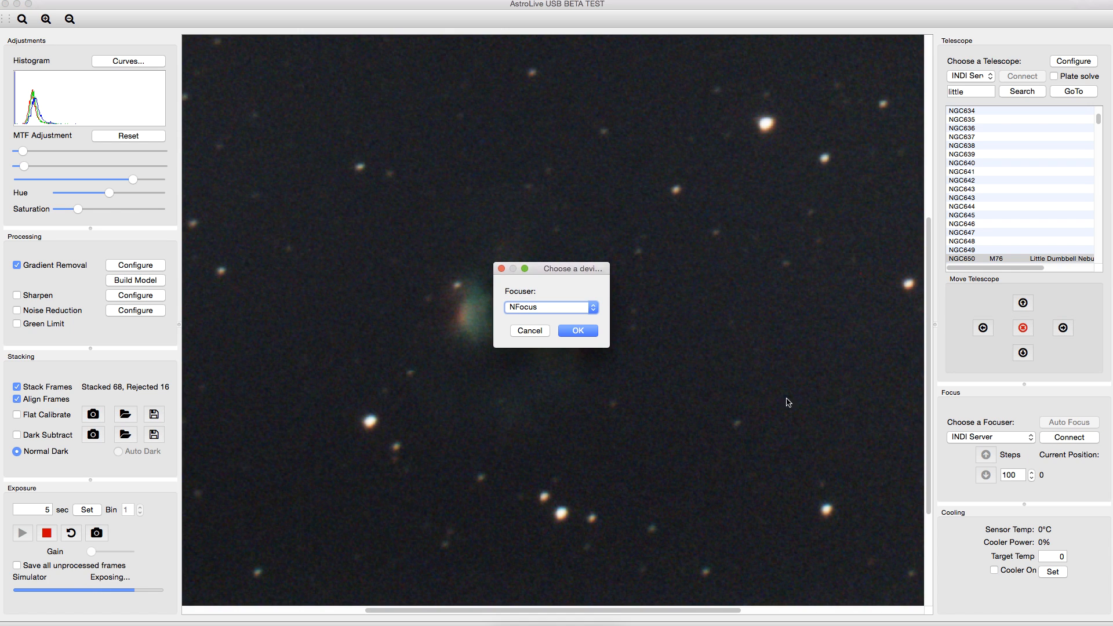
pyautogui.click(549, 306)
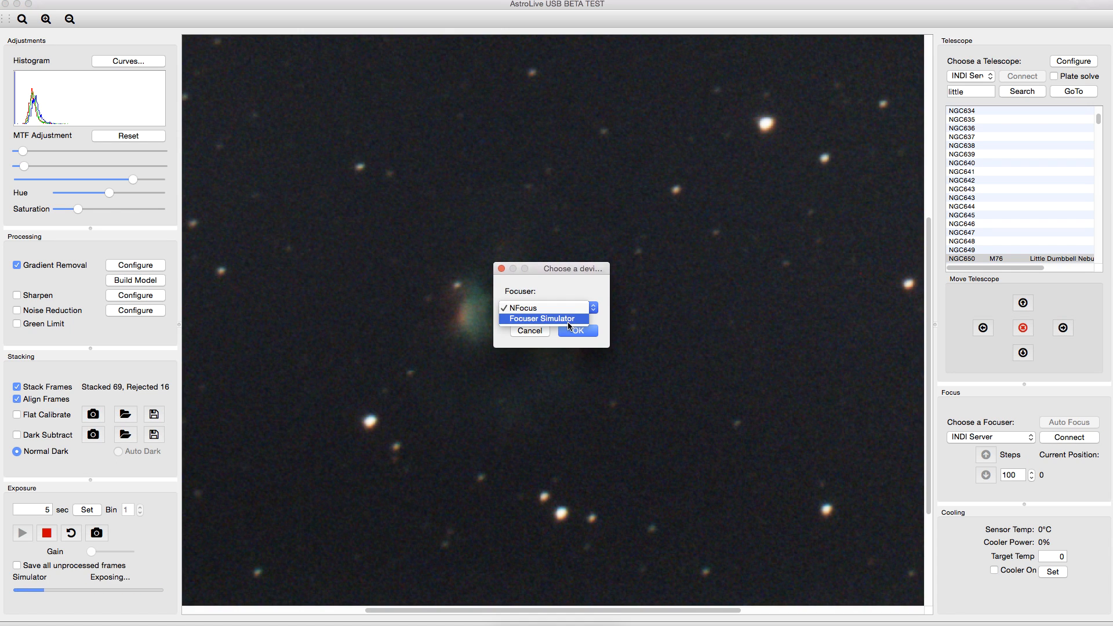
pyautogui.click(540, 318)
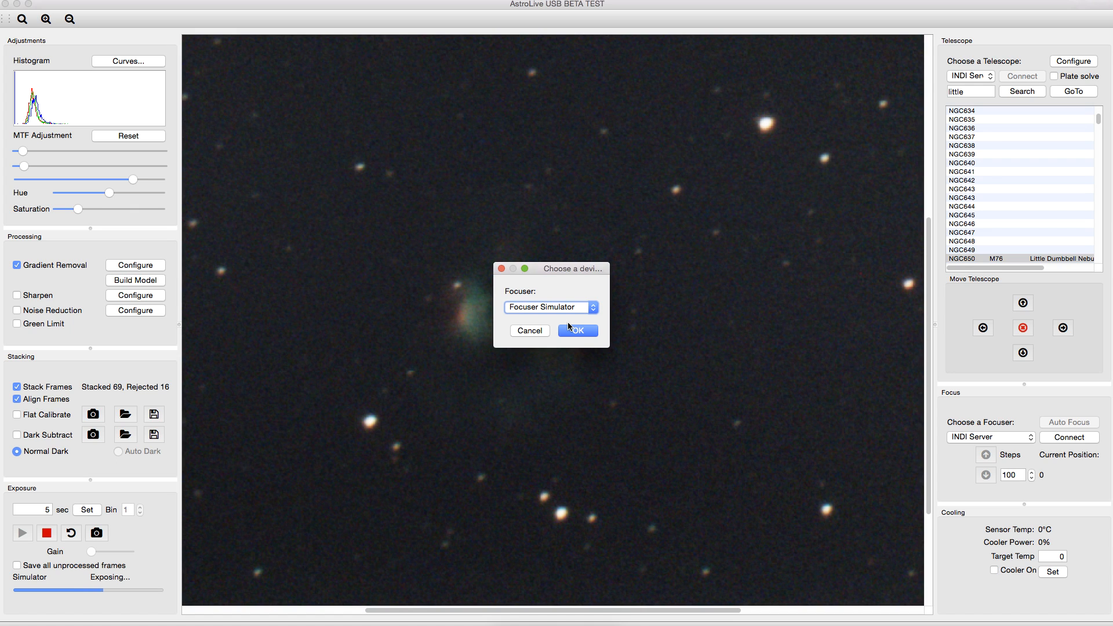
pyautogui.click(577, 330)
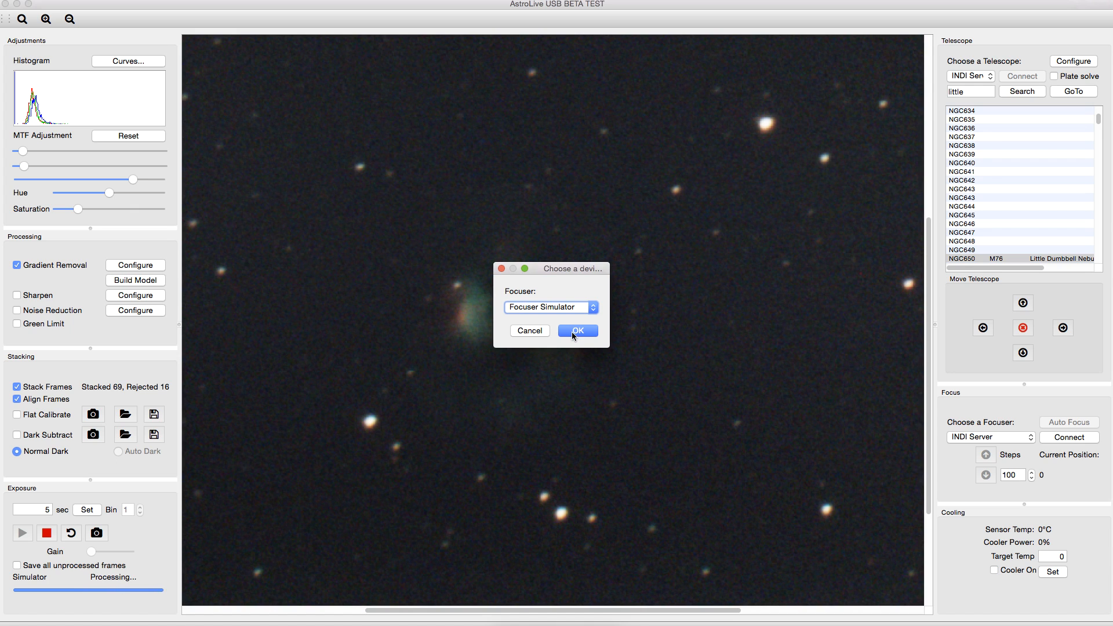
pyautogui.click(577, 331)
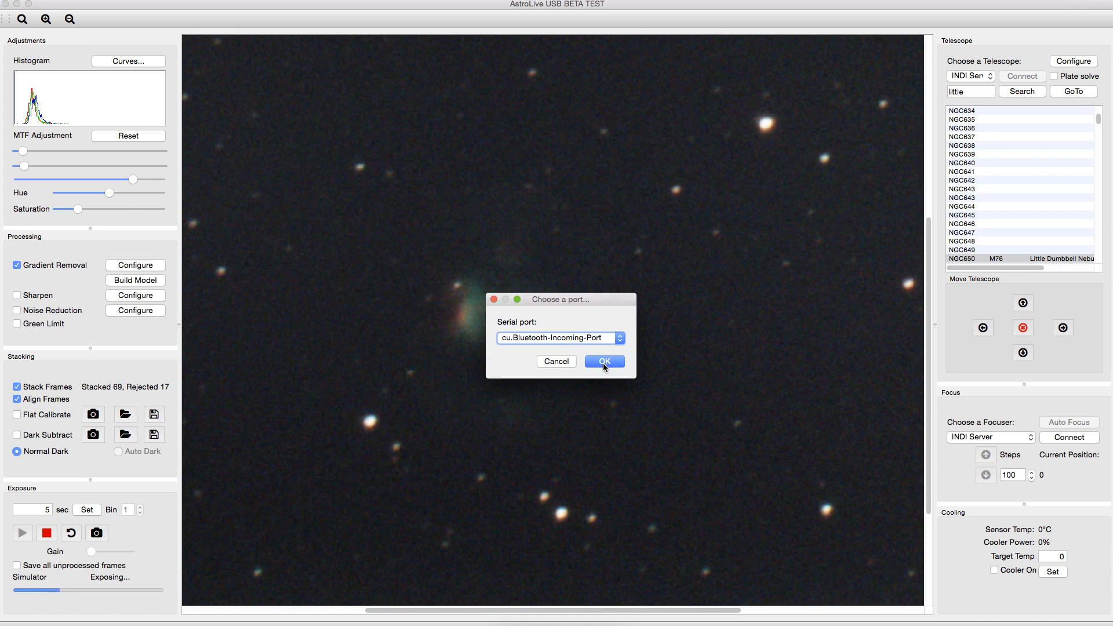
pyautogui.click(602, 362)
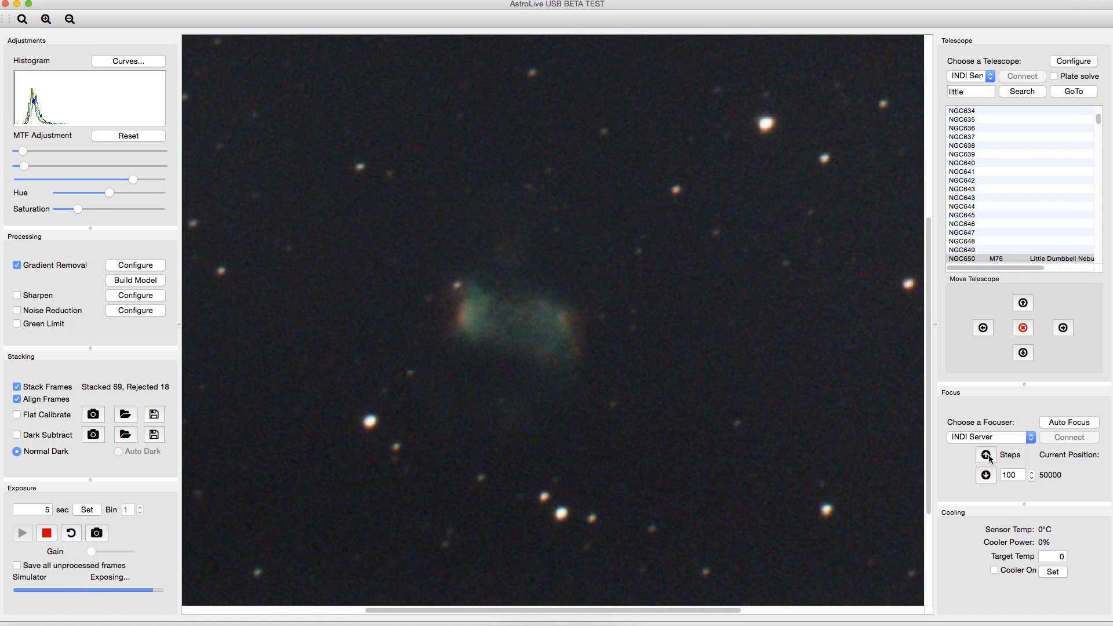
# Step: Move the focuser inward to position 49400 and set the step size to 500
pyautogui.click(986, 474)
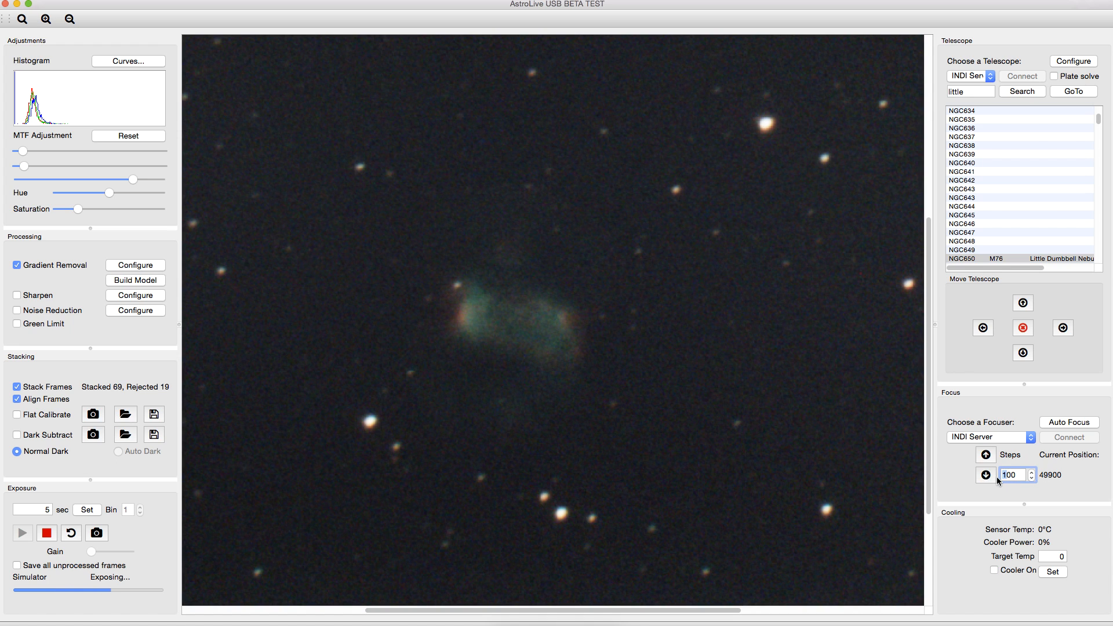
pyautogui.click(985, 454)
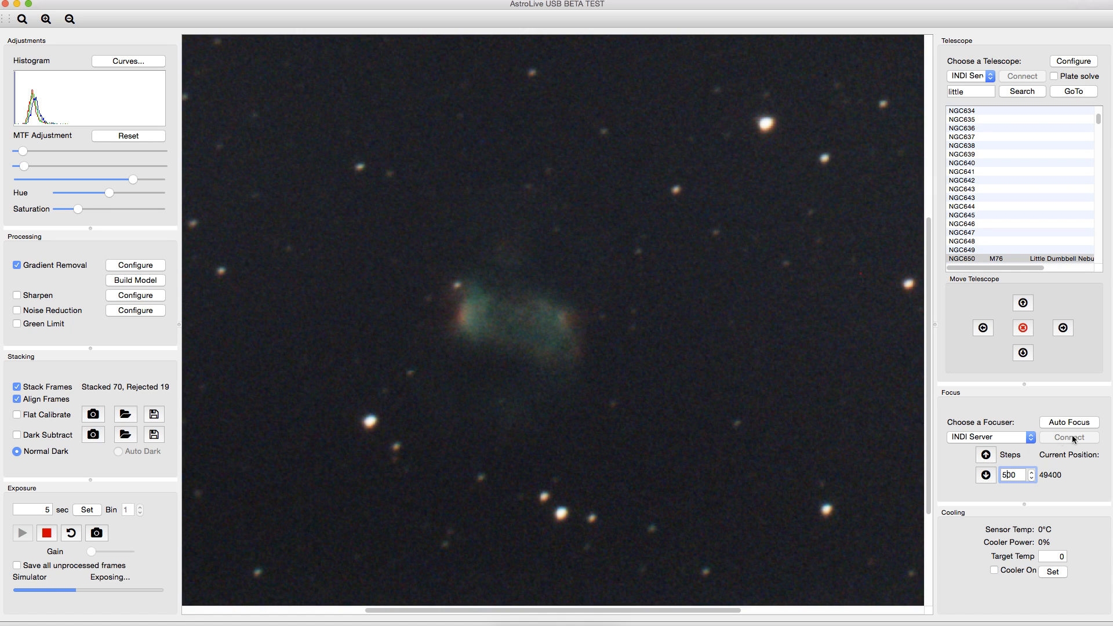
pyautogui.click(1068, 422)
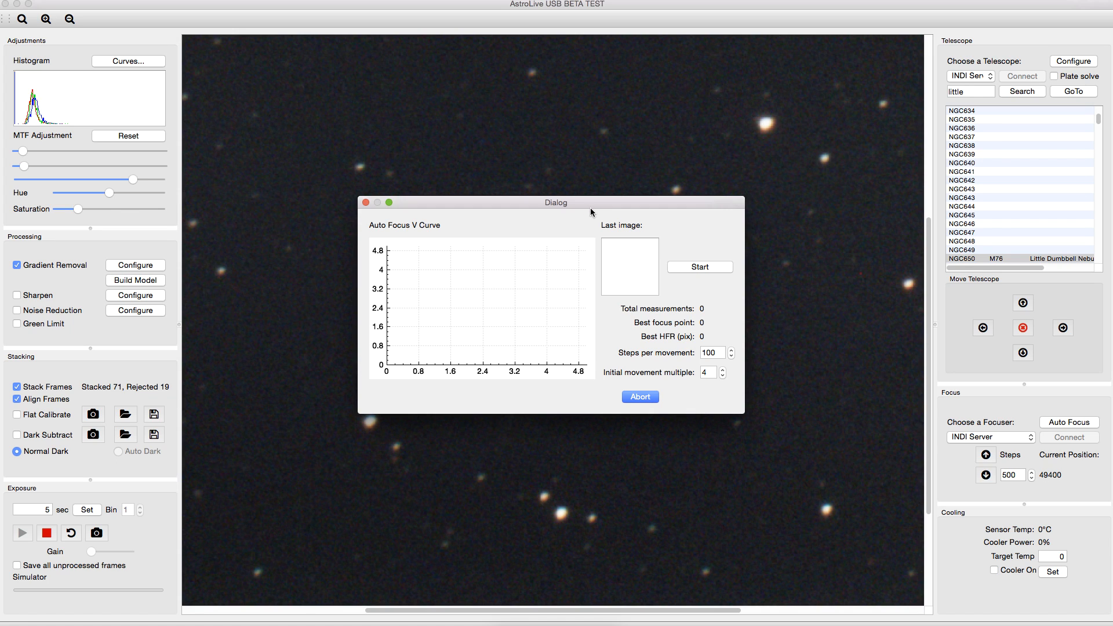
pyautogui.moveTo(668, 314)
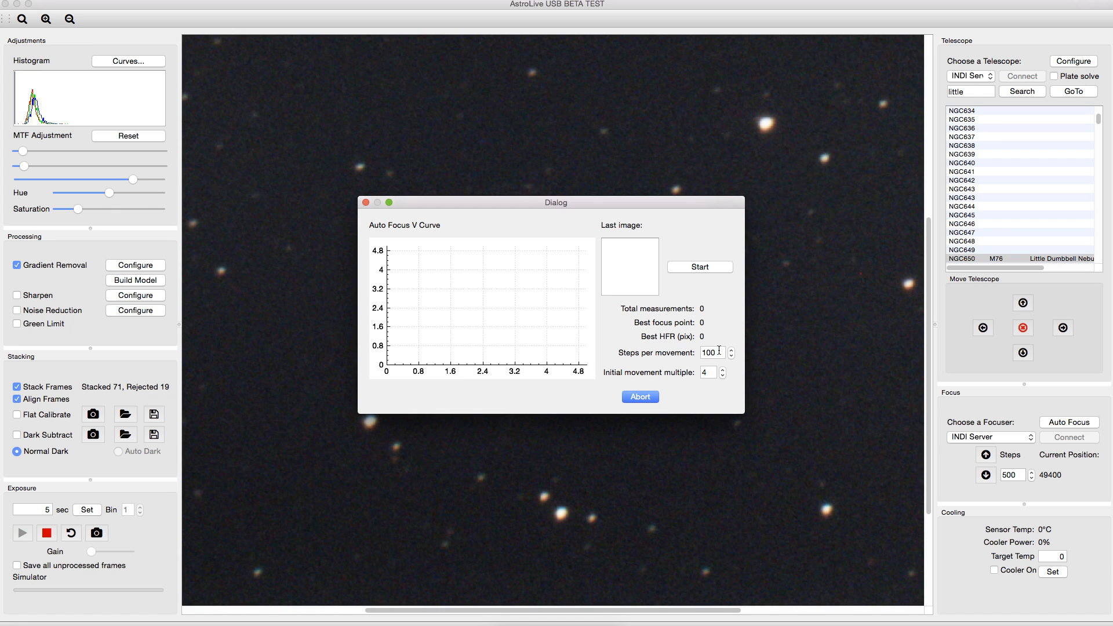
pyautogui.moveTo(381, 268)
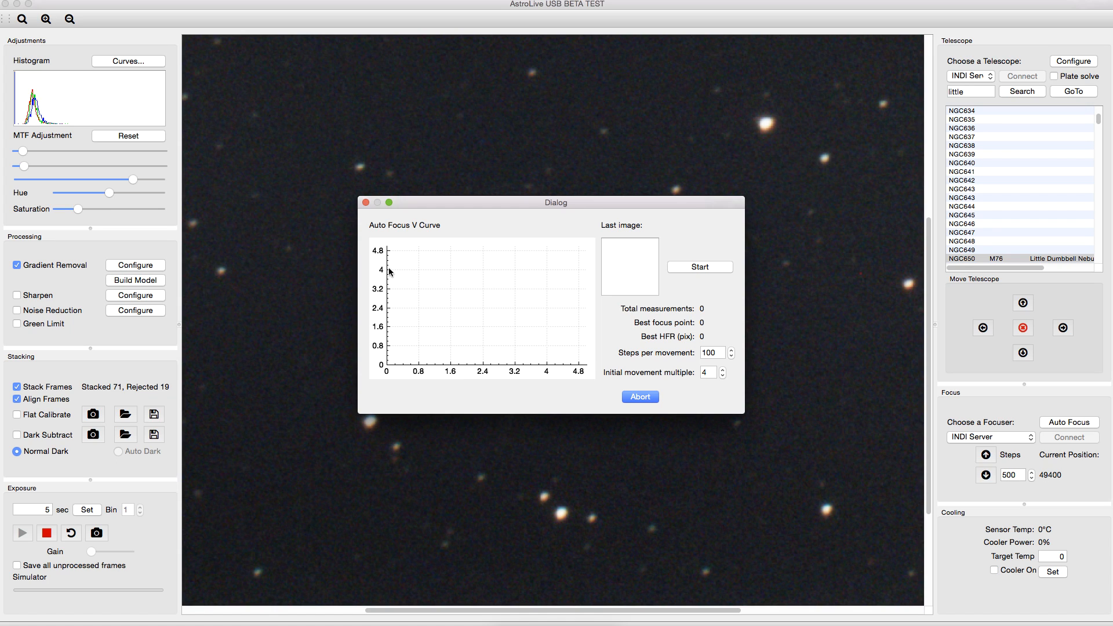
pyautogui.moveTo(389, 257)
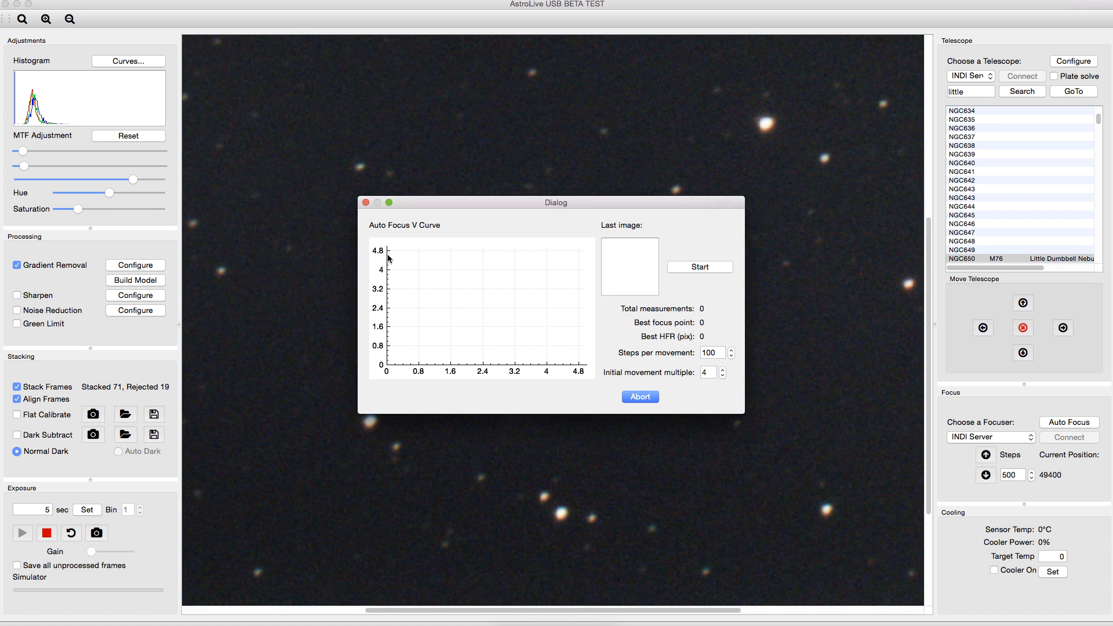
pyautogui.moveTo(394, 265)
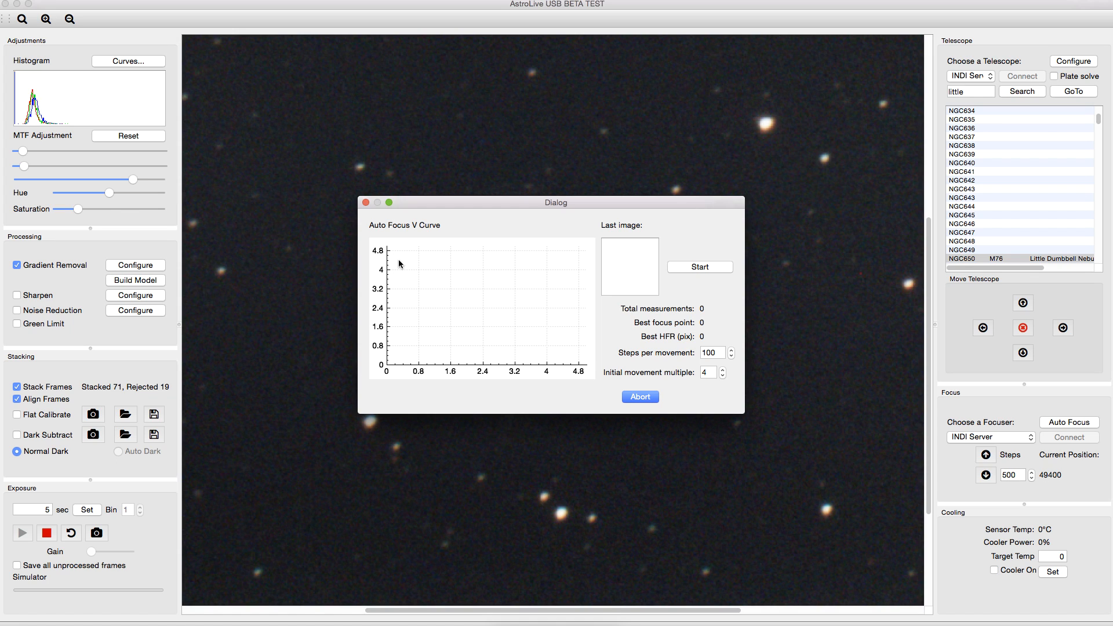
pyautogui.moveTo(638, 296)
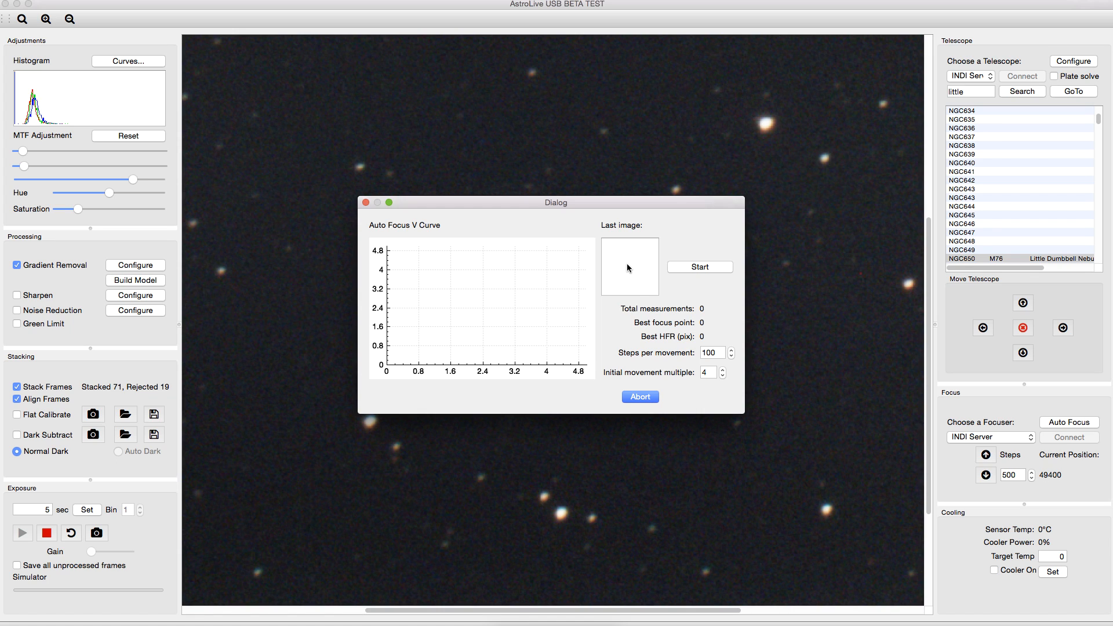
pyautogui.moveTo(457, 314)
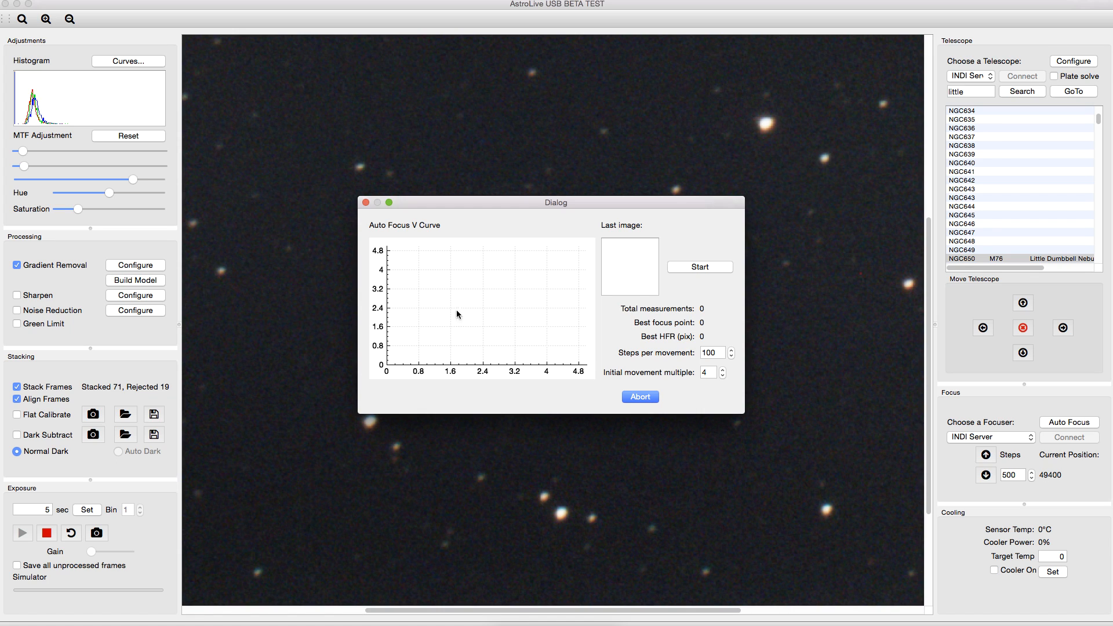
pyautogui.moveTo(465, 334)
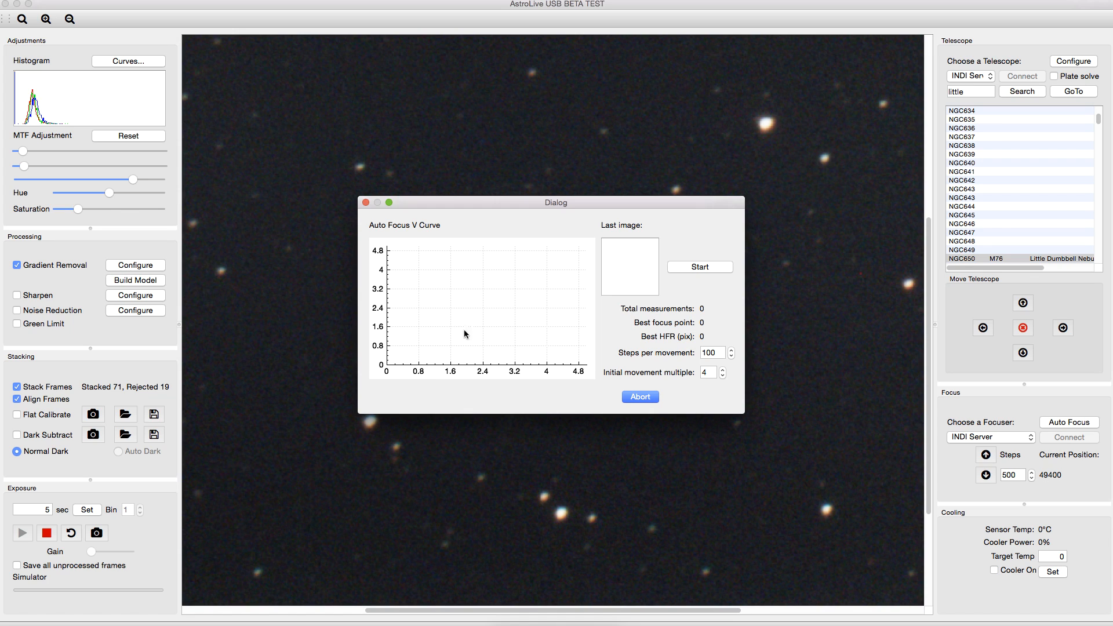
pyautogui.moveTo(528, 318)
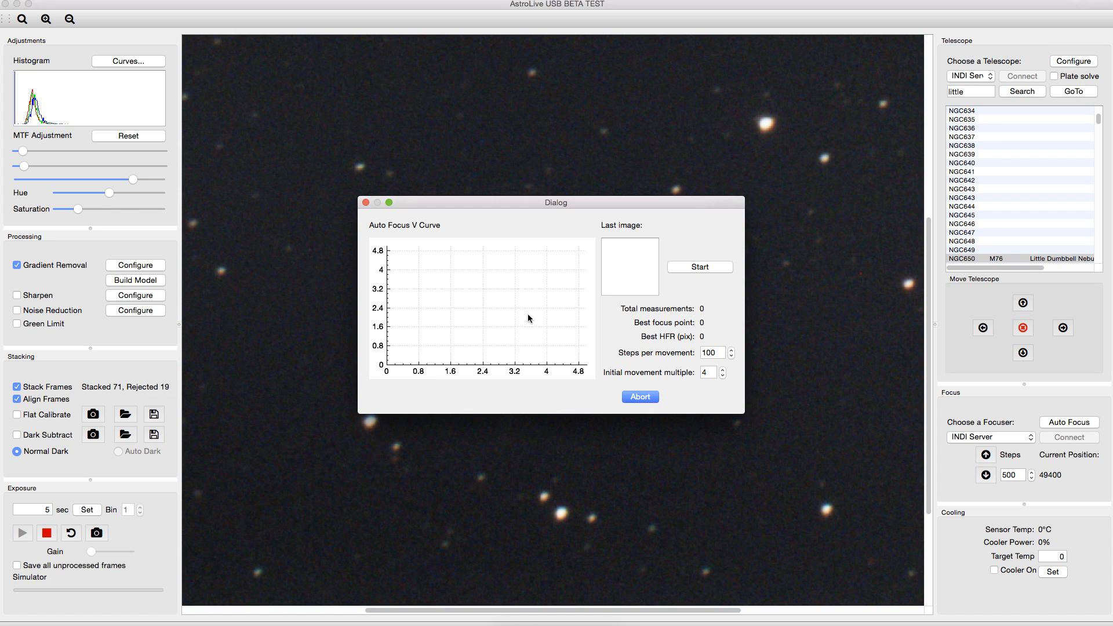
pyautogui.moveTo(441, 301)
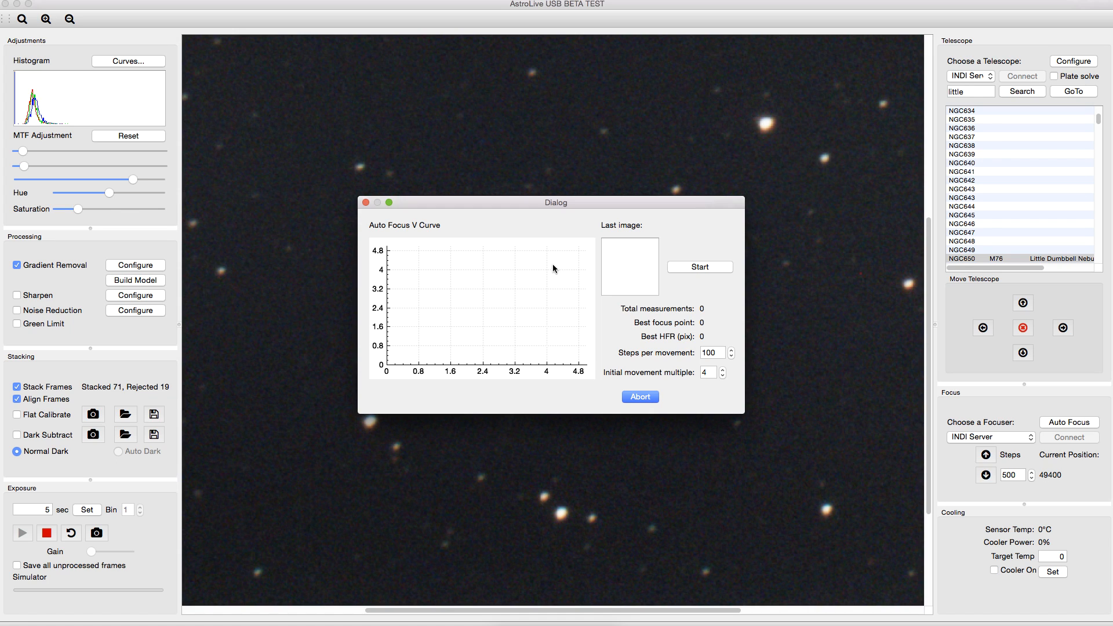
pyautogui.moveTo(539, 292)
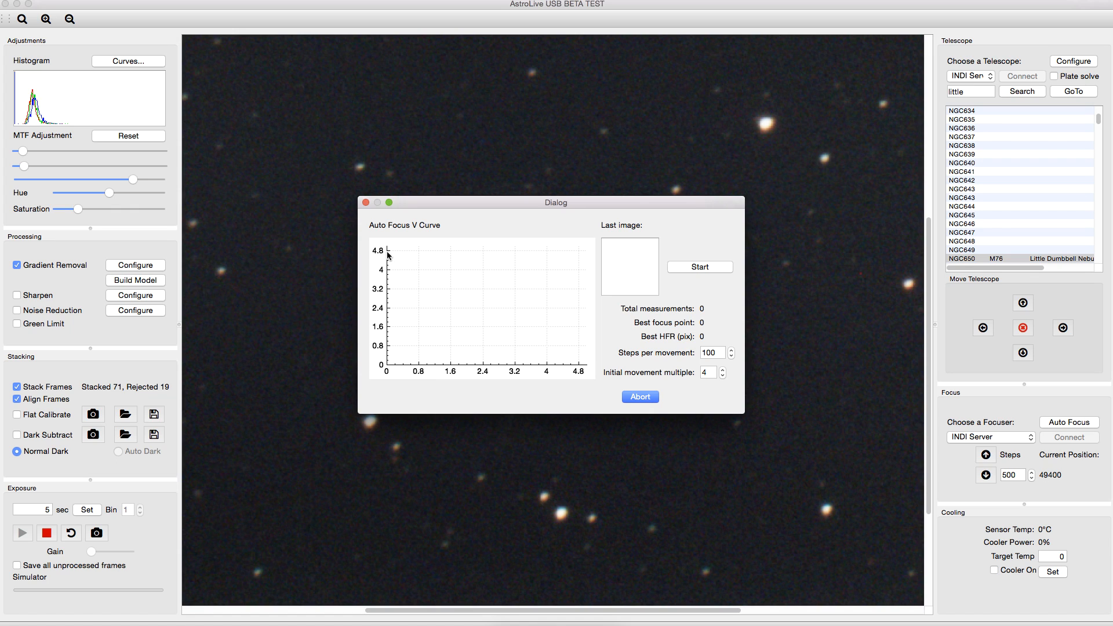
pyautogui.moveTo(394, 261)
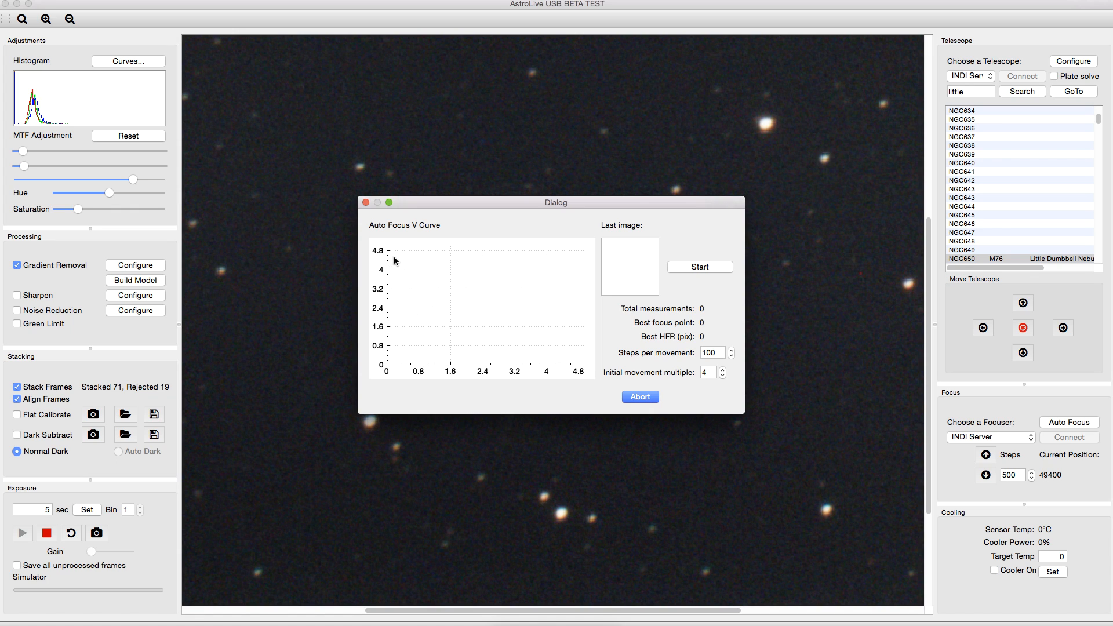
pyautogui.moveTo(498, 340)
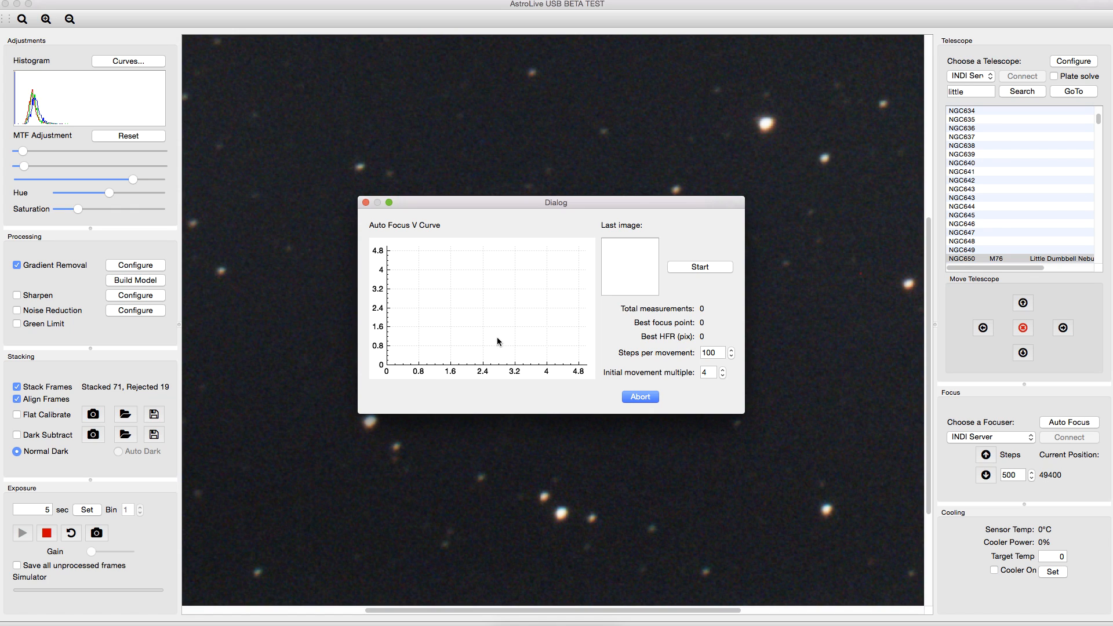
pyautogui.moveTo(480, 355)
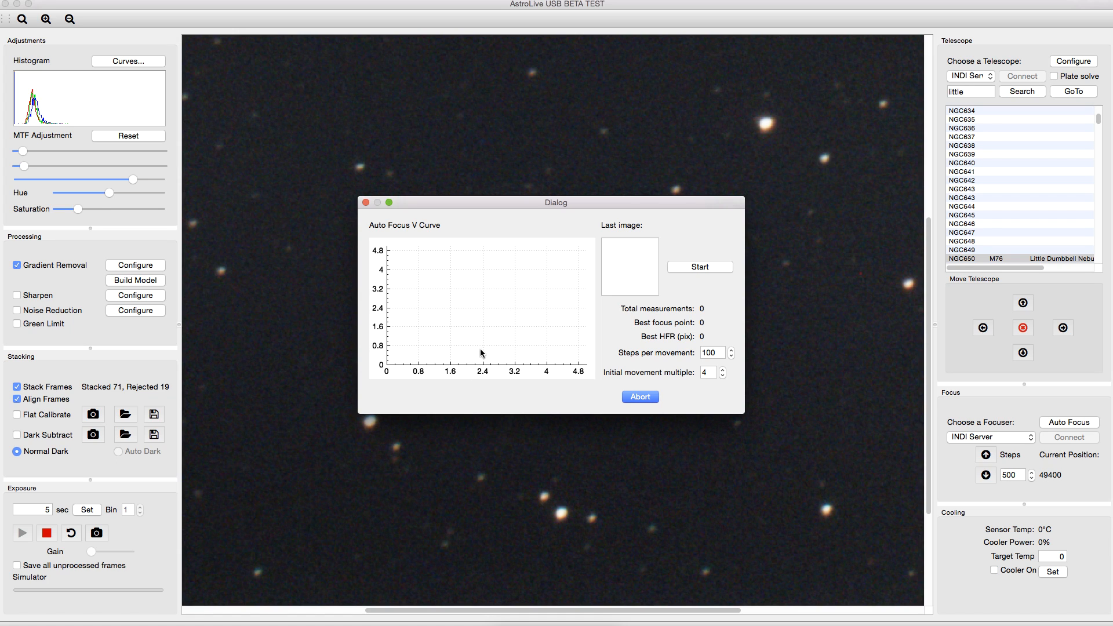
pyautogui.moveTo(710, 365)
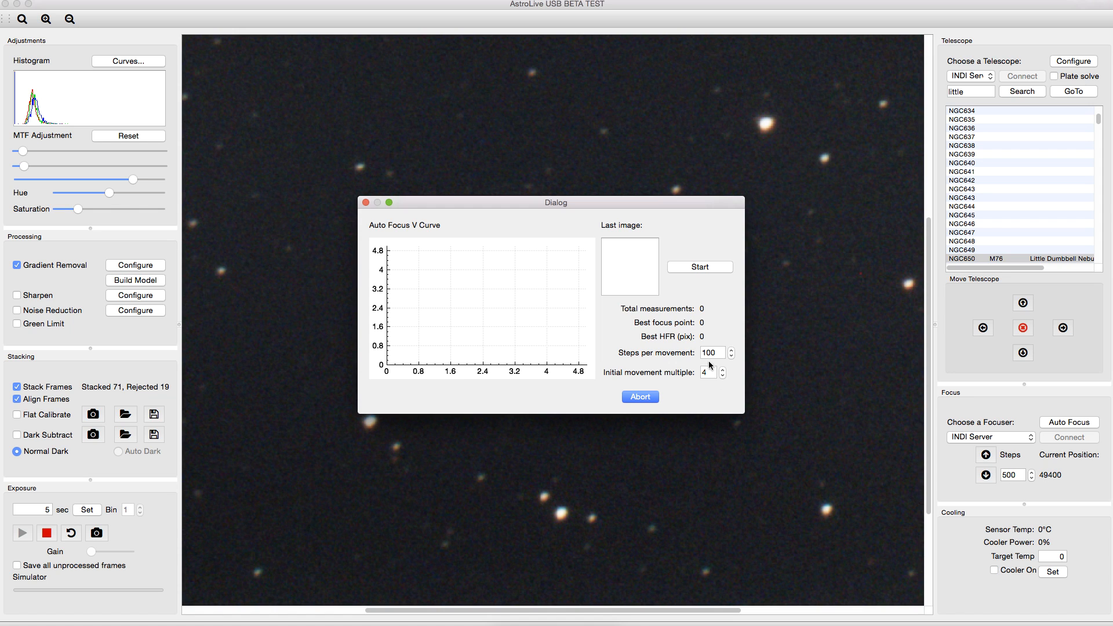
pyautogui.moveTo(377, 213)
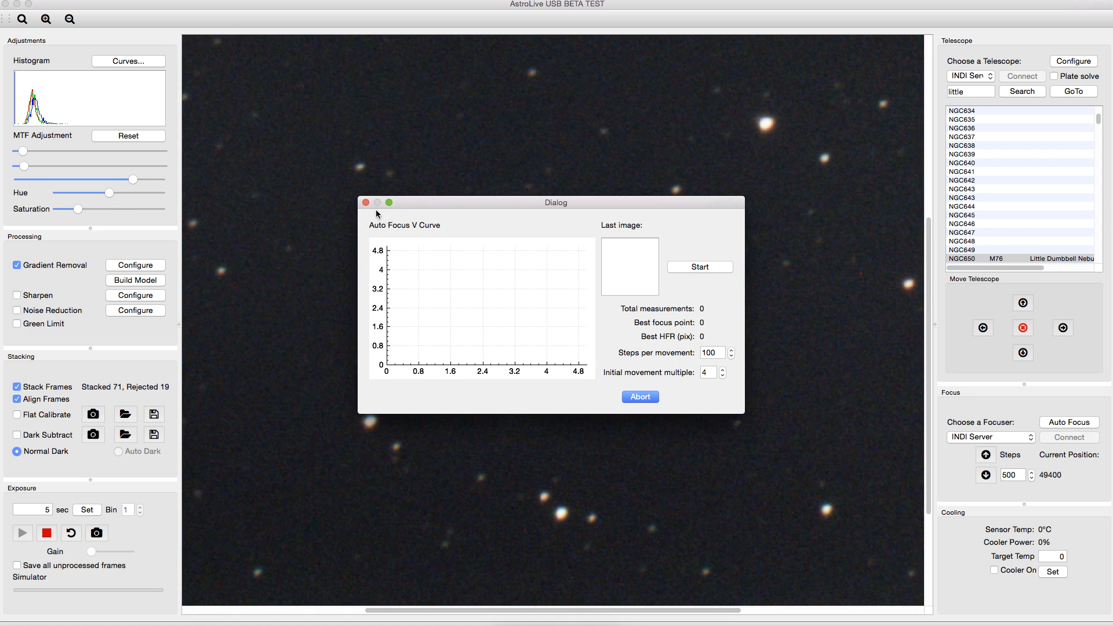
# Step: Close the Auto Focus V-curve dialog without starting a focus run
pyautogui.click(365, 201)
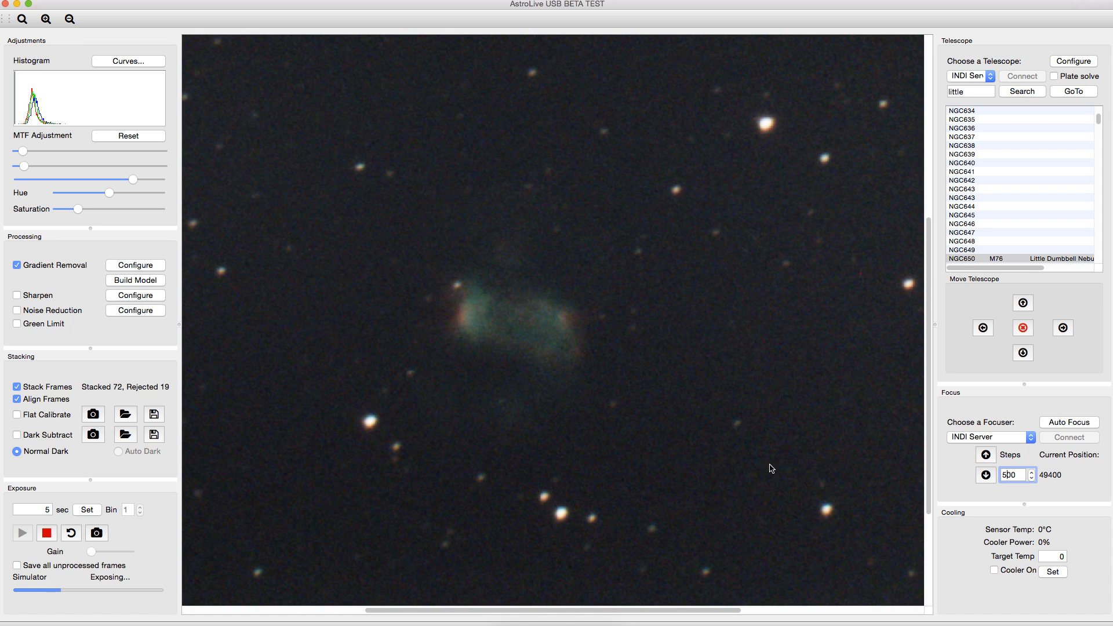
pyautogui.moveTo(1049, 549)
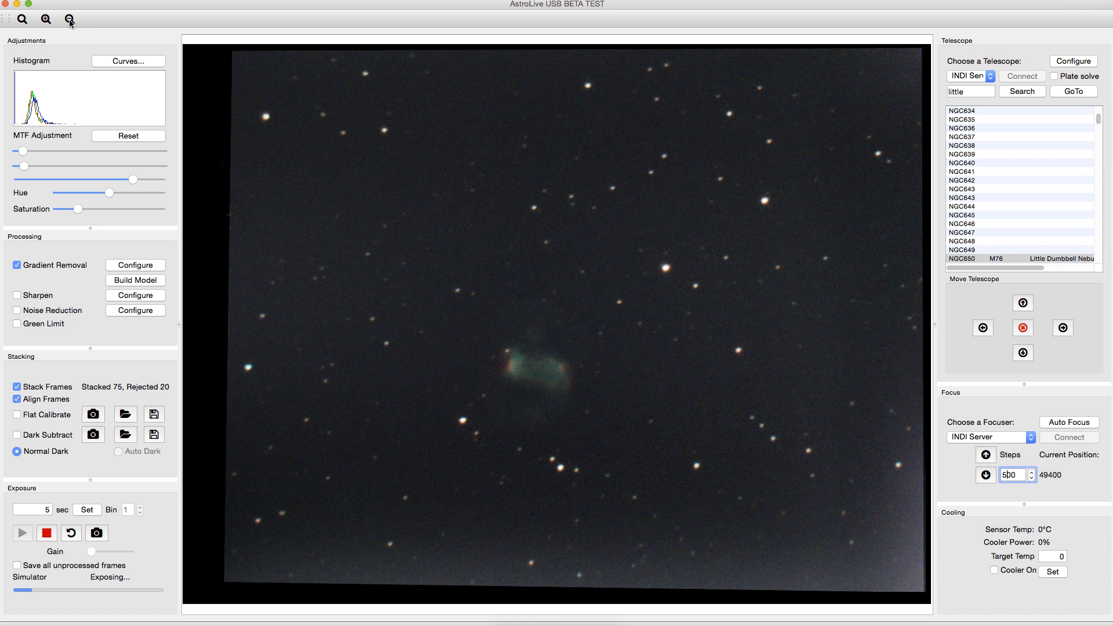
# Step: Zoom the live M76 stack out and back in one step so the whole frame fits
pyautogui.click(69, 19)
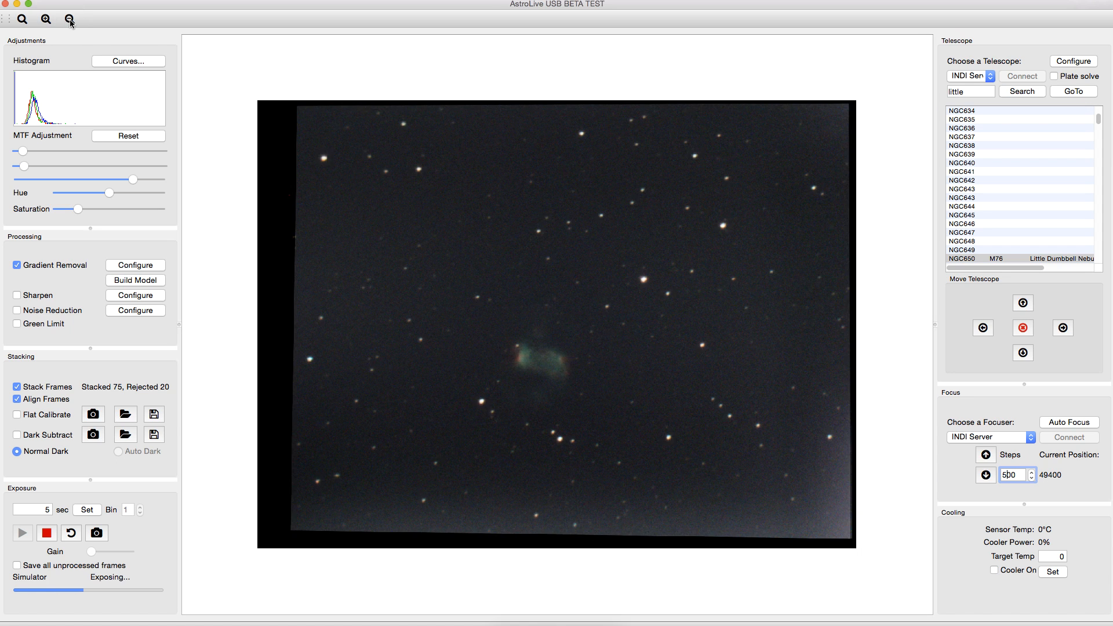
pyautogui.click(45, 20)
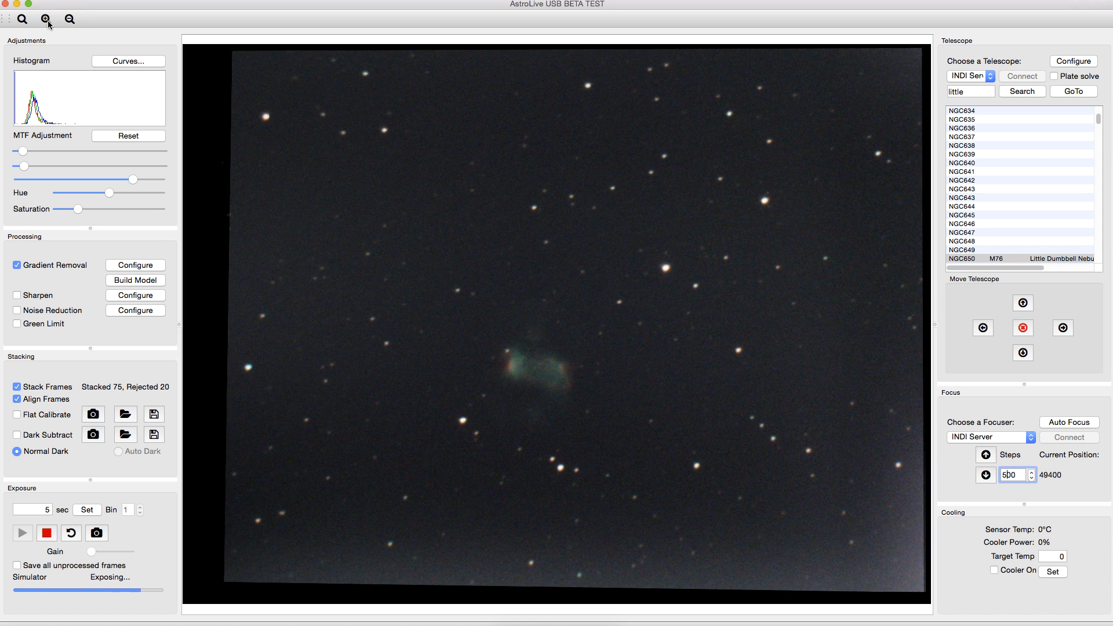